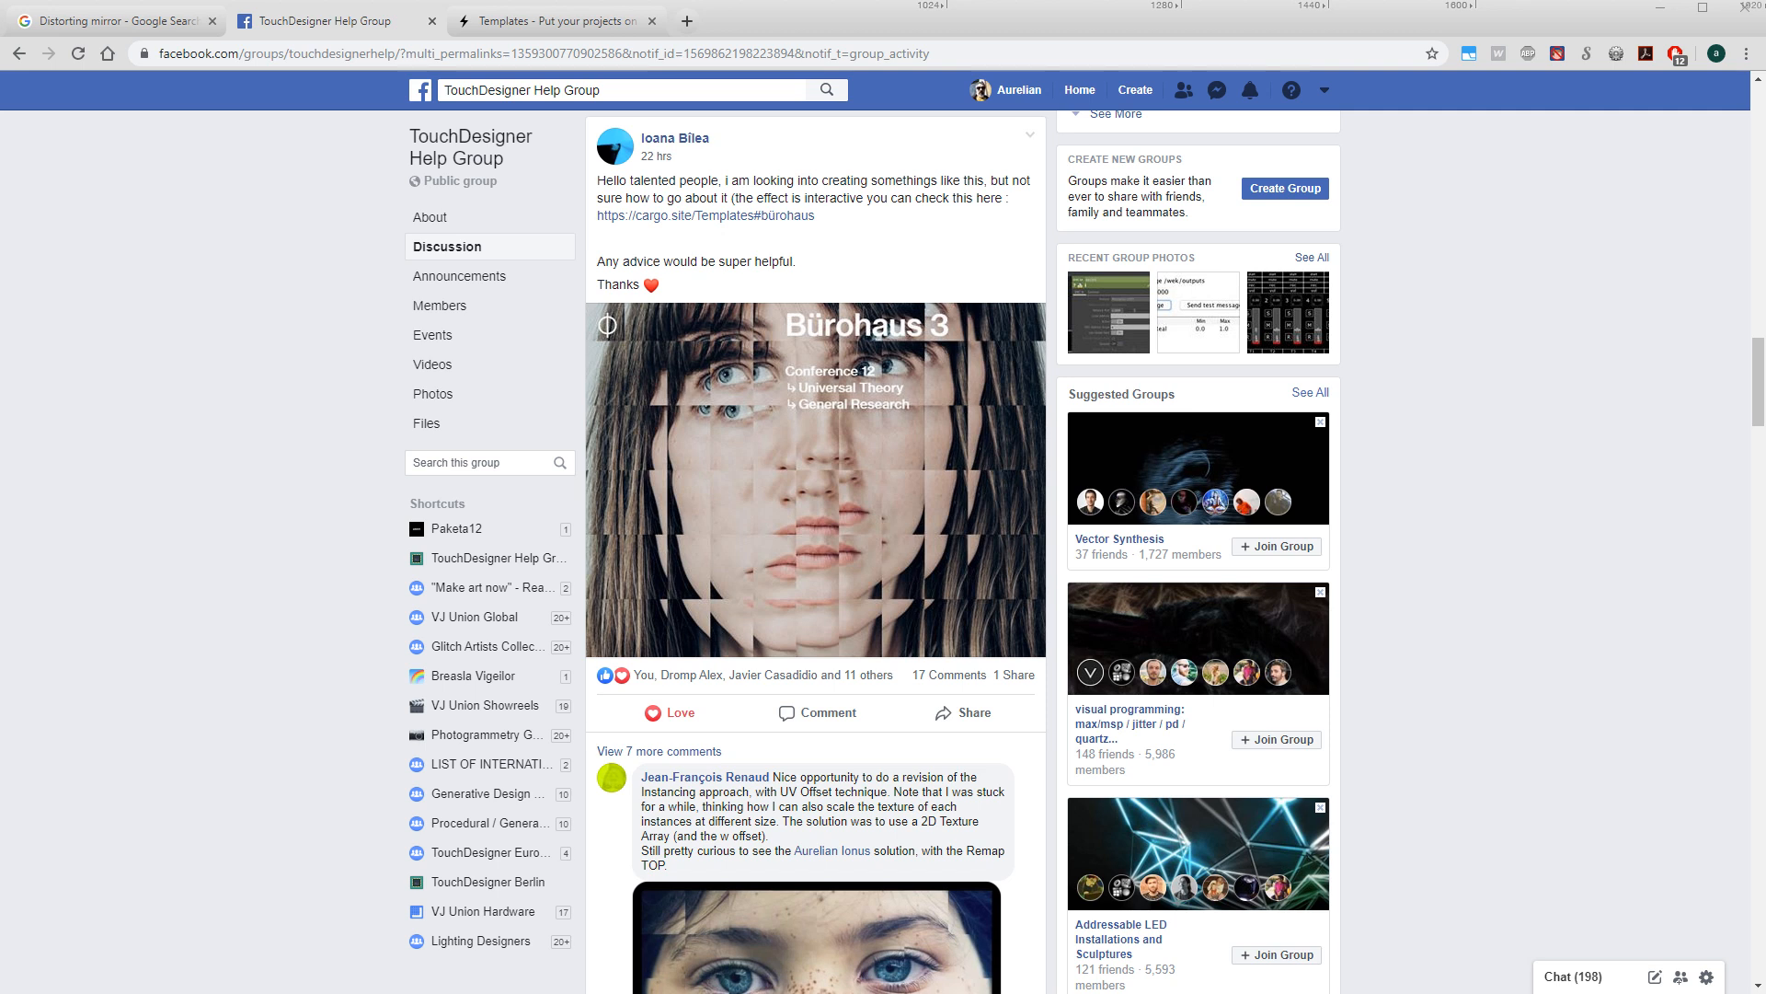
mouse_move(947, 418)
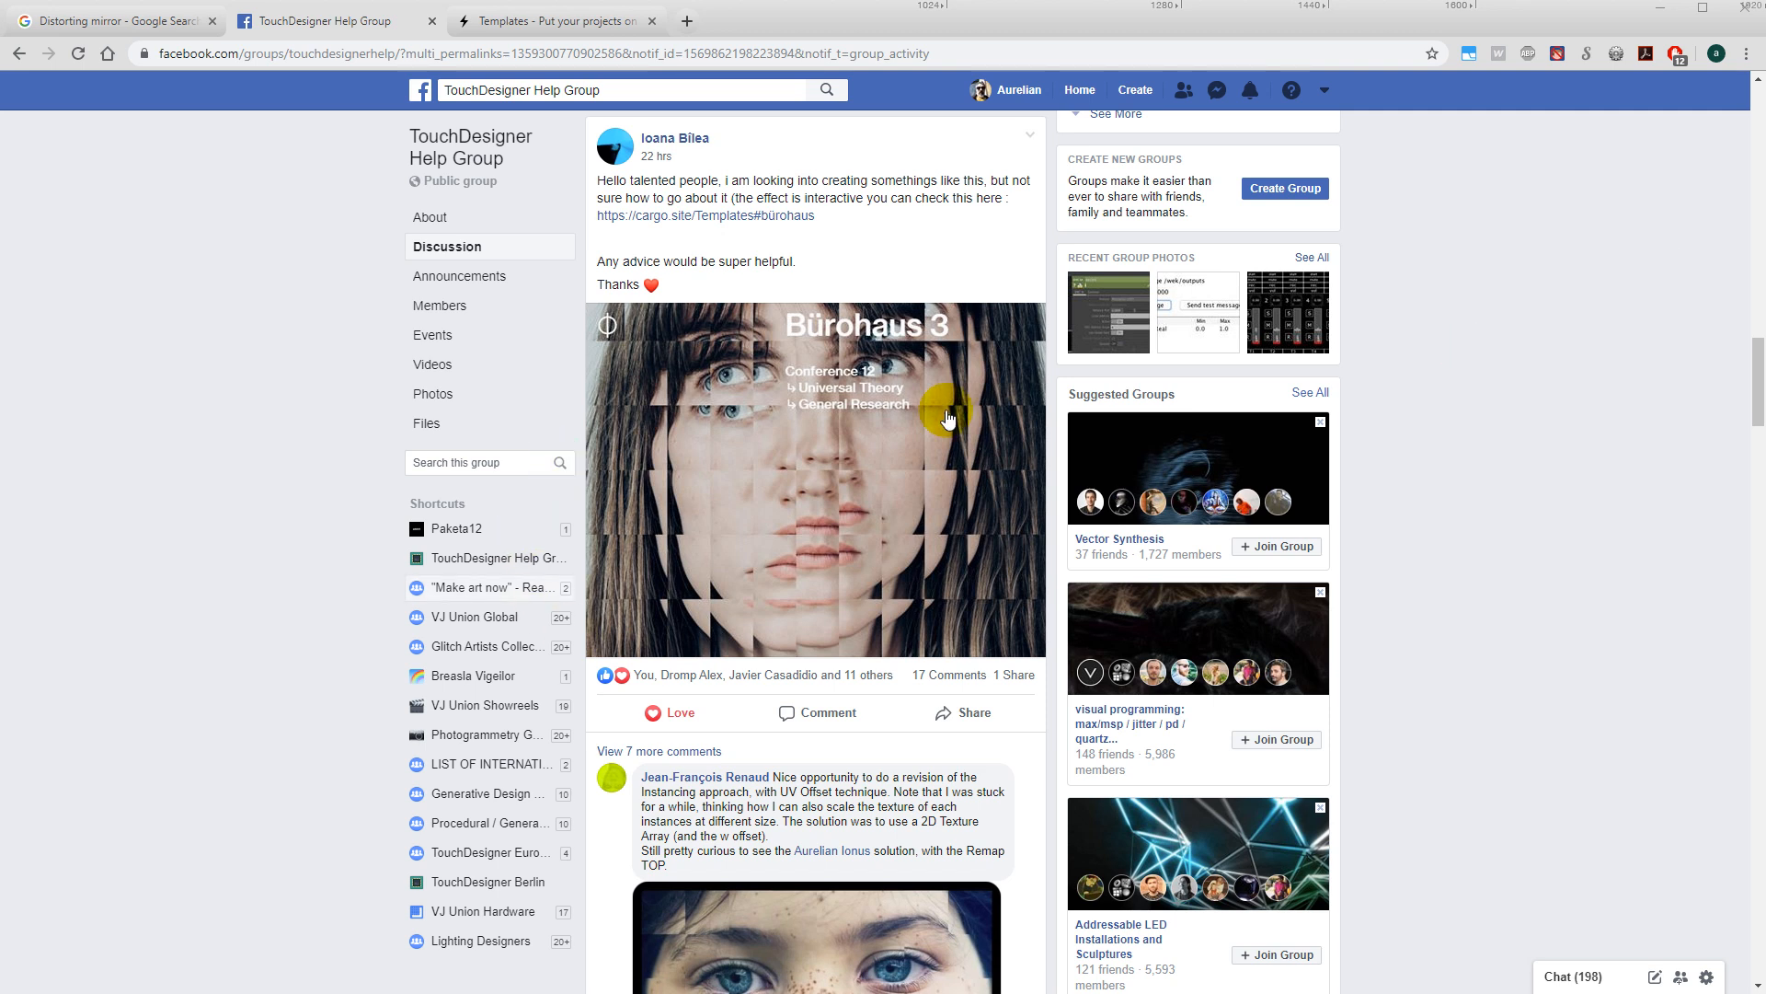
mouse_move(646, 466)
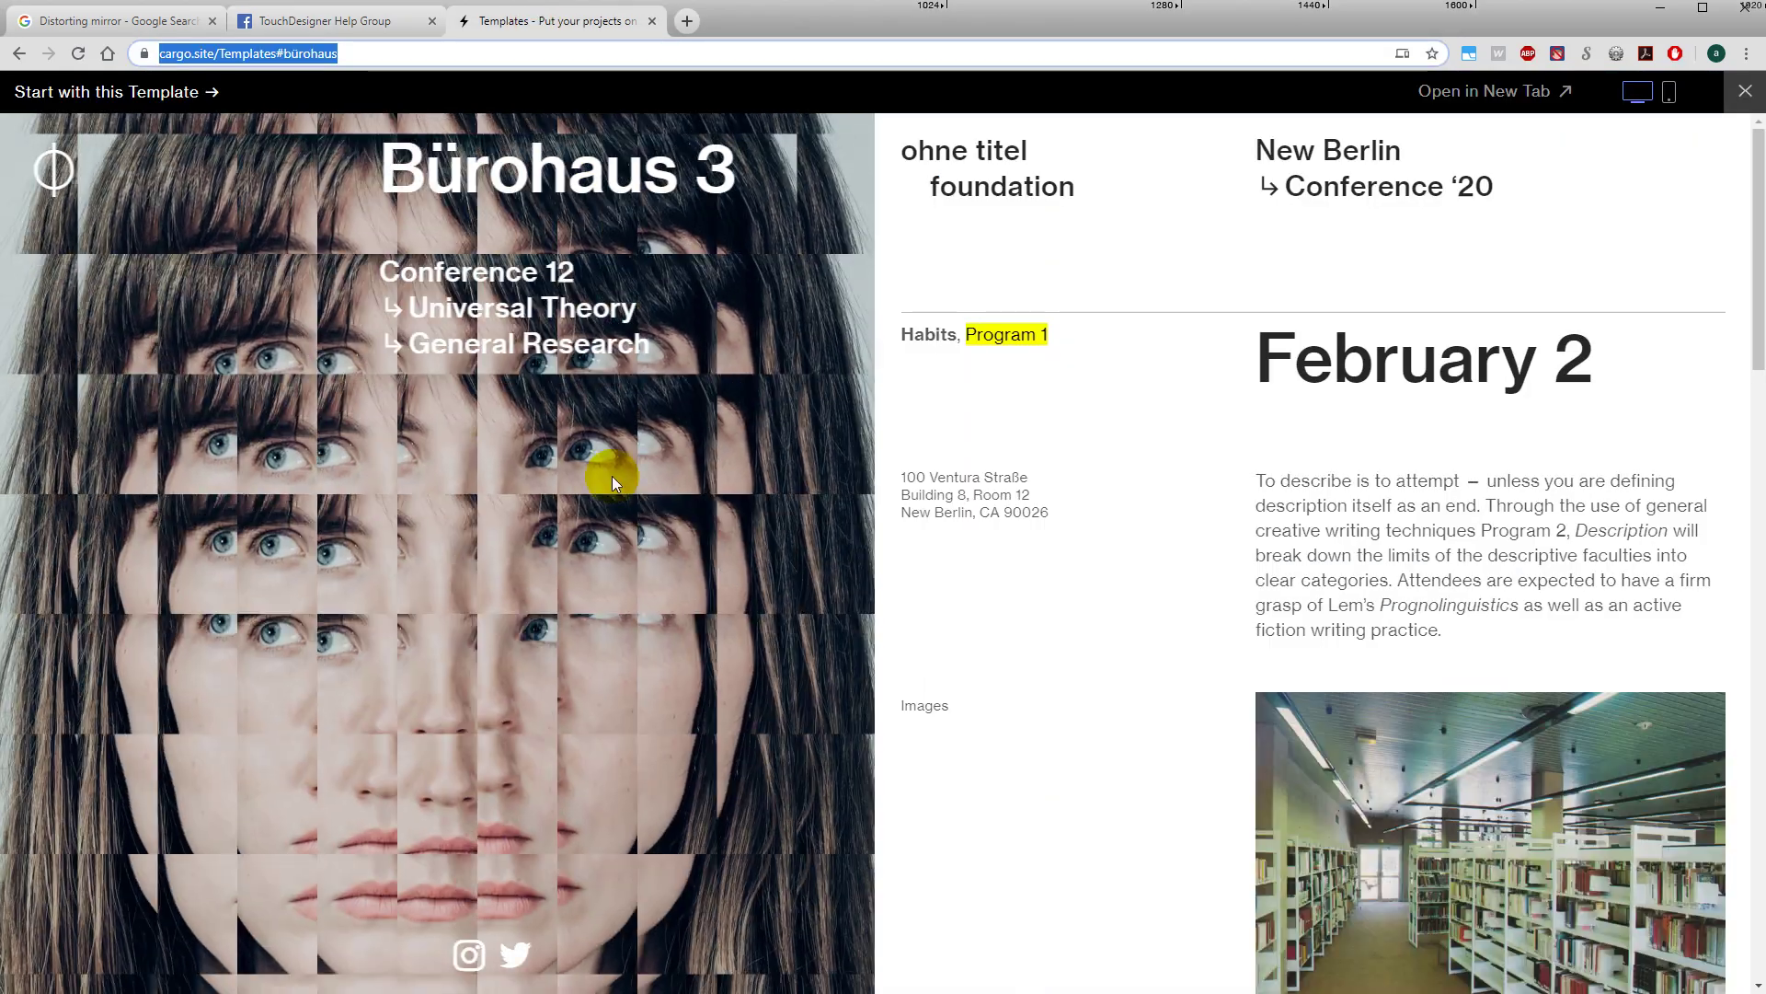
mouse_move(544, 406)
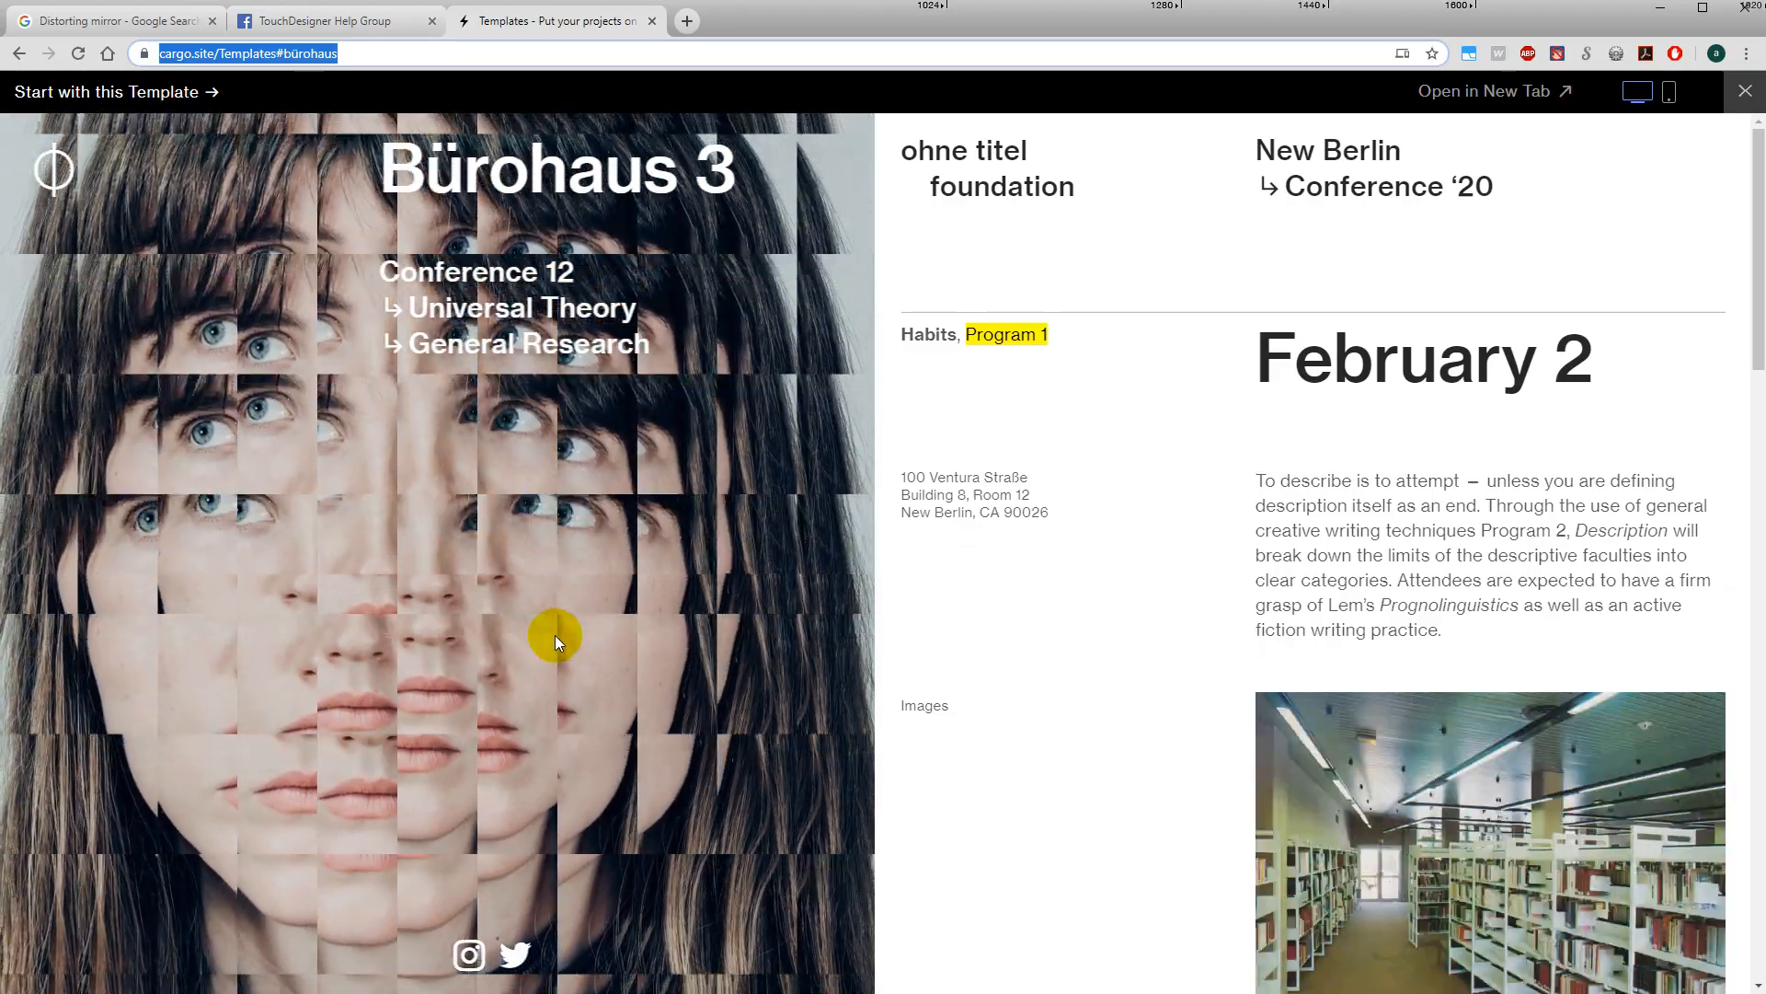
mouse_move(727, 621)
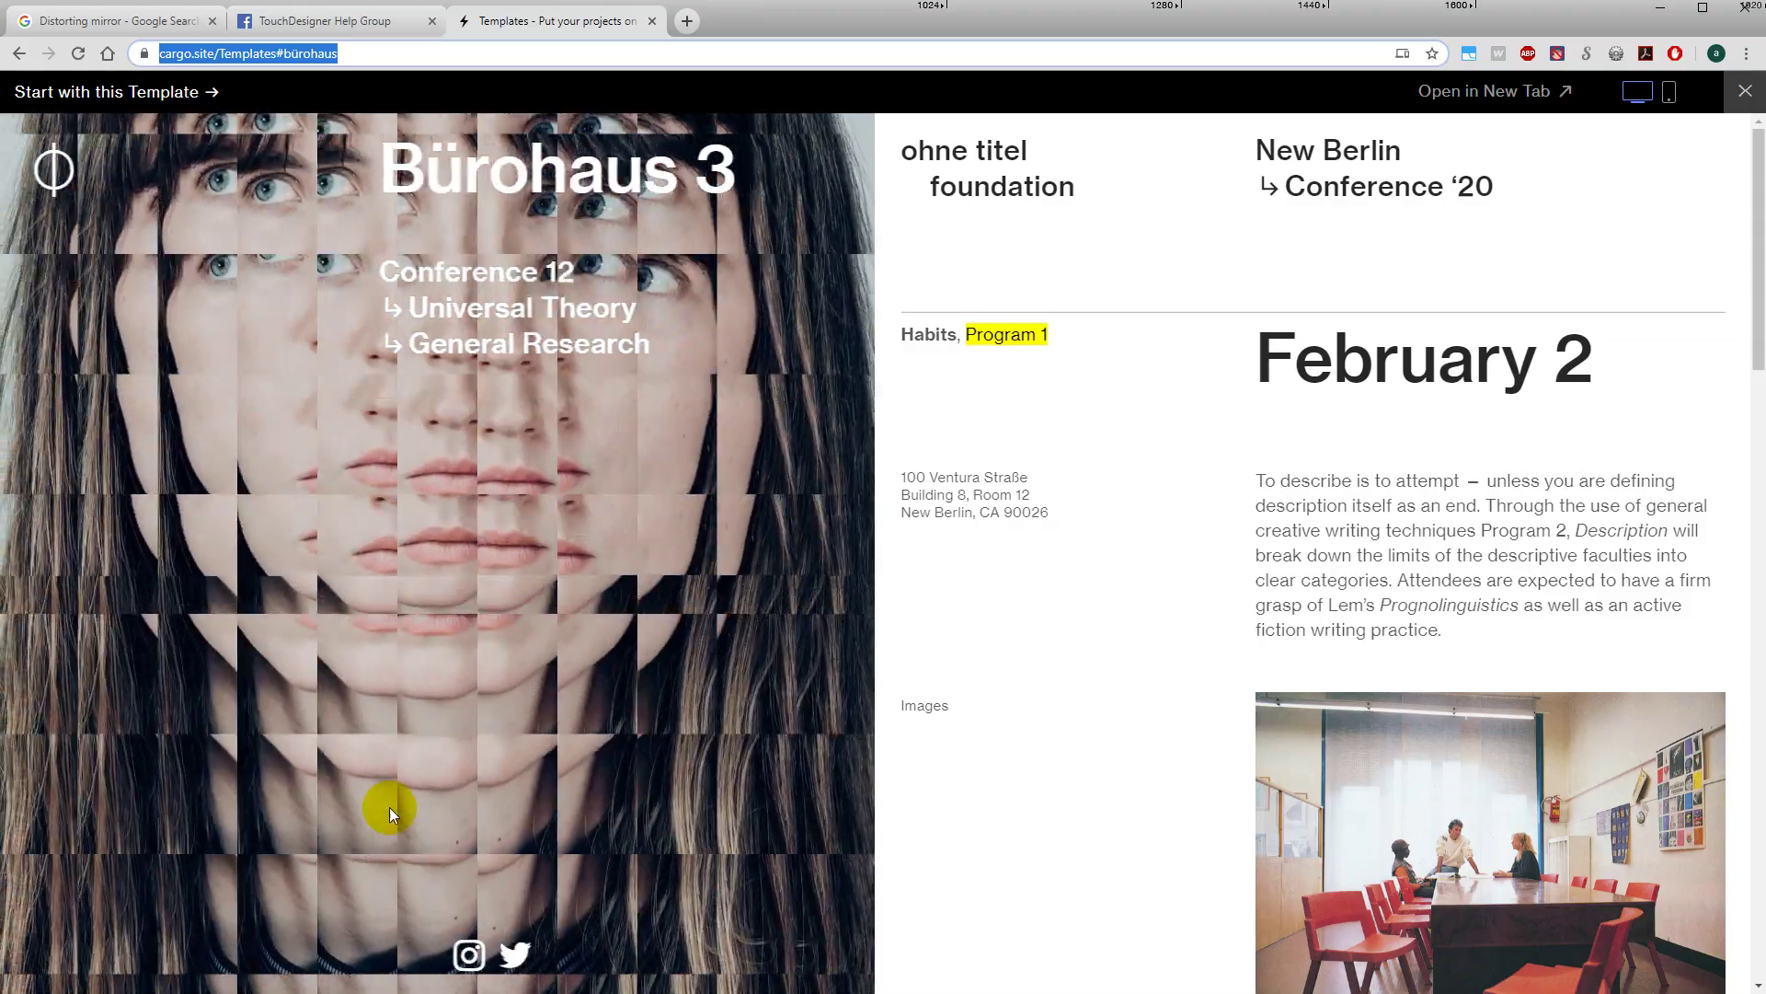
mouse_move(422, 499)
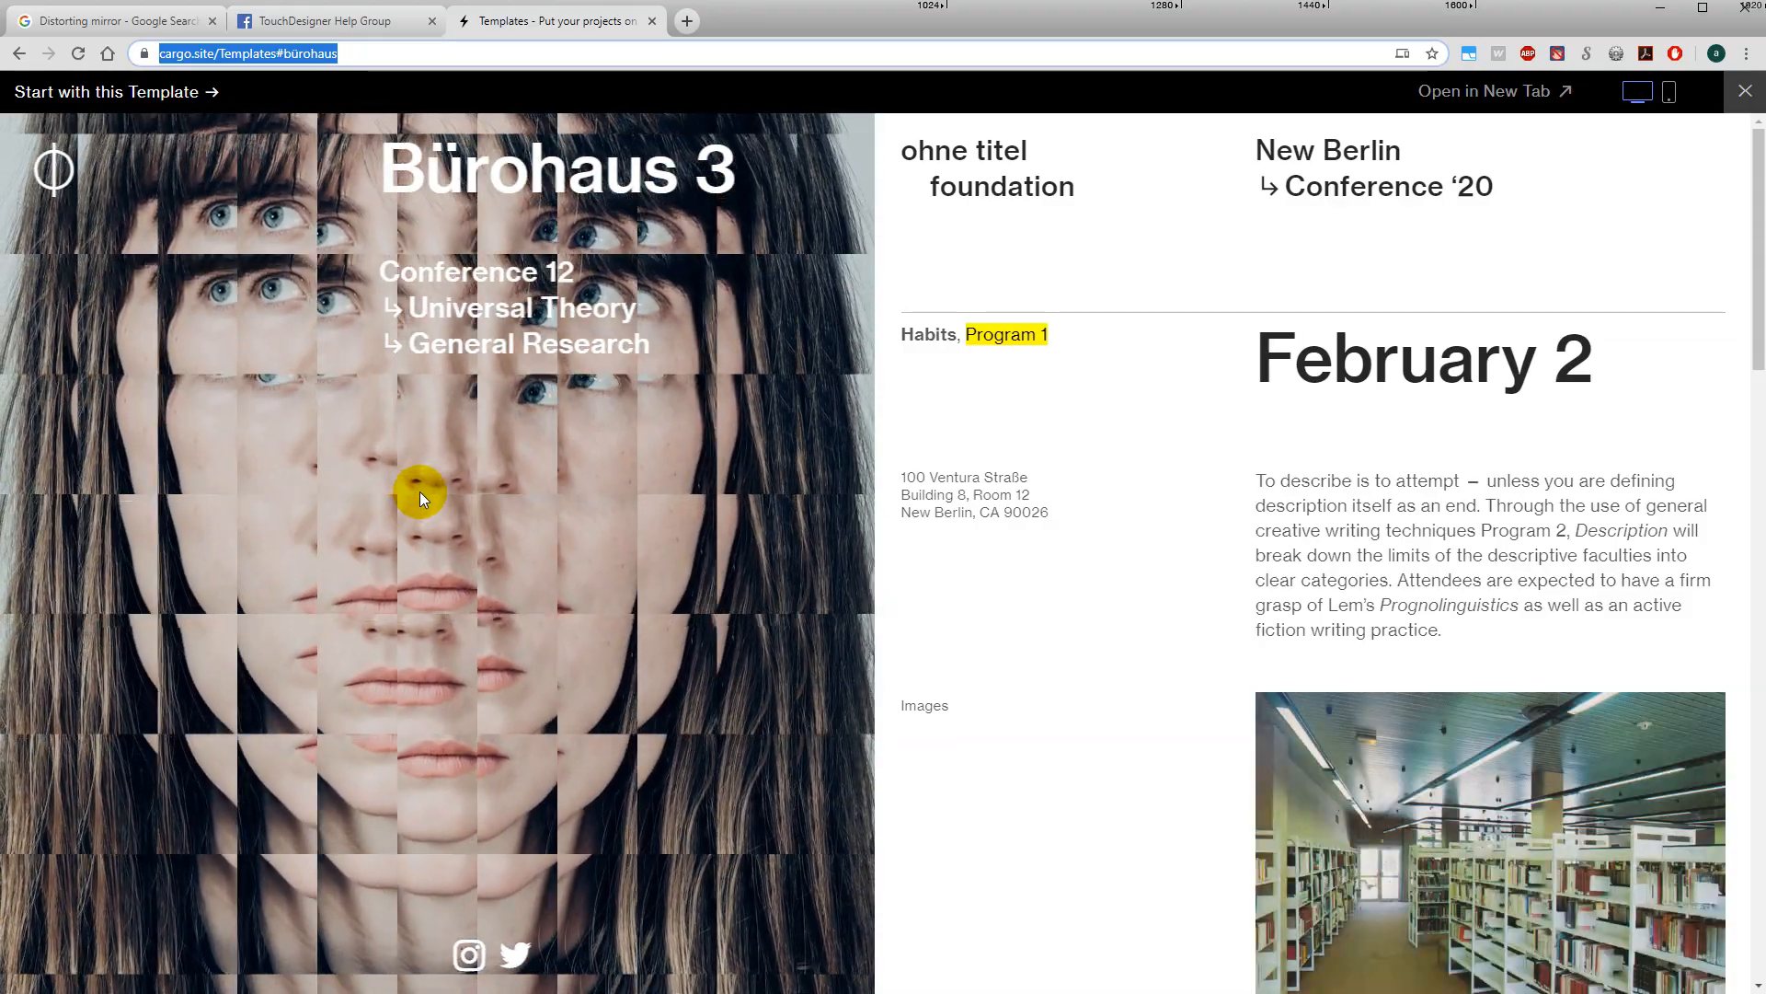
mouse_move(482, 658)
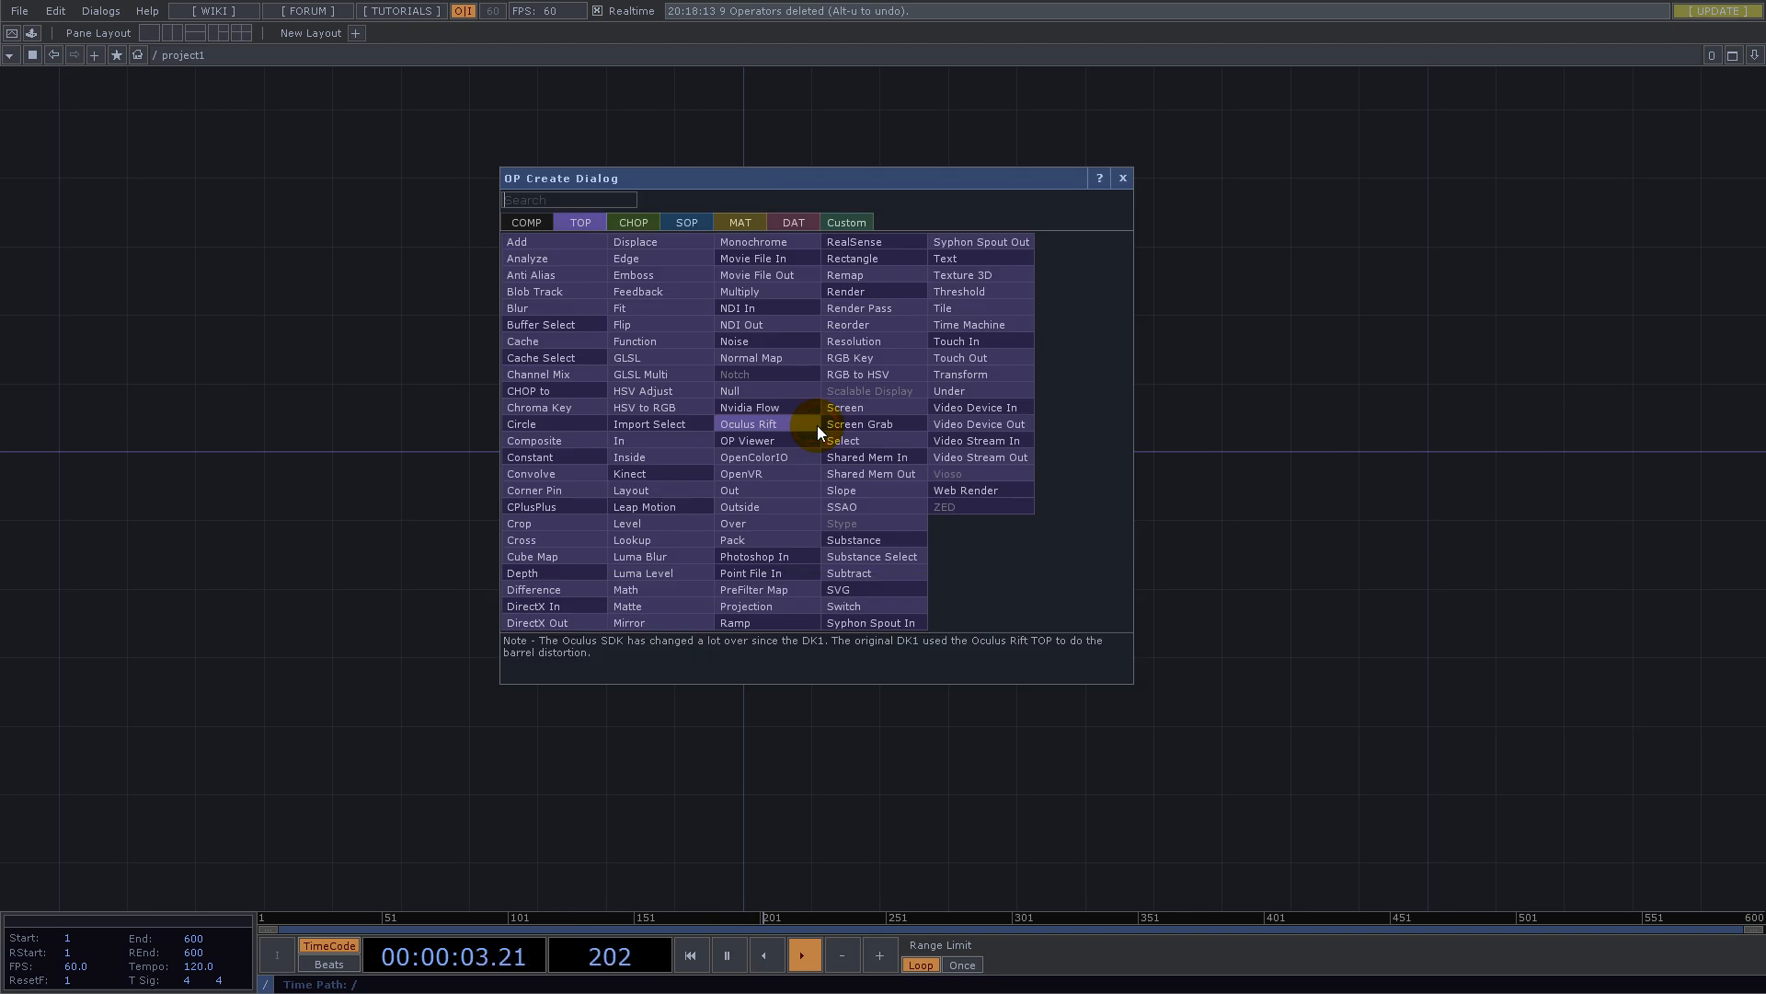
Step: Add a Kinect TOP set to Color feeding a Fit TOP at 1024x1024, with constant1 holding res and grid
text(kin)
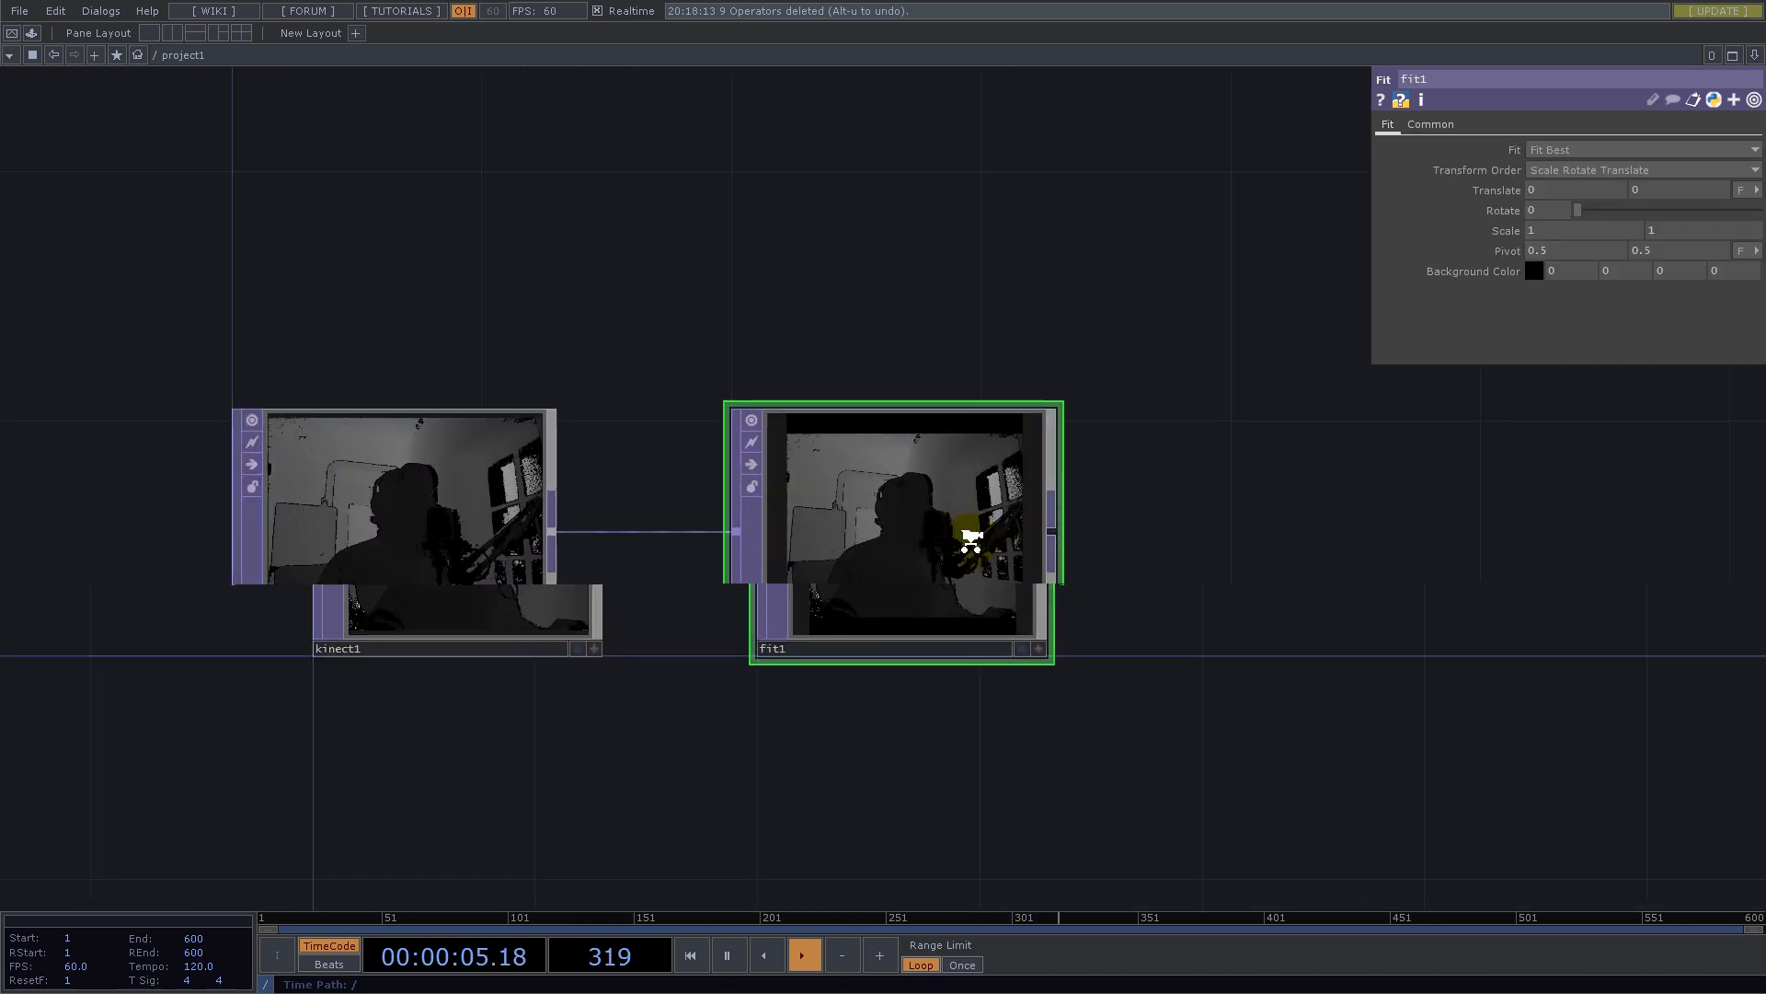
click(1430, 125)
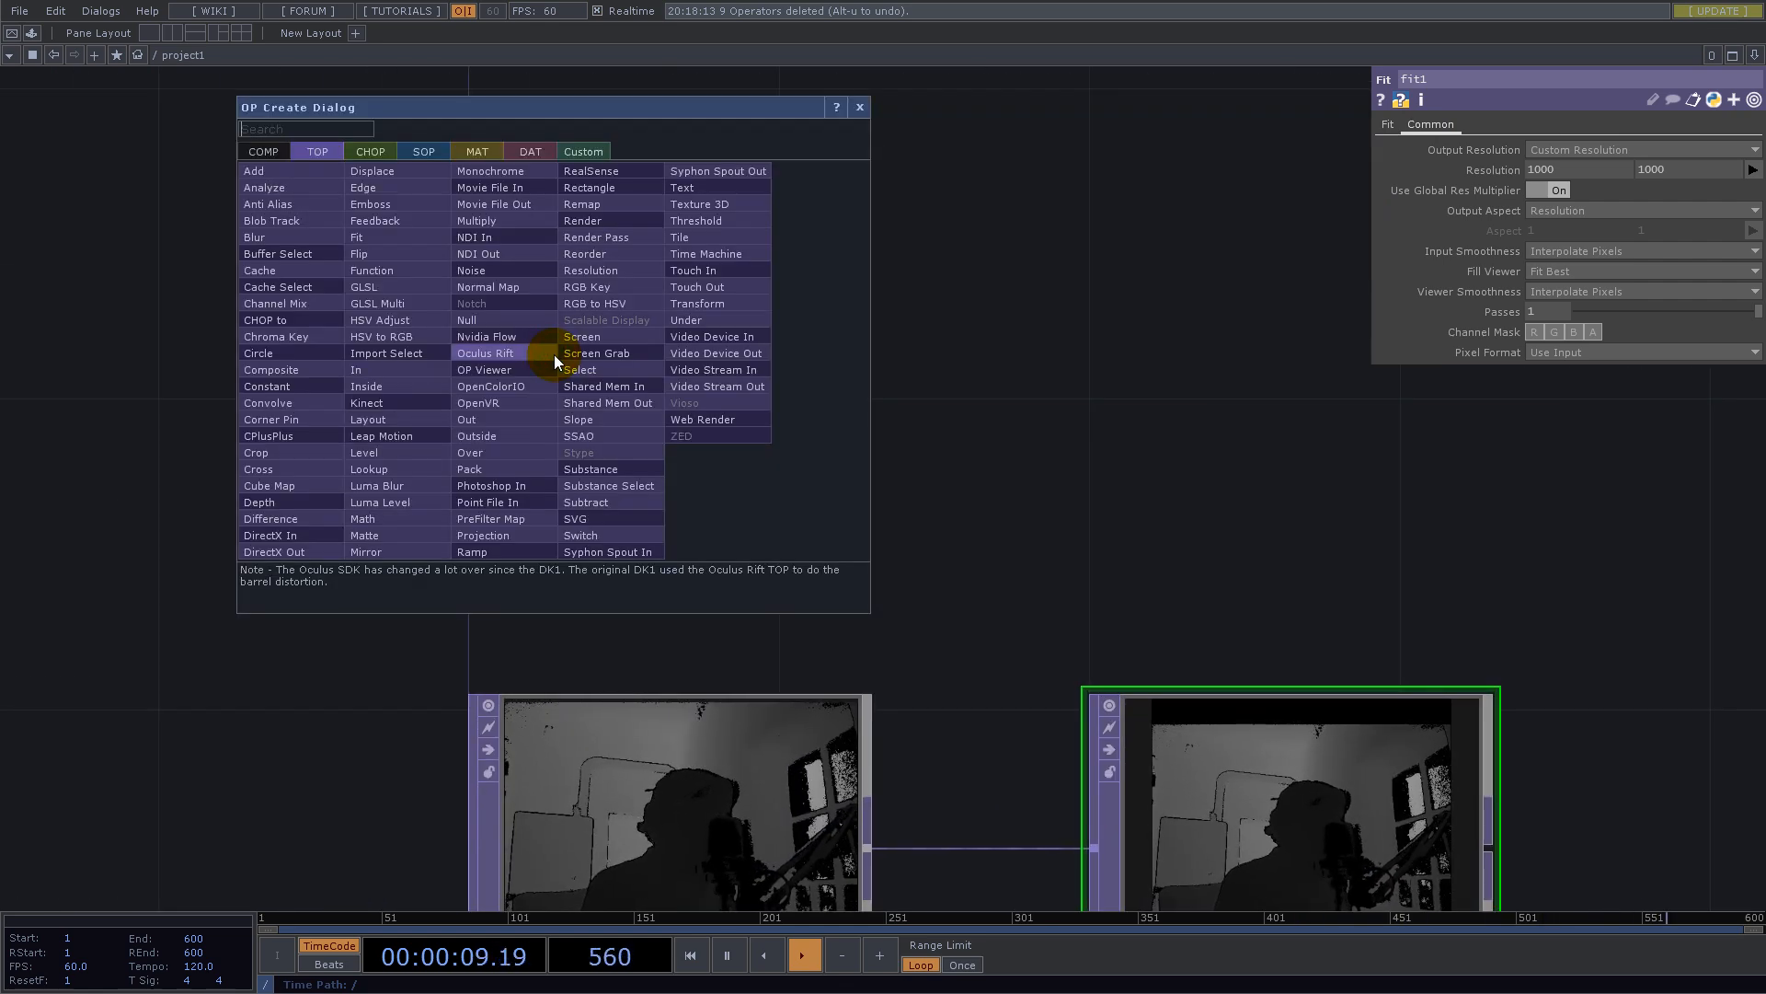
text(co)
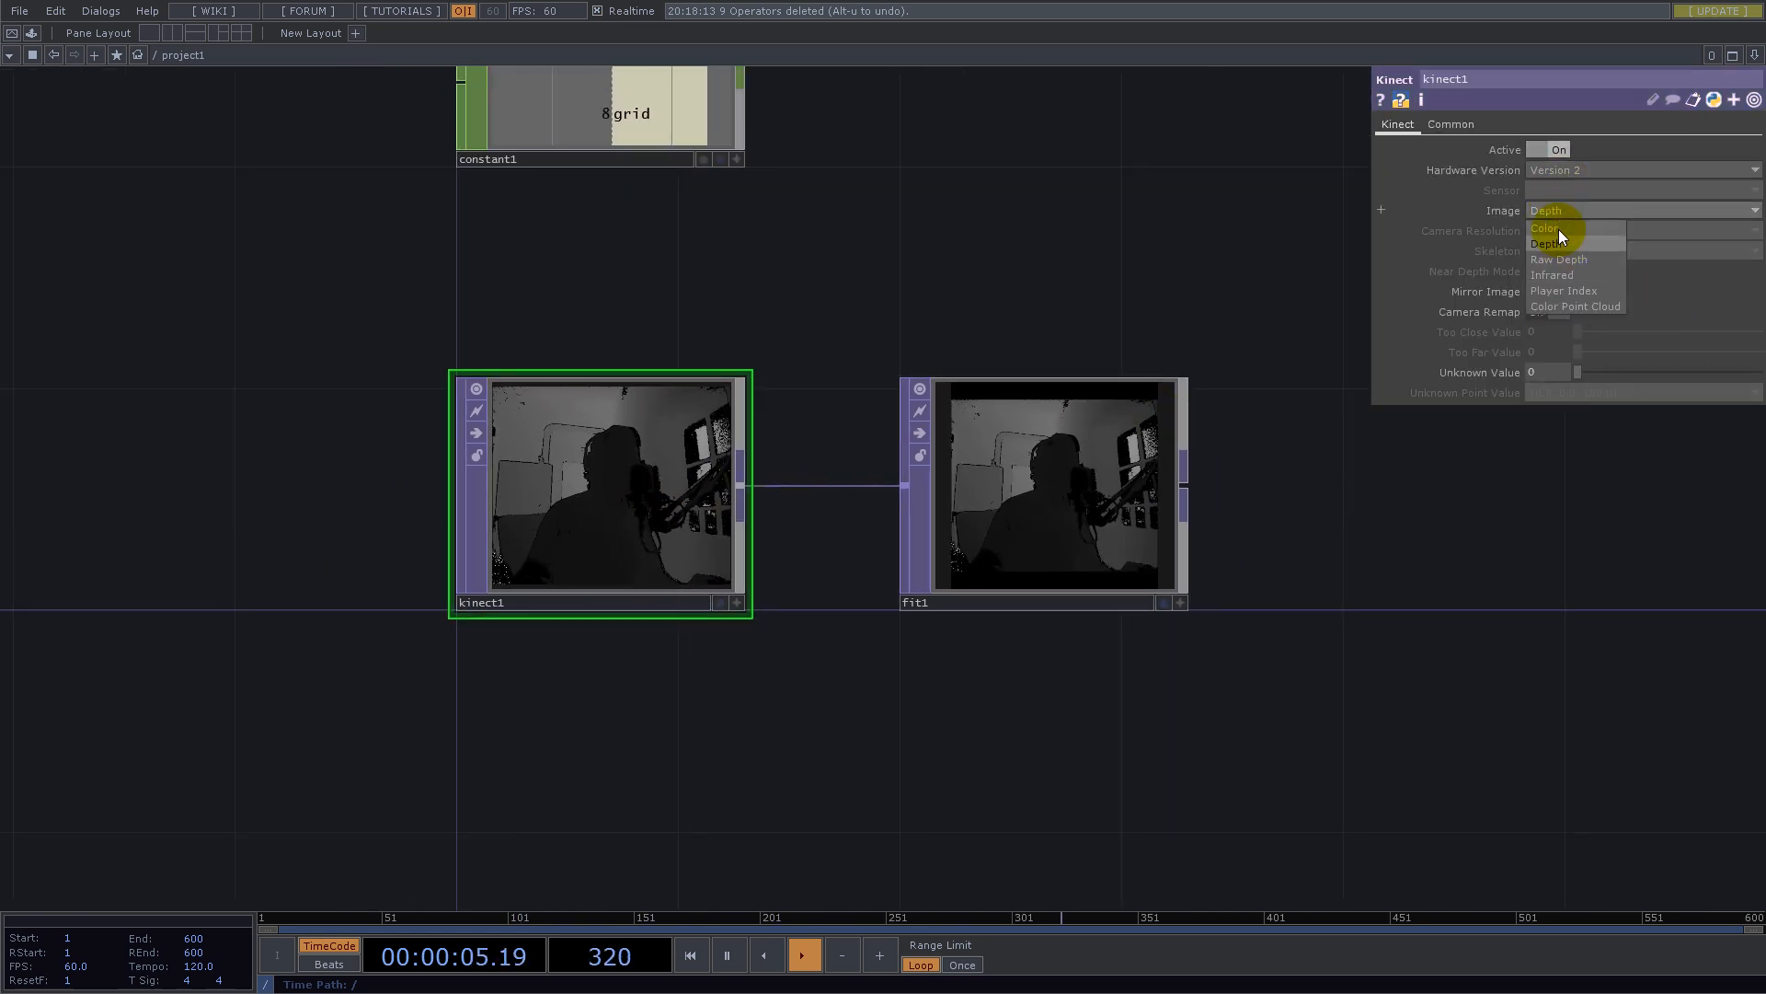
click(1546, 227)
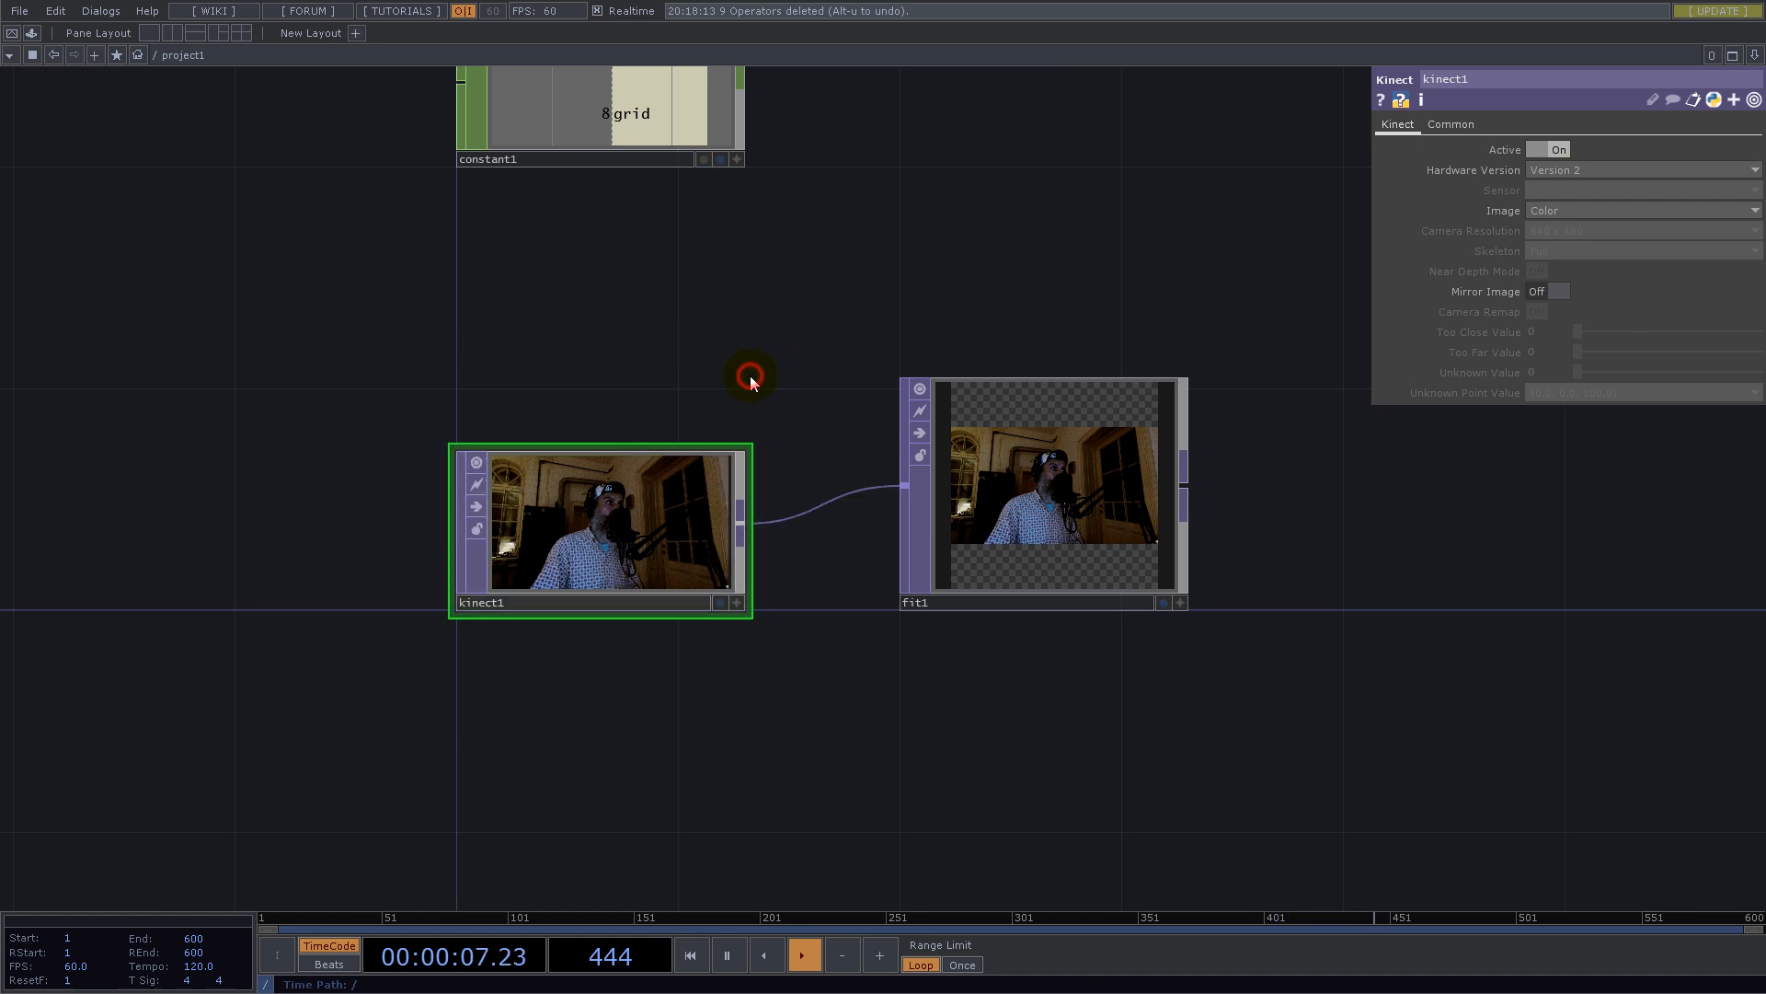
click(1048, 490)
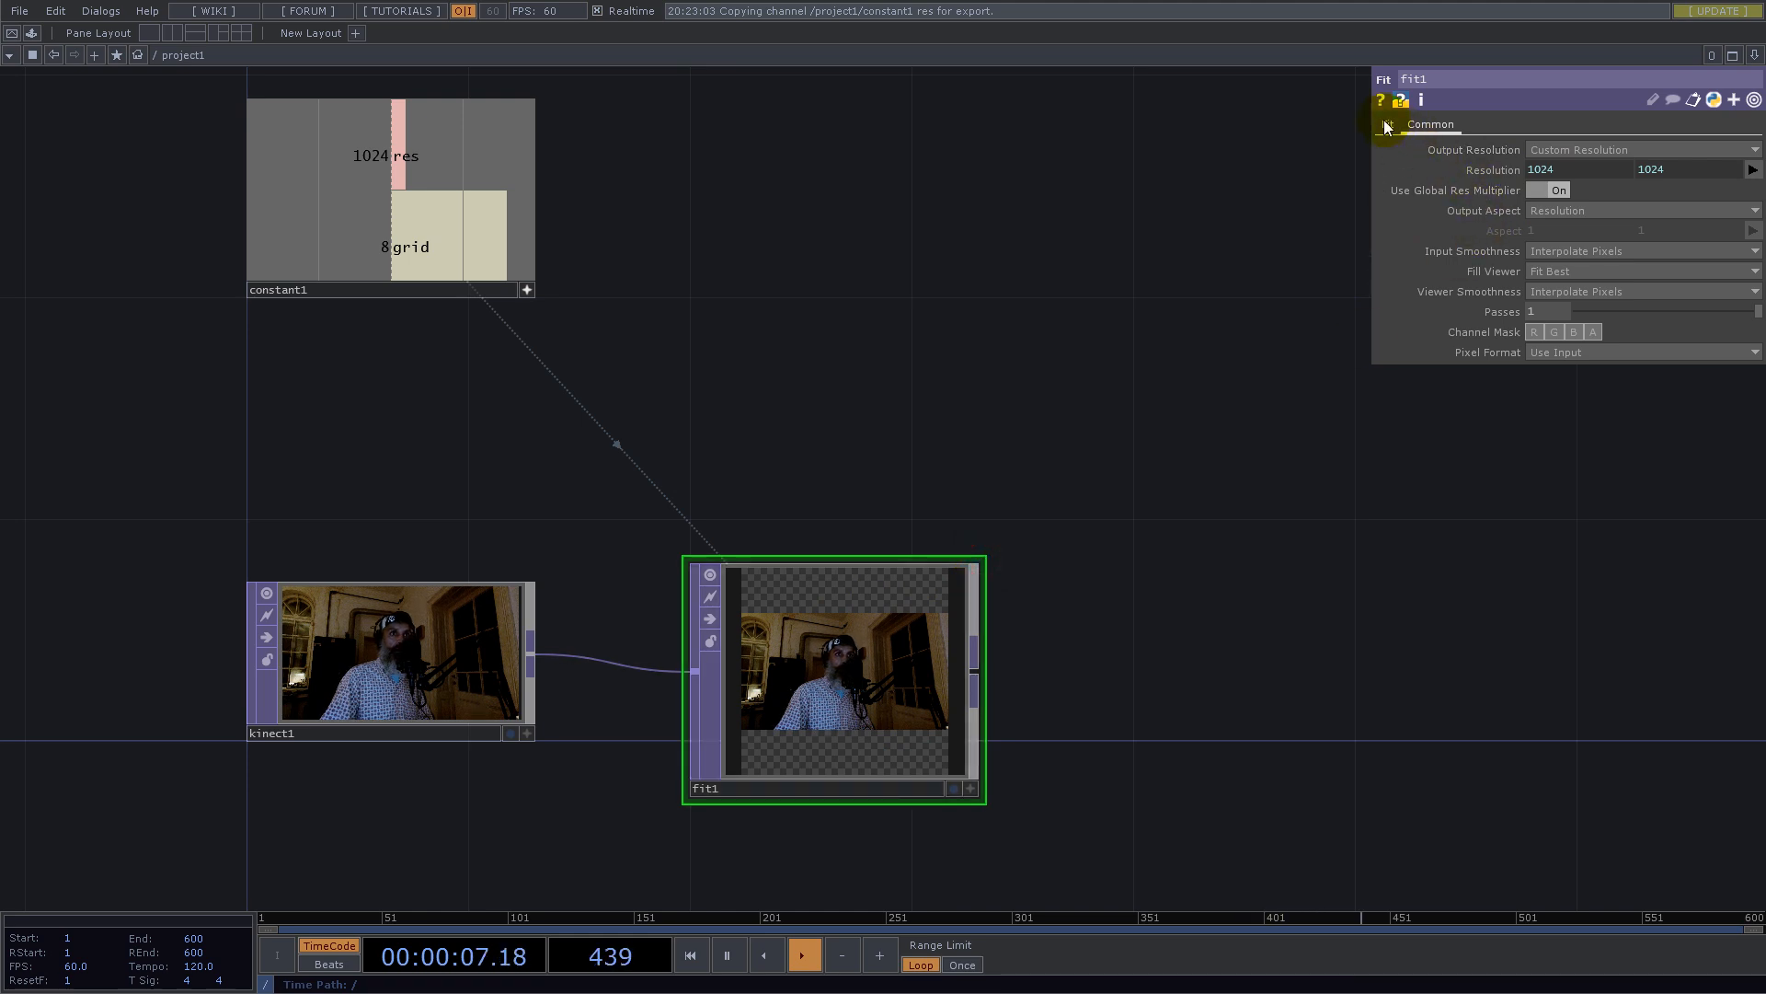
Step: Set fit1 to Fit Outside and add a Remap TOP fed by the fitted image
click(1386, 125)
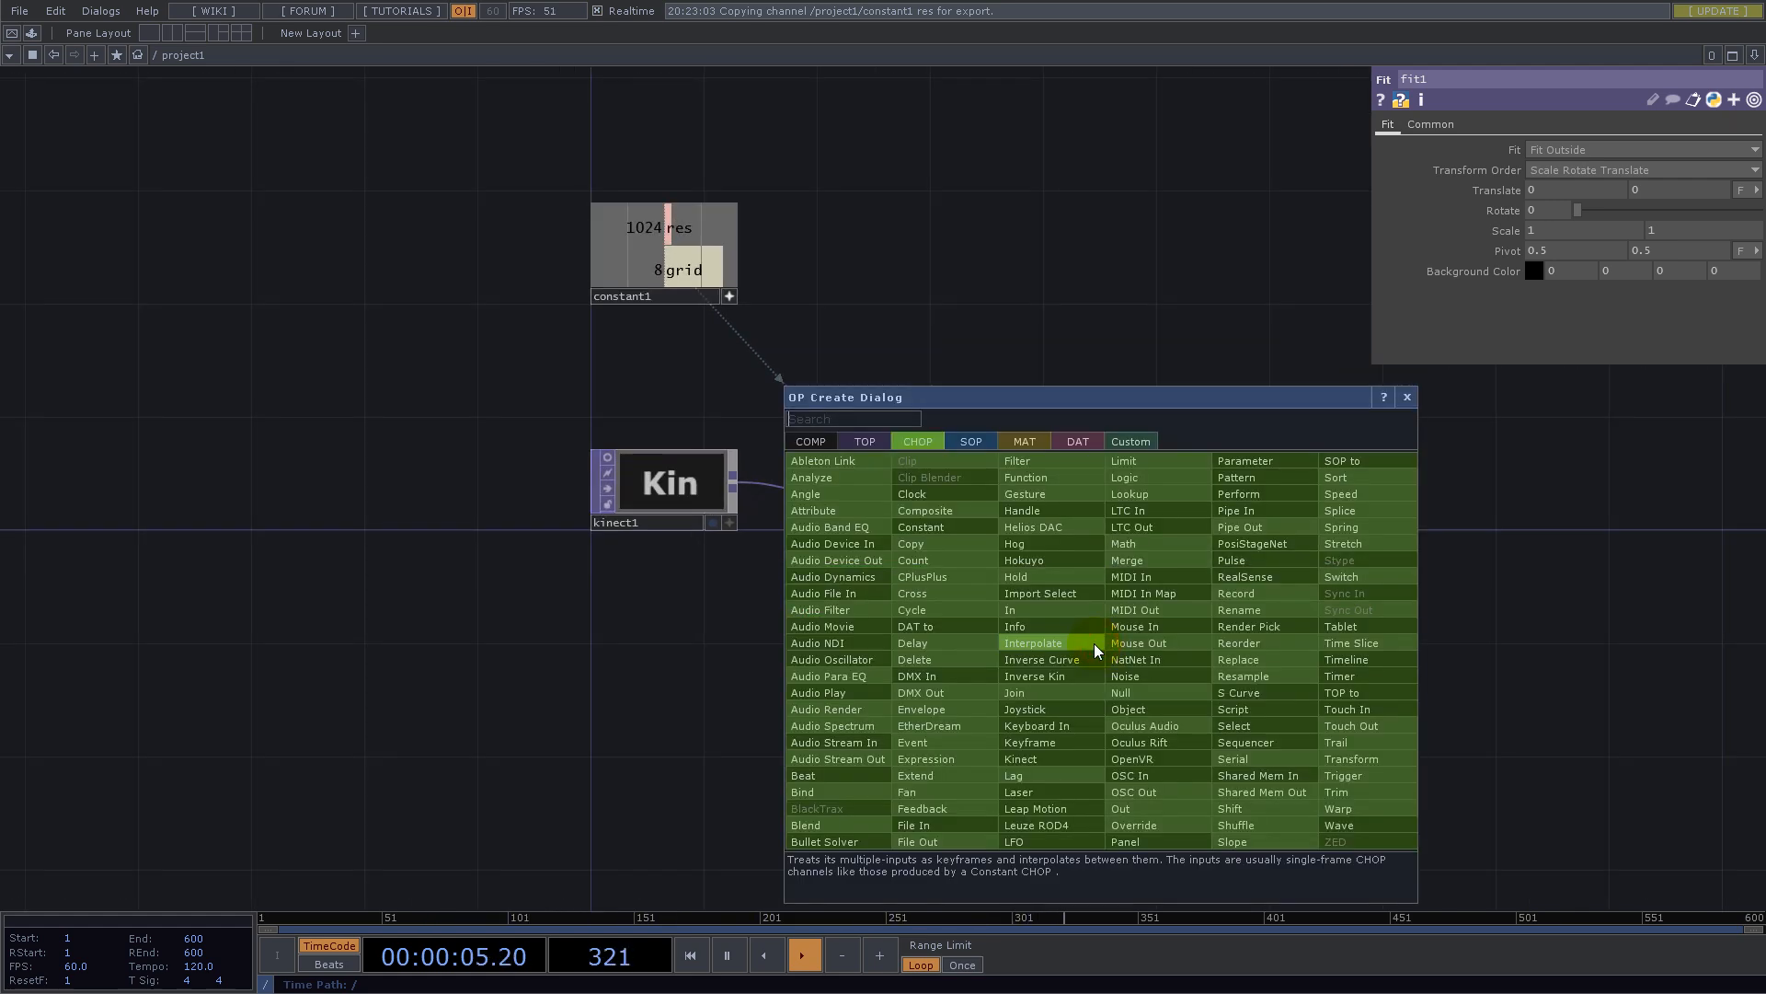
text(rem)
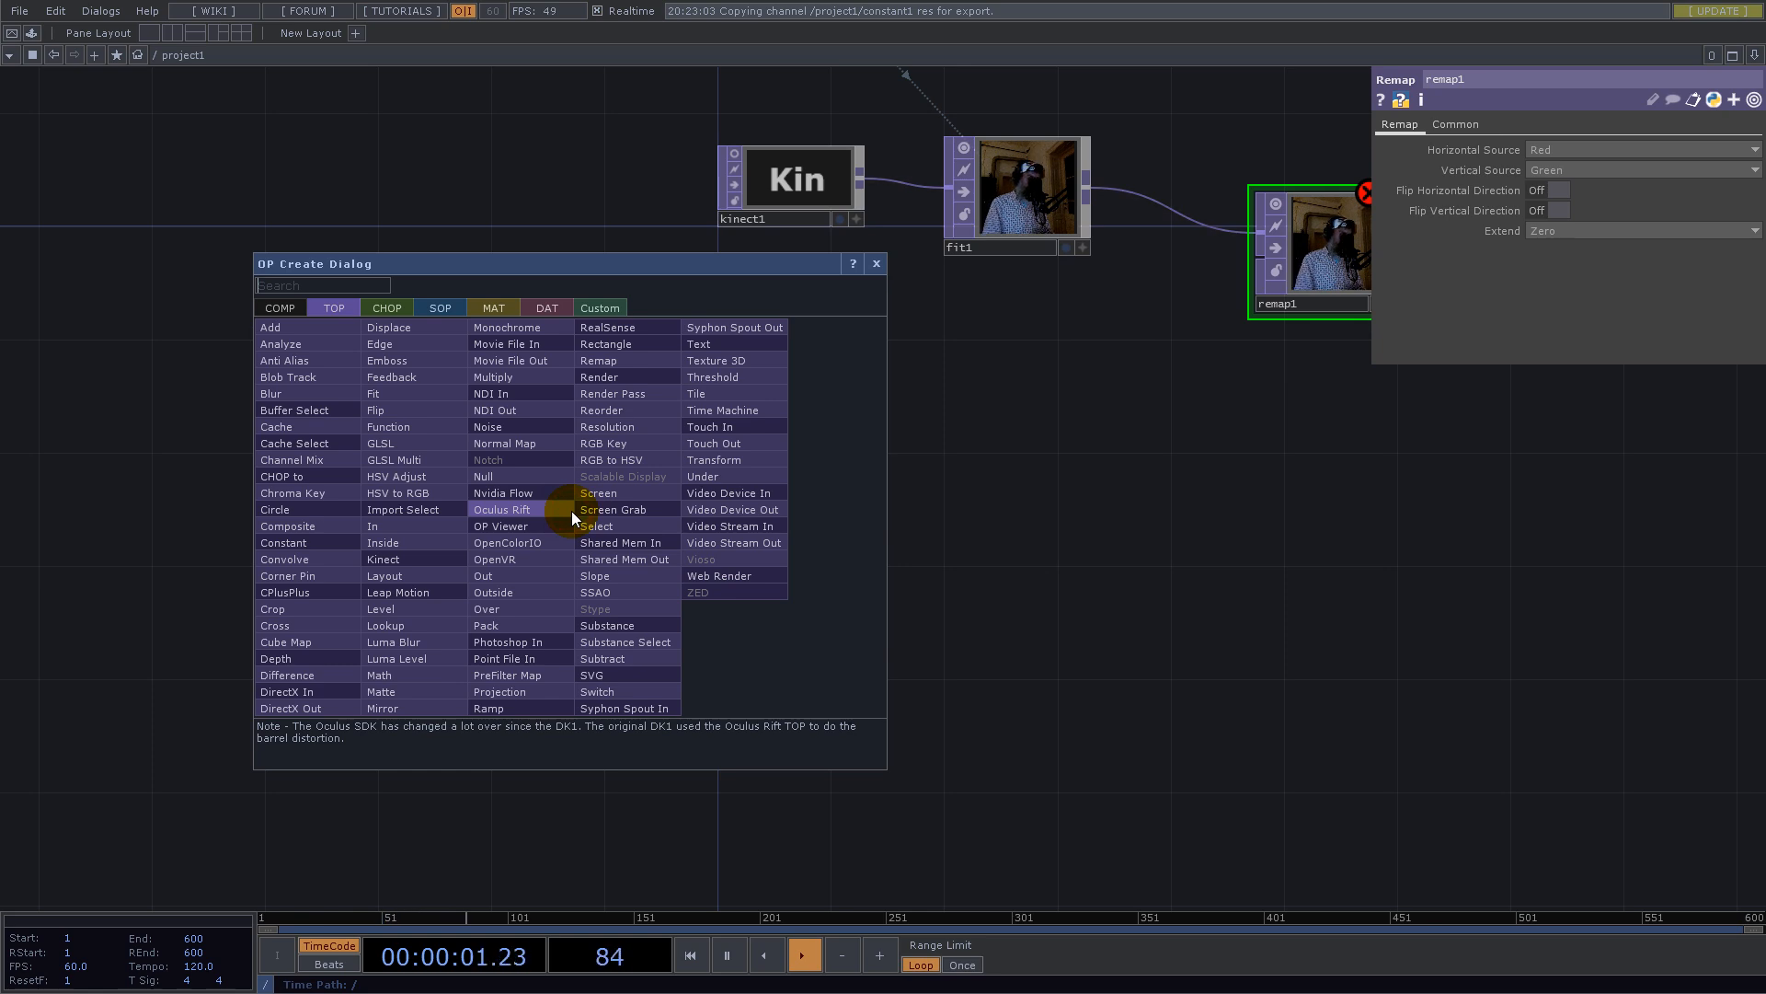
Step: Create a float-format Ramp TOP and a flipped copy flopped to bottom left
text(ram)
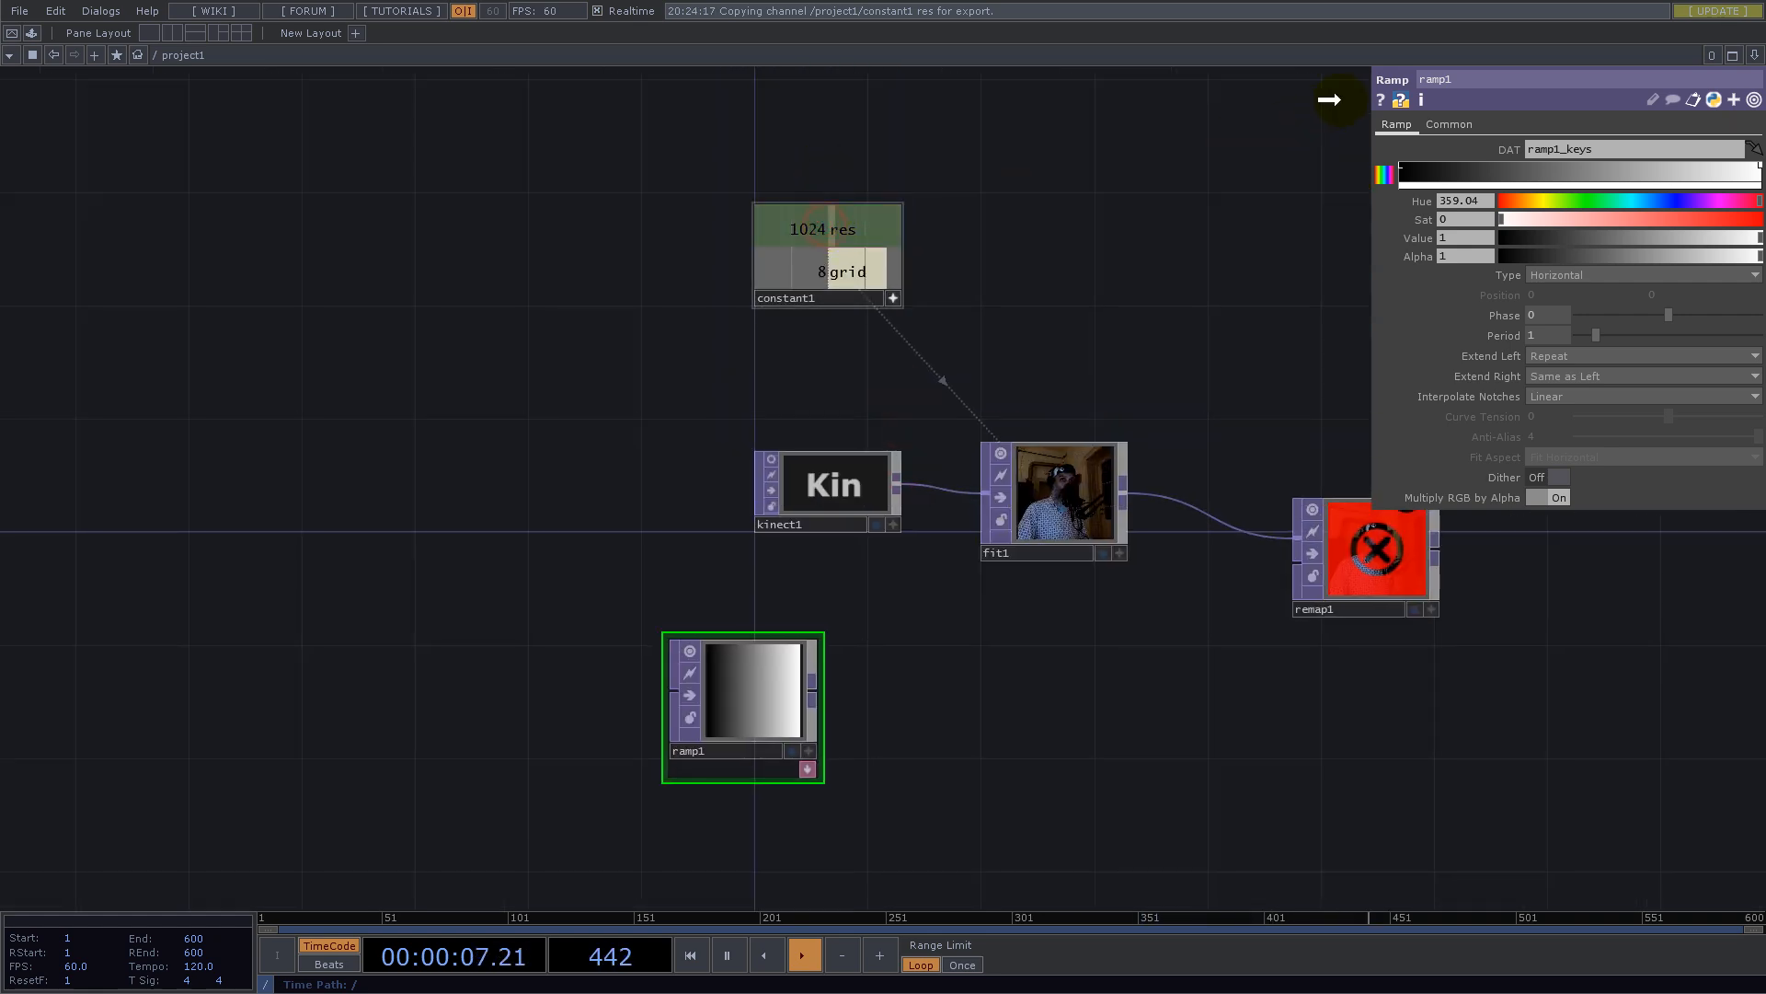
click(1449, 124)
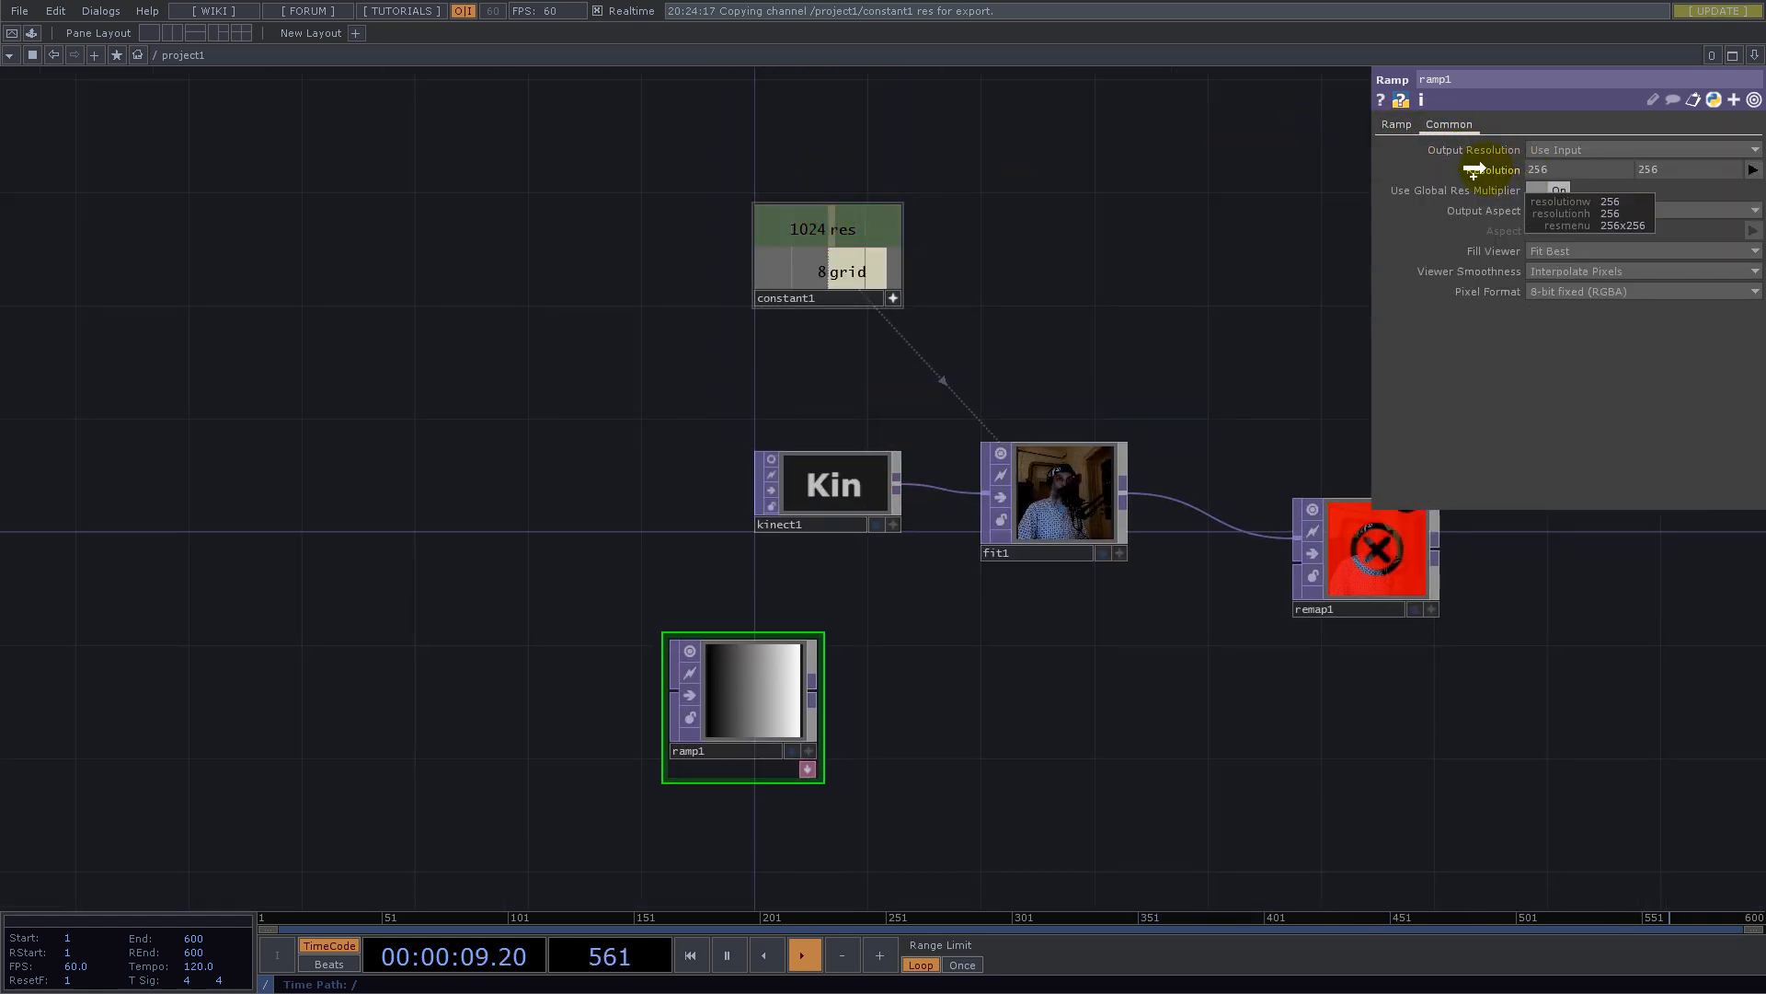
click(1639, 290)
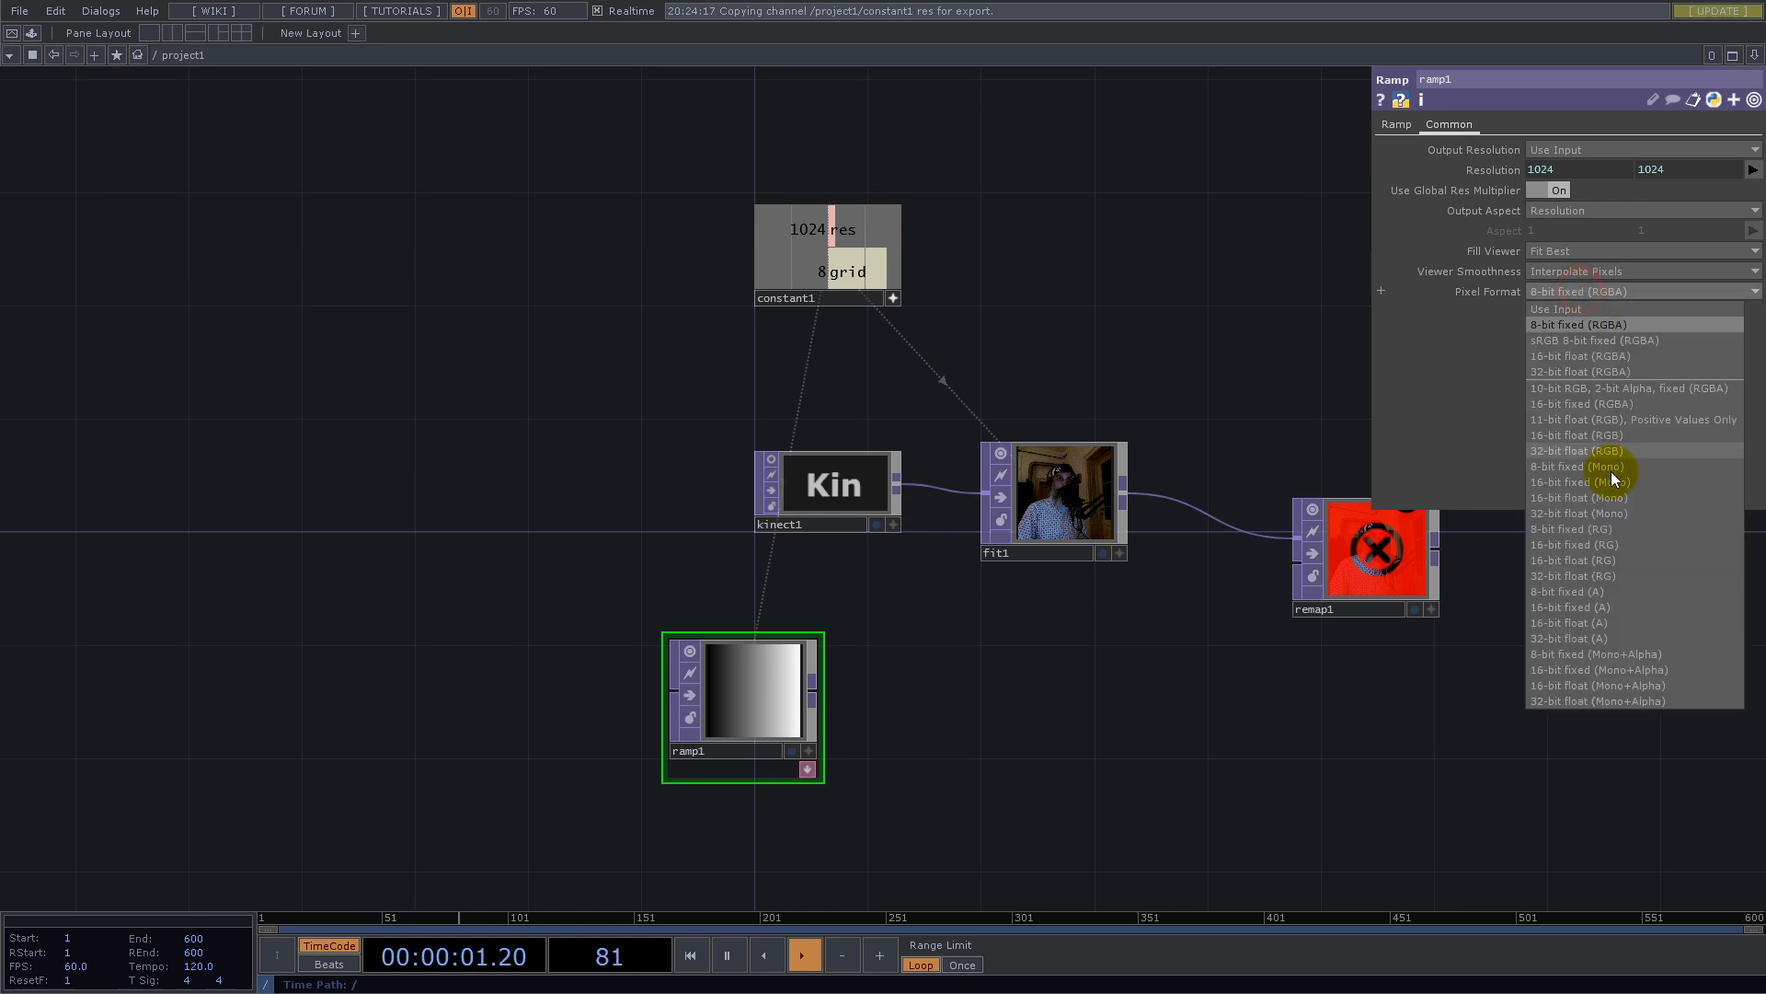
click(1579, 513)
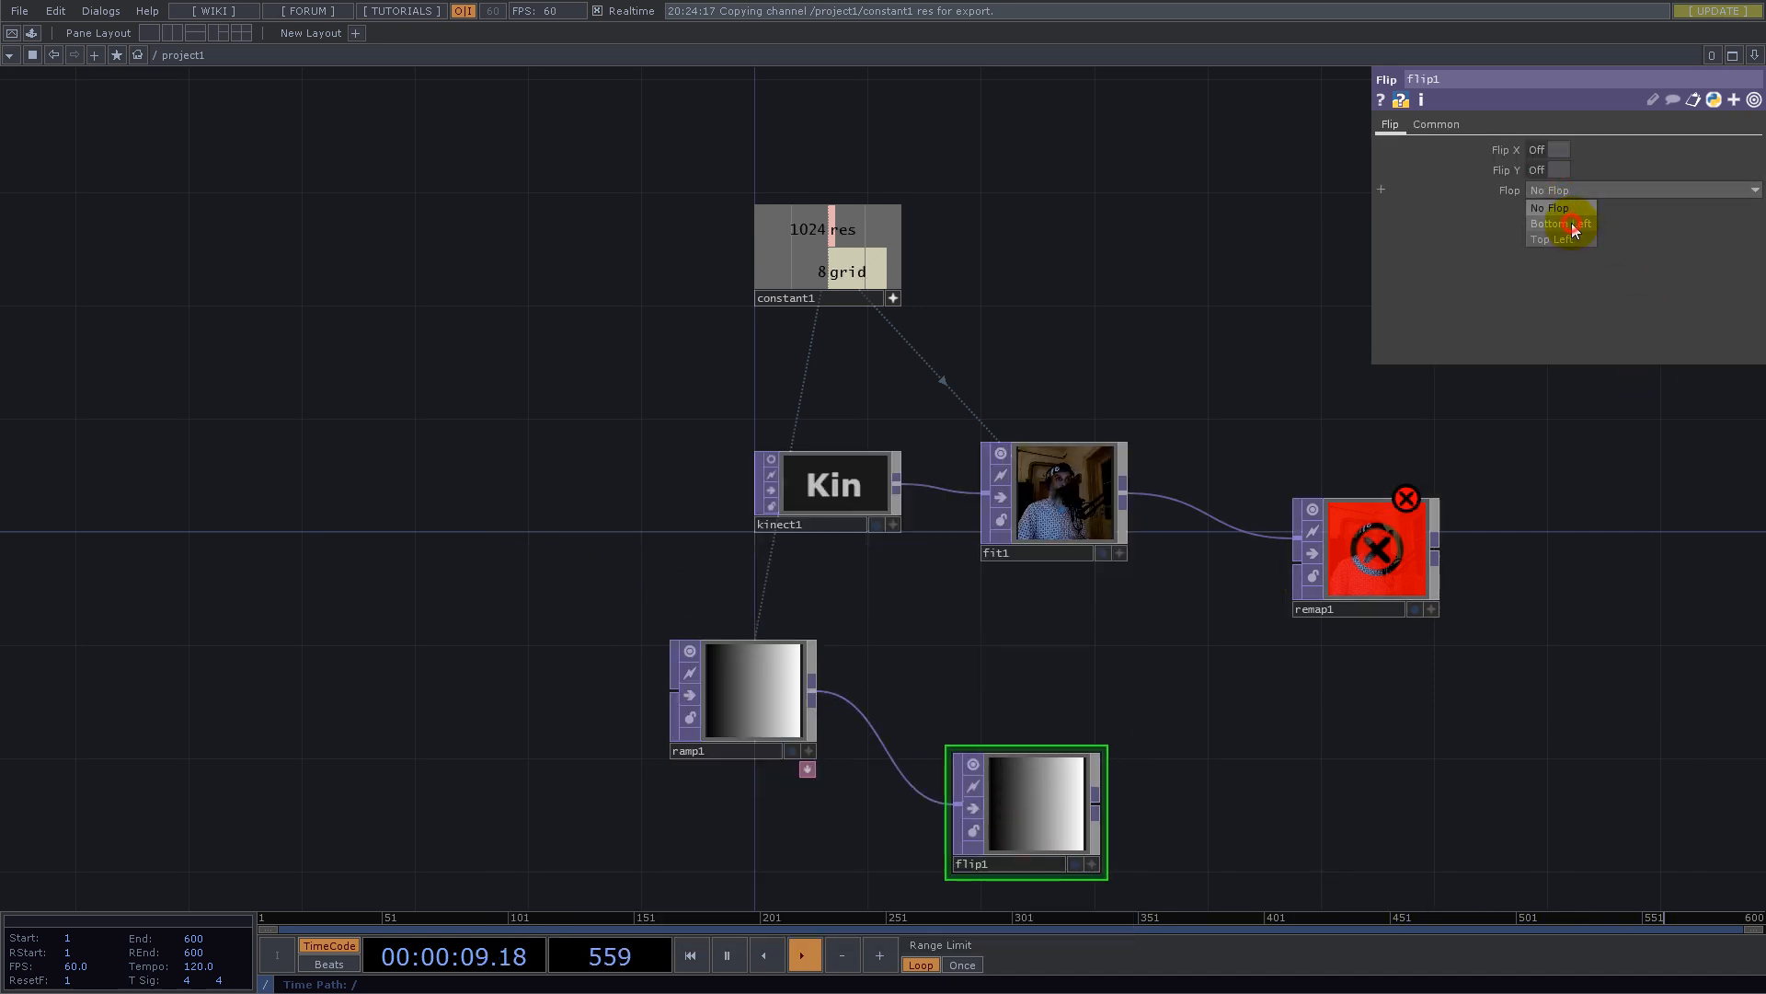
click(1560, 223)
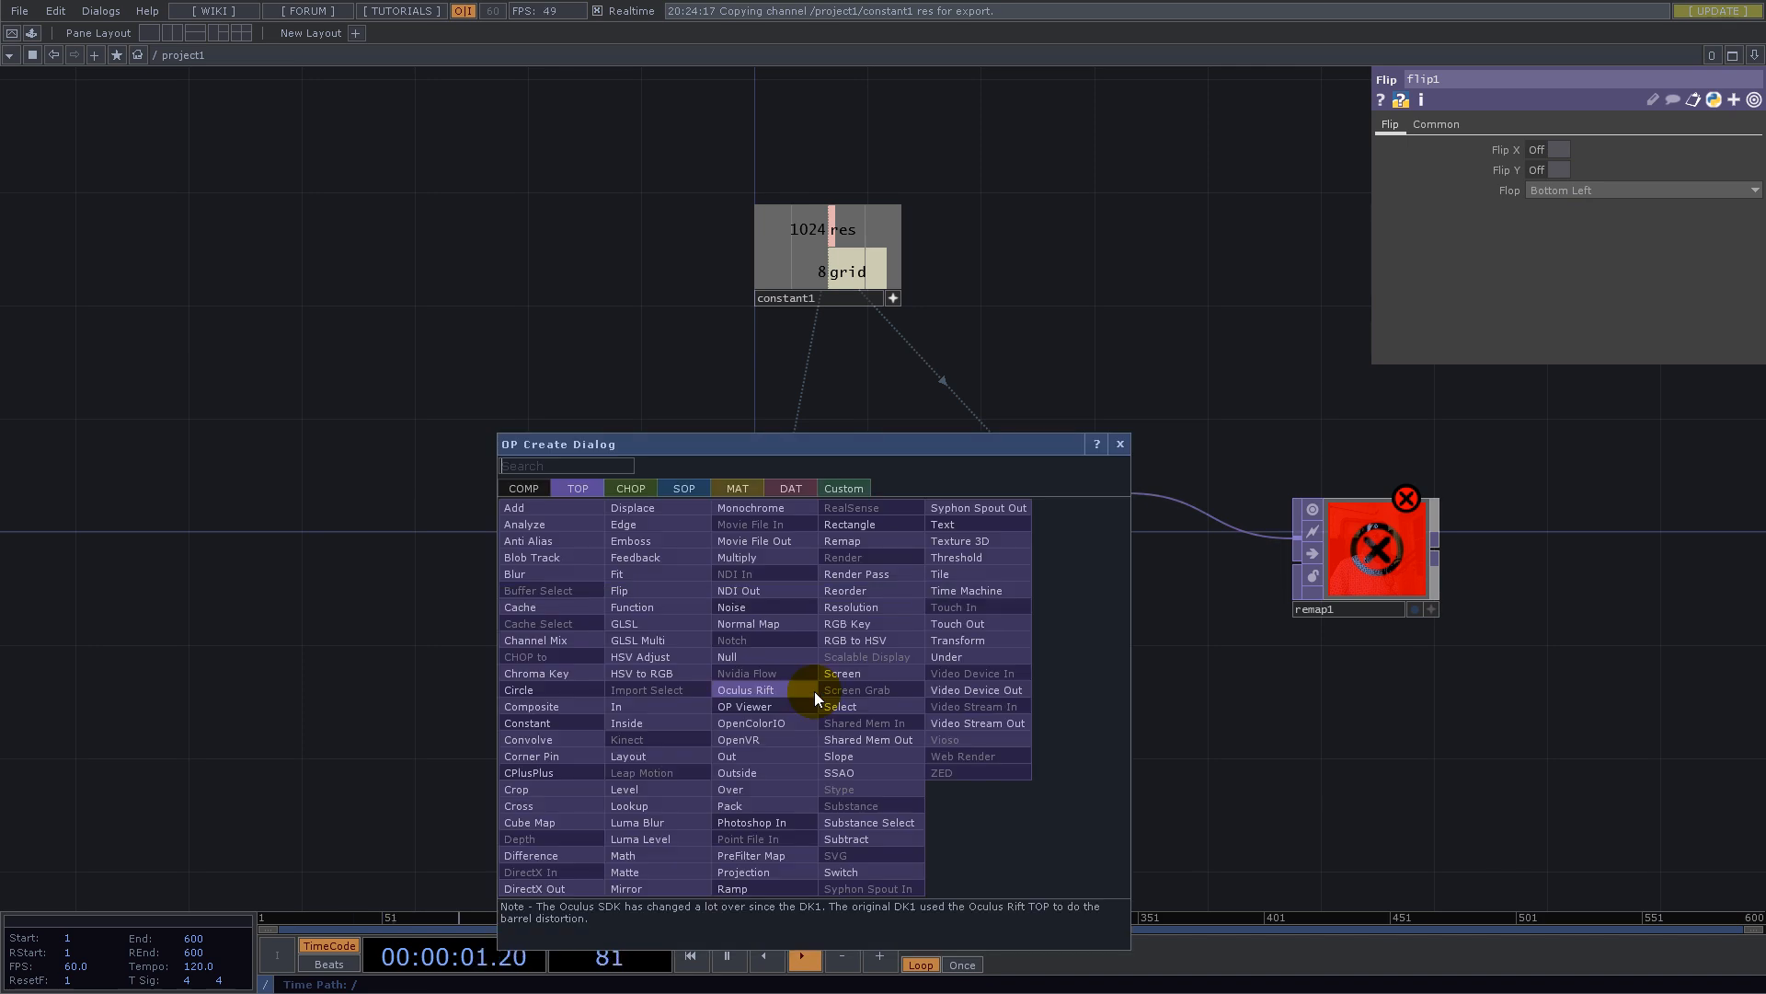
Step: Add a float-format Reorder TOP taking green from the flipped ramp as Input 2
text(reo)
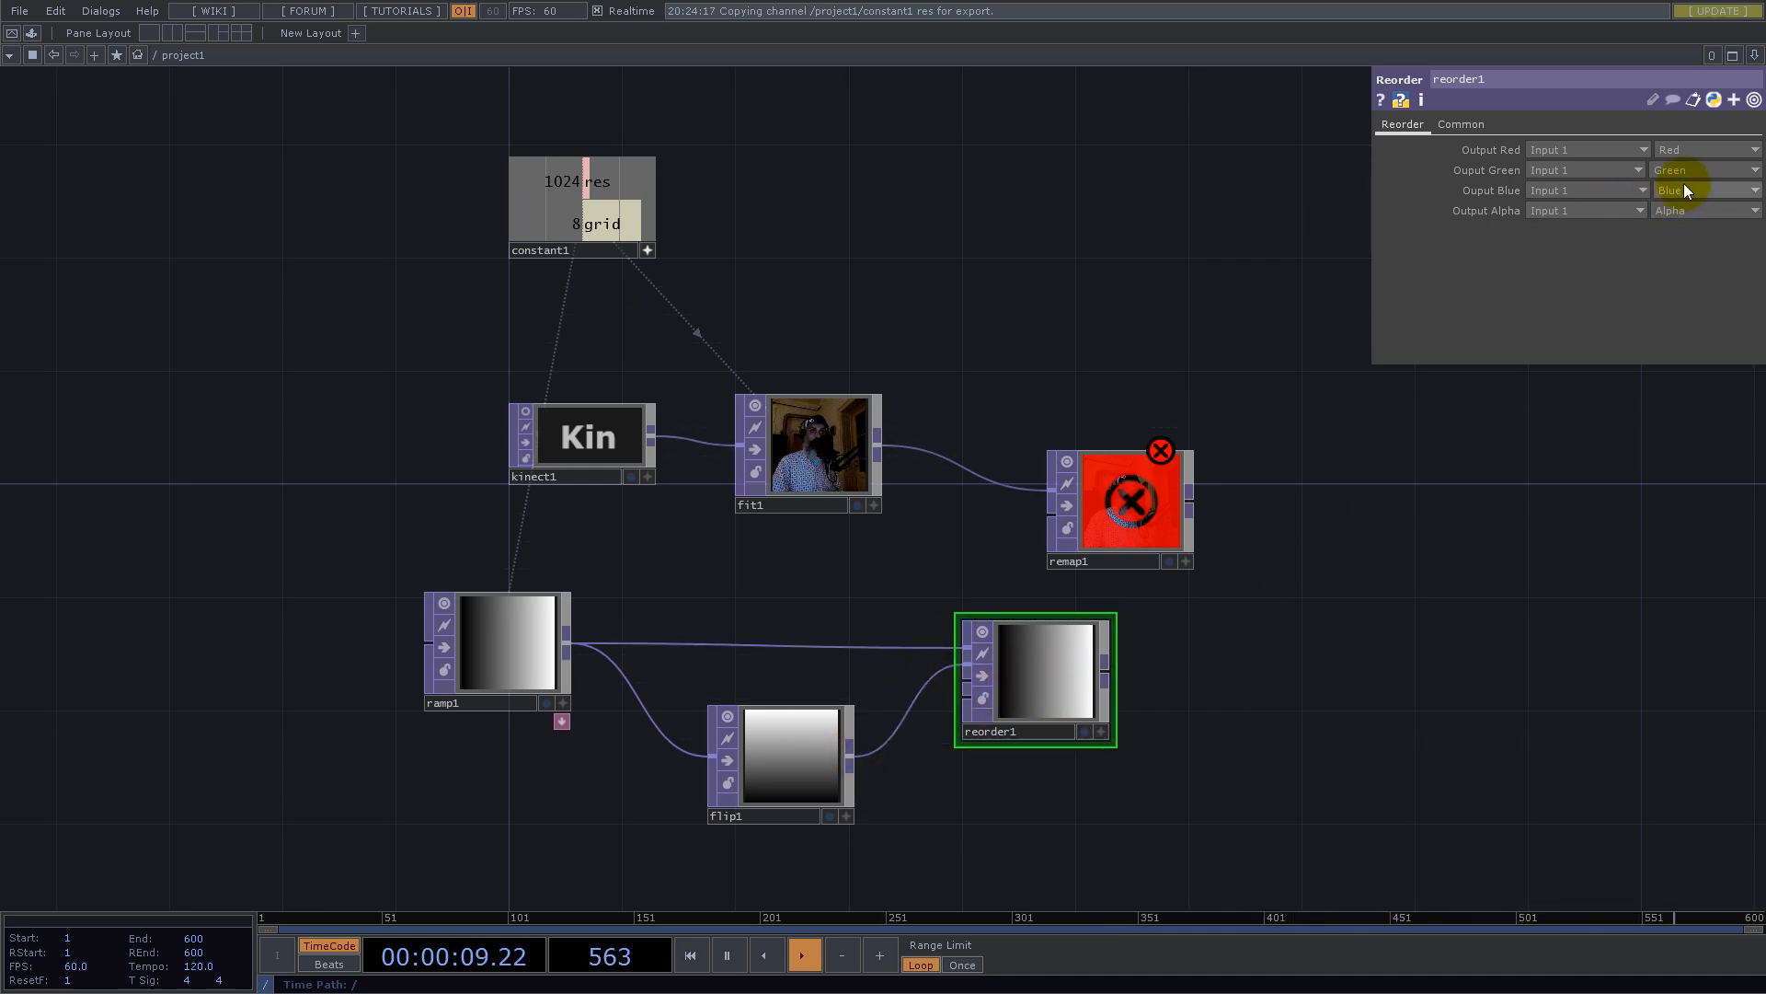
click(1460, 125)
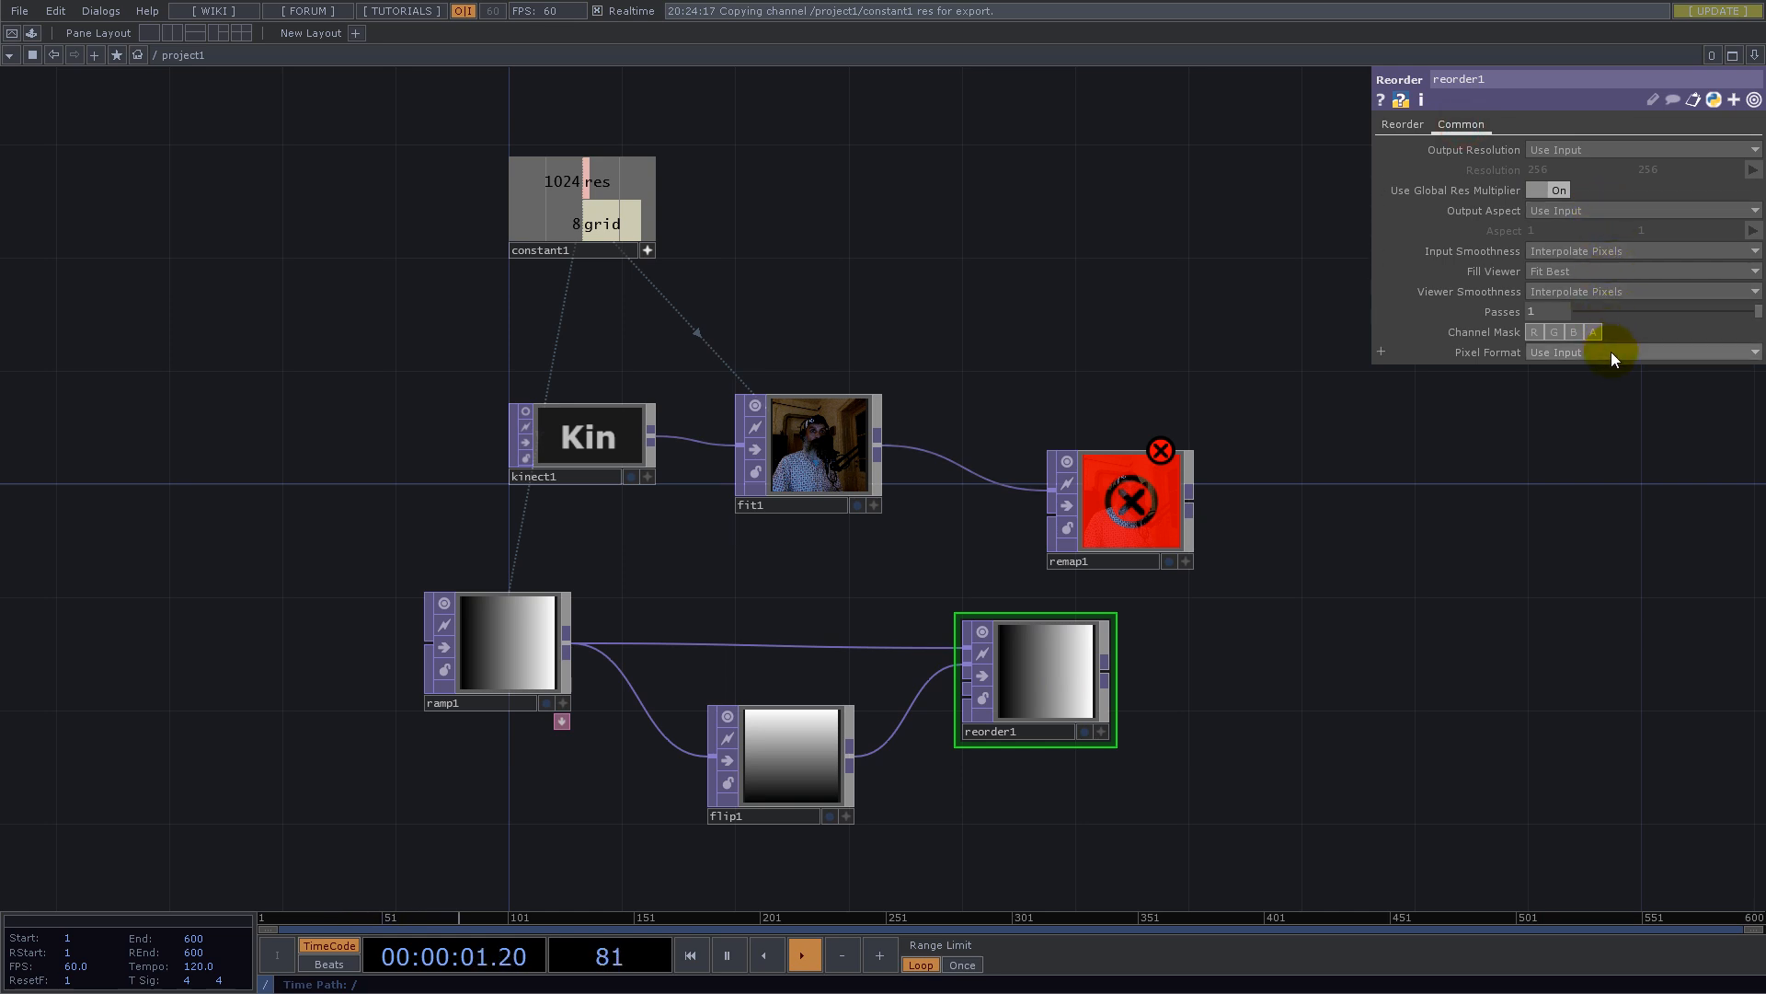
click(1639, 351)
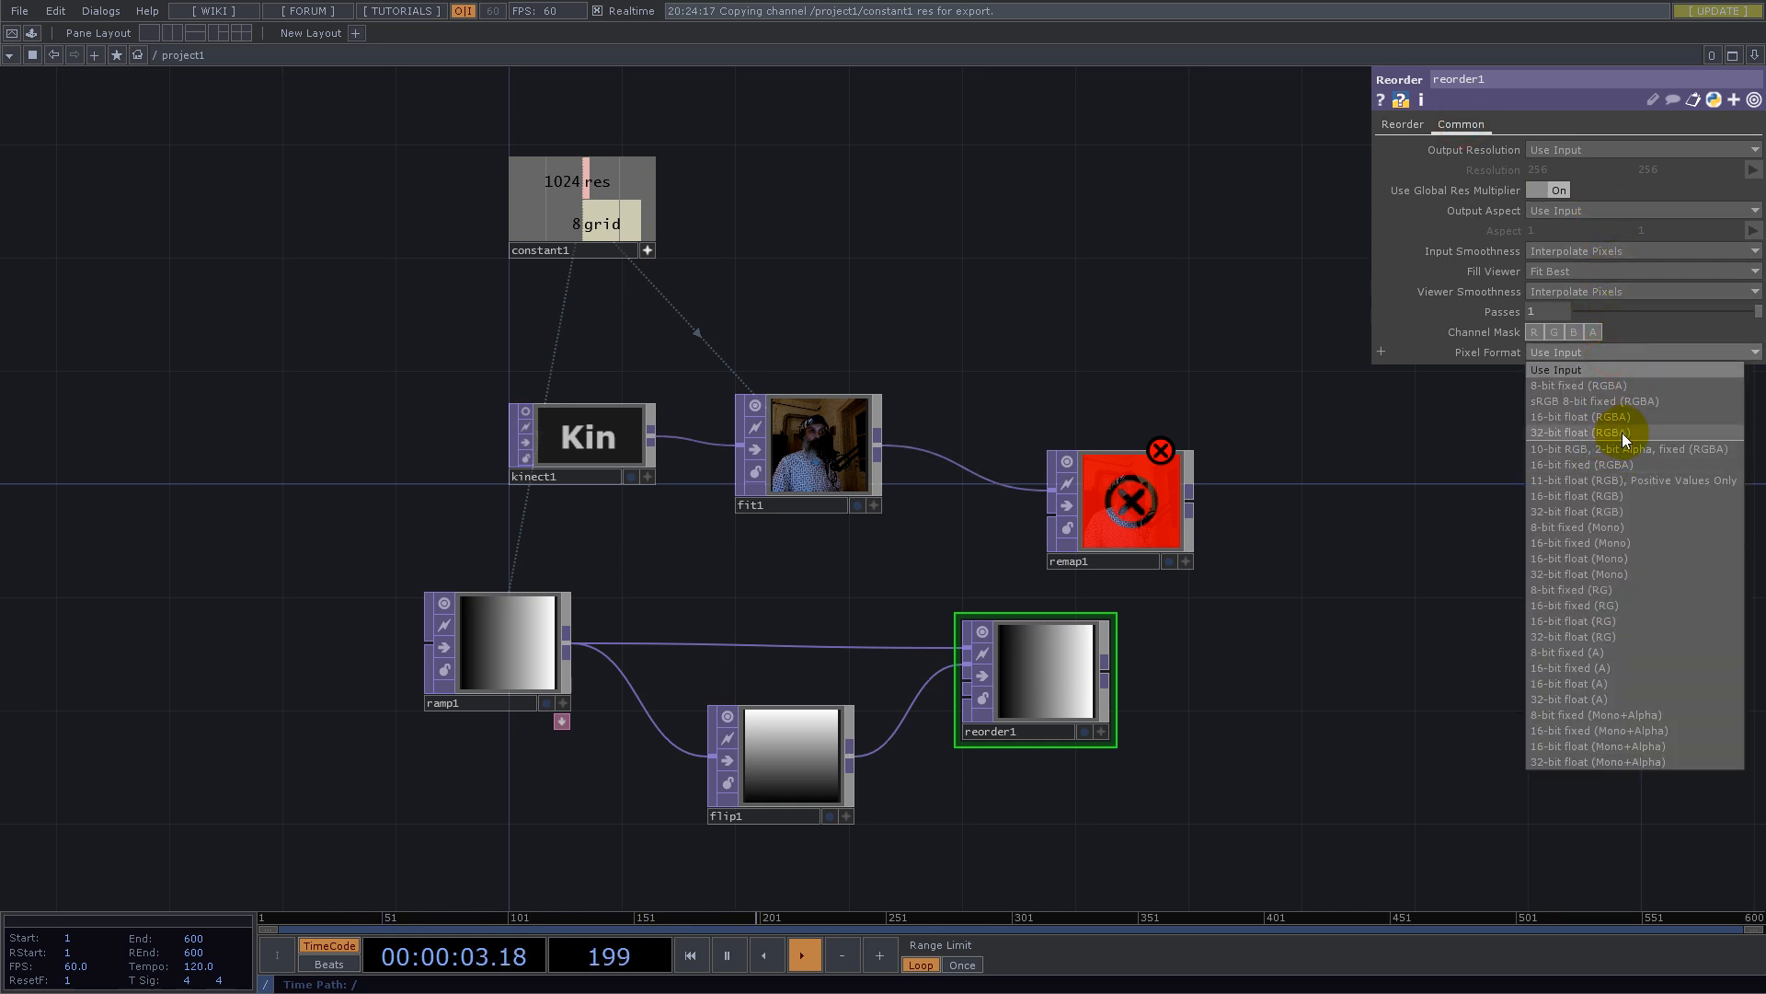
click(1401, 124)
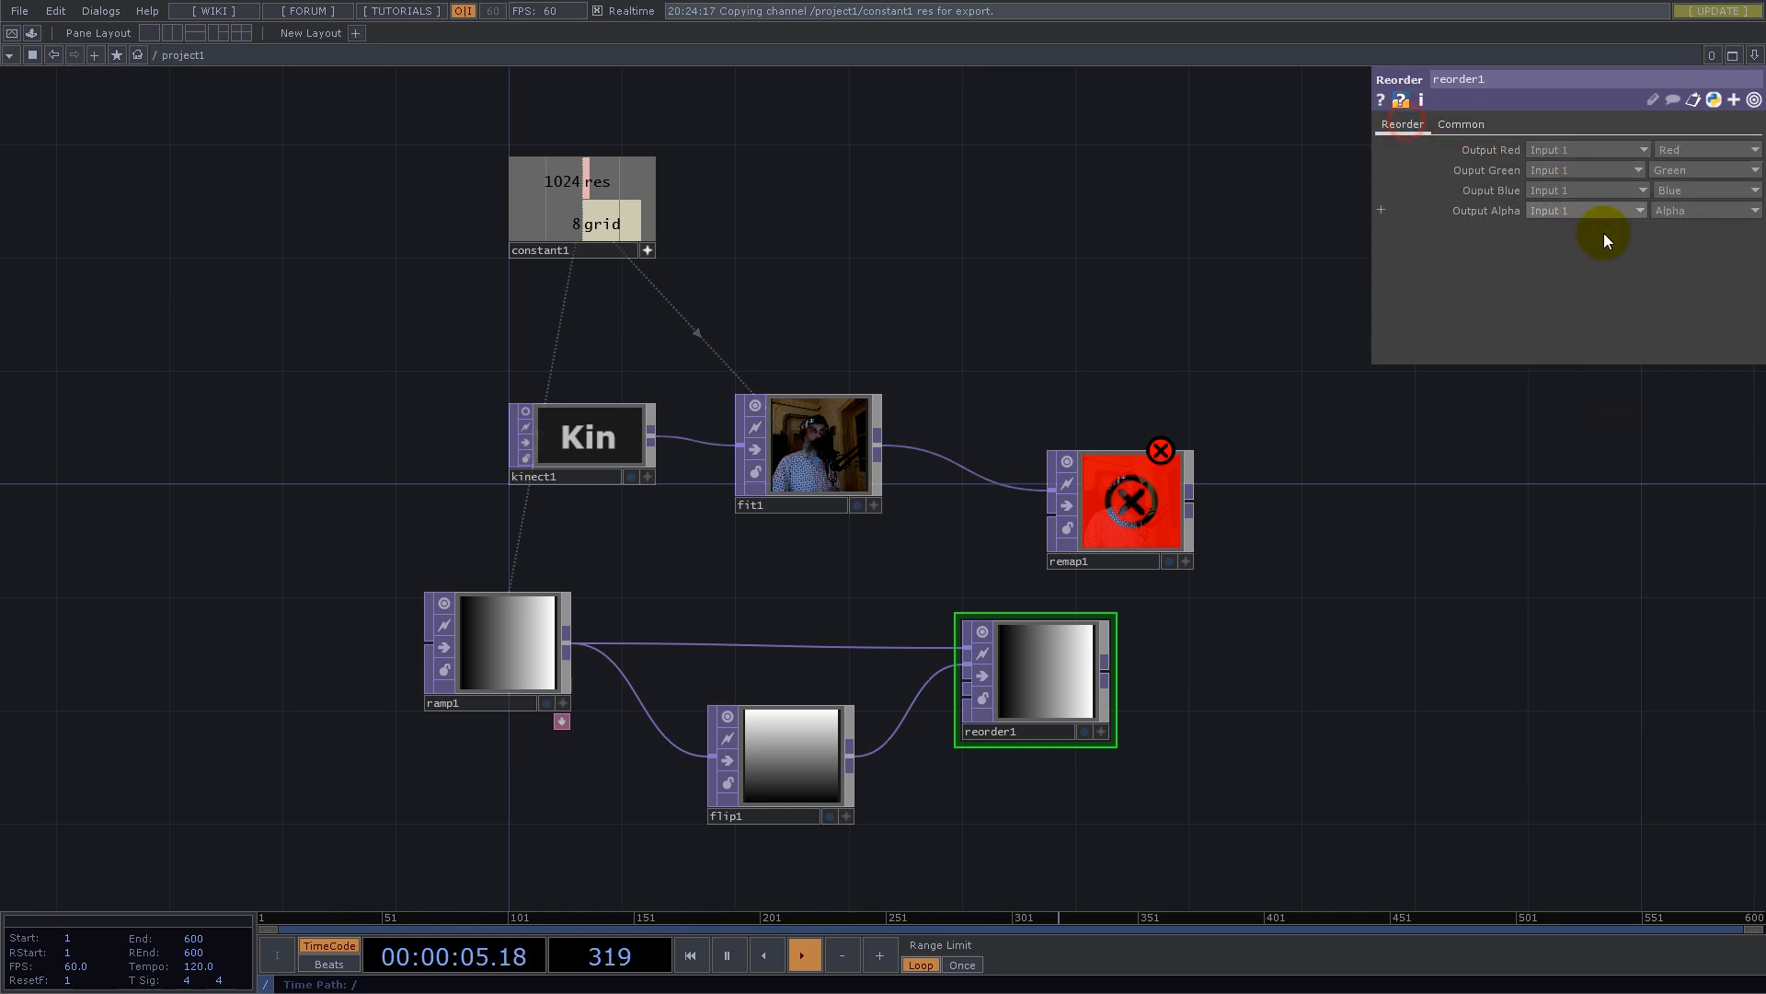
click(1704, 210)
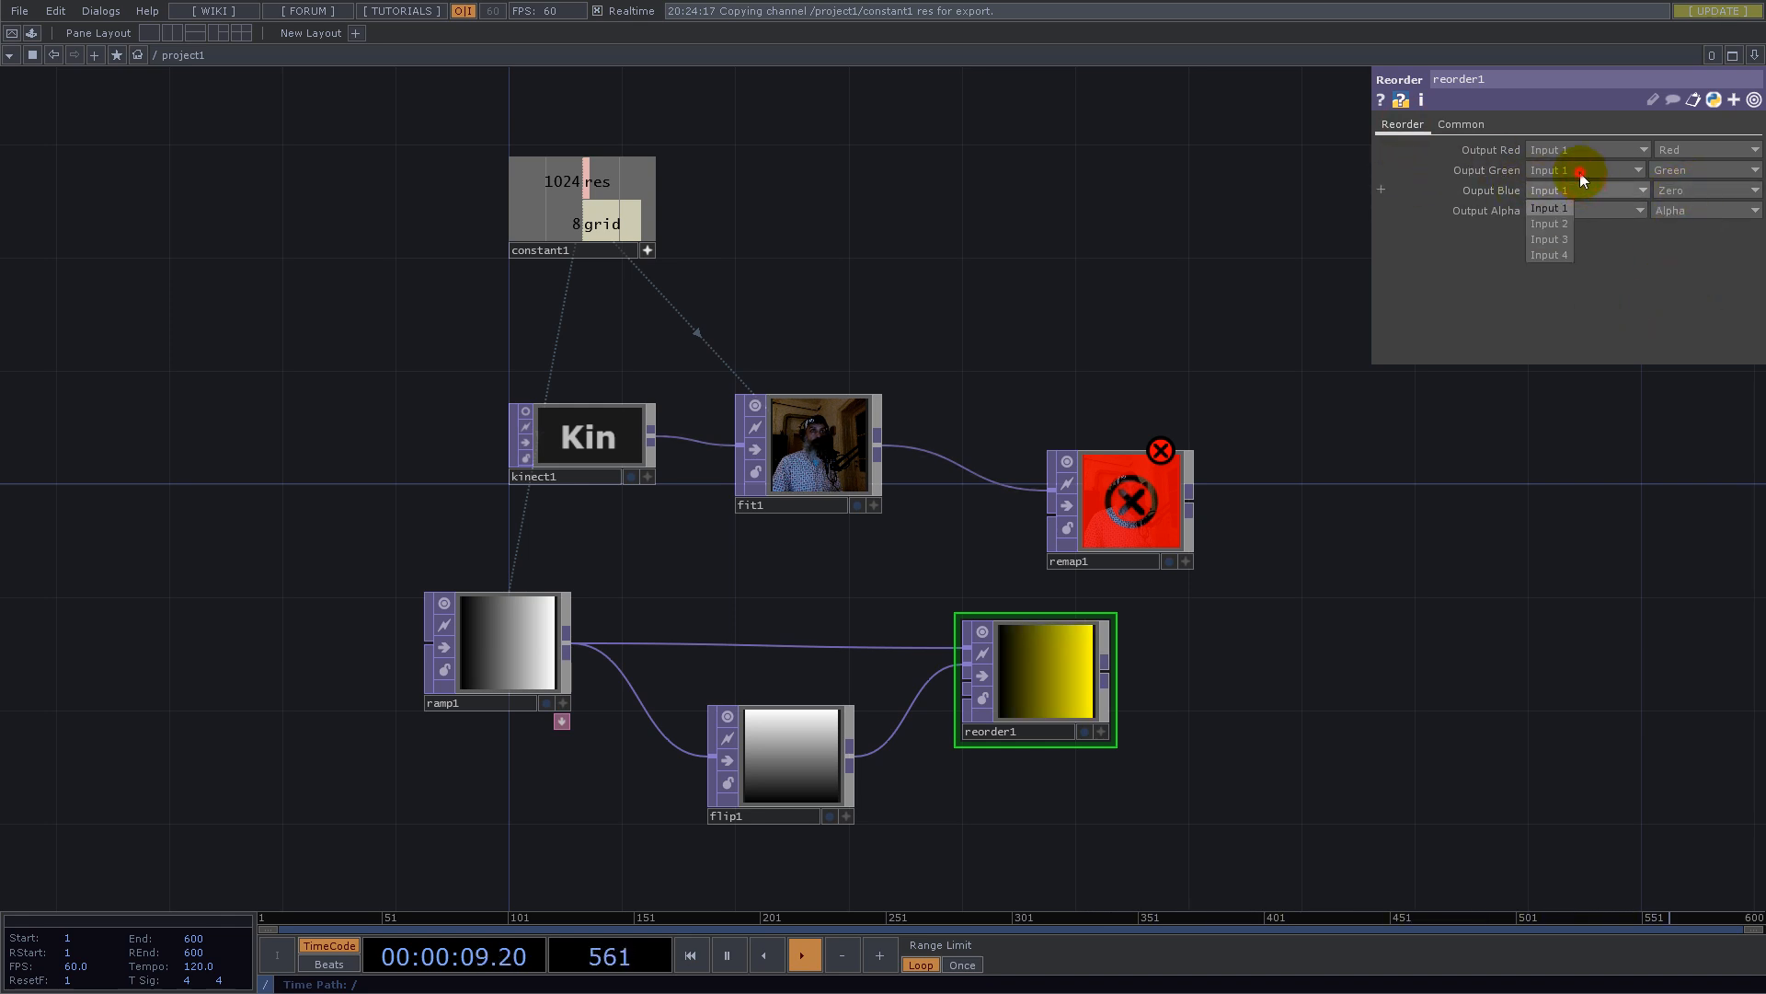
click(1549, 223)
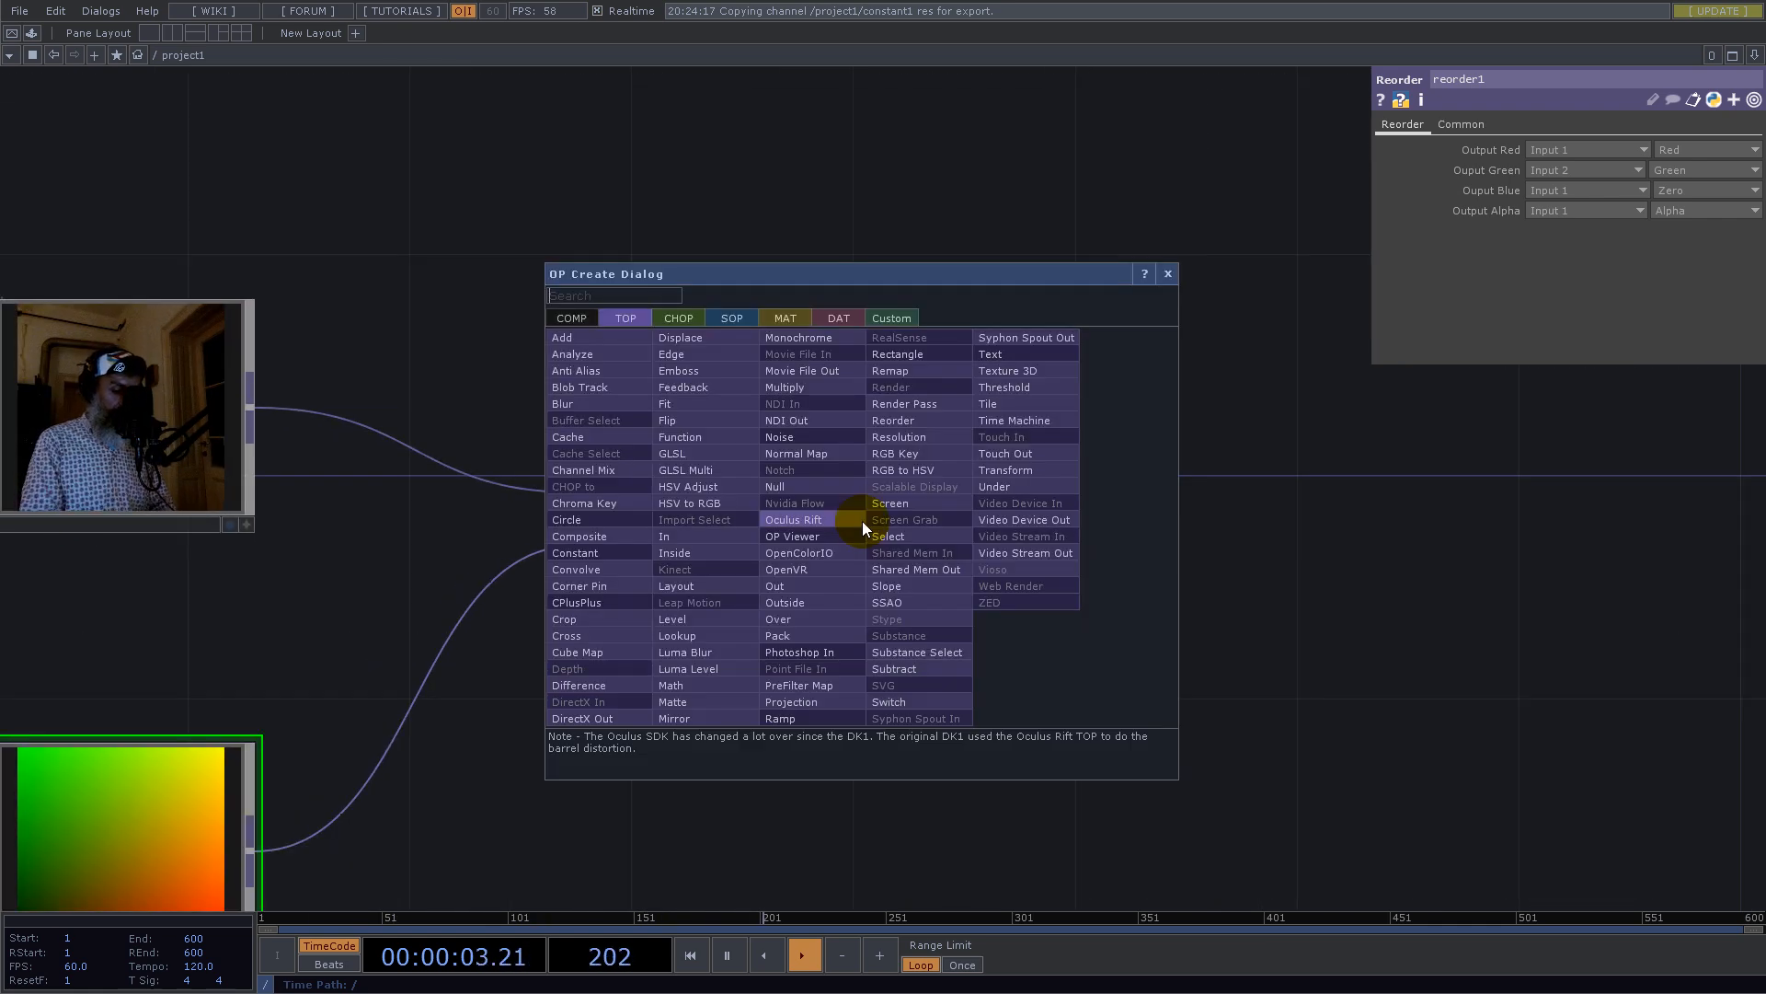
Step: Add a Noise TOP driven by reorder1's red-green UV gradient
click(890, 370)
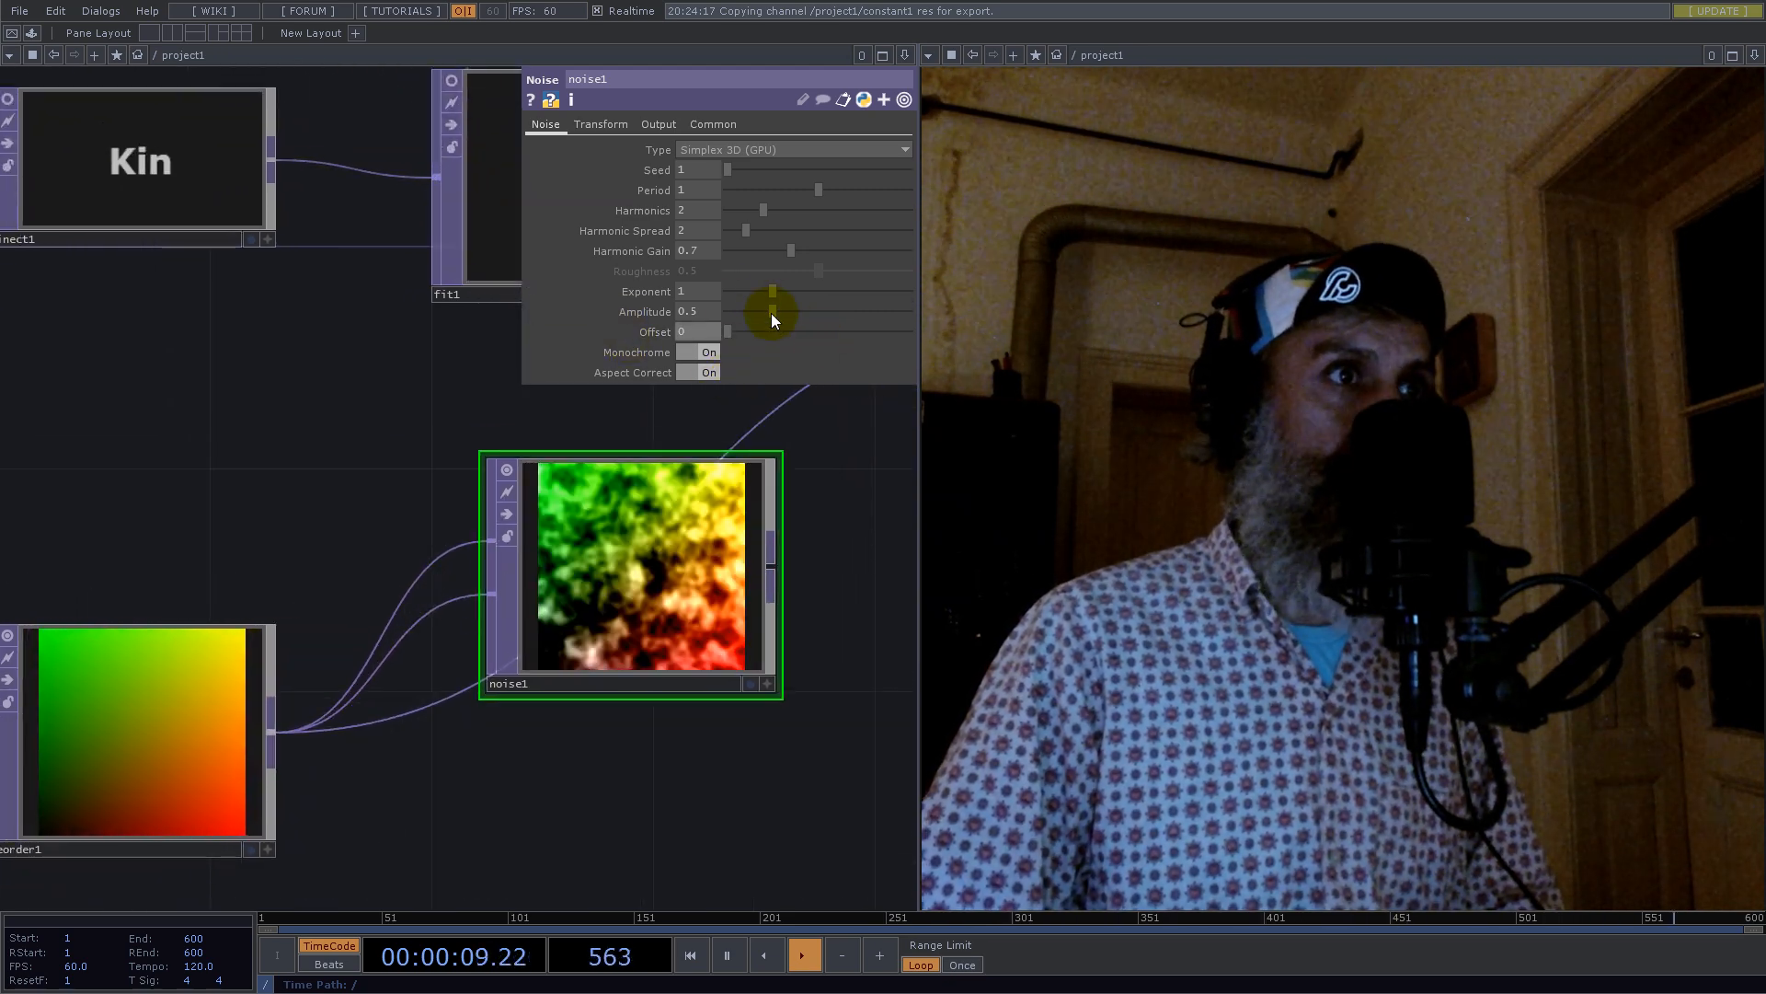
Step: Set noise1 to 32-bit float RGBA with amplitude 0.12 so the remap warps the image
click(601, 124)
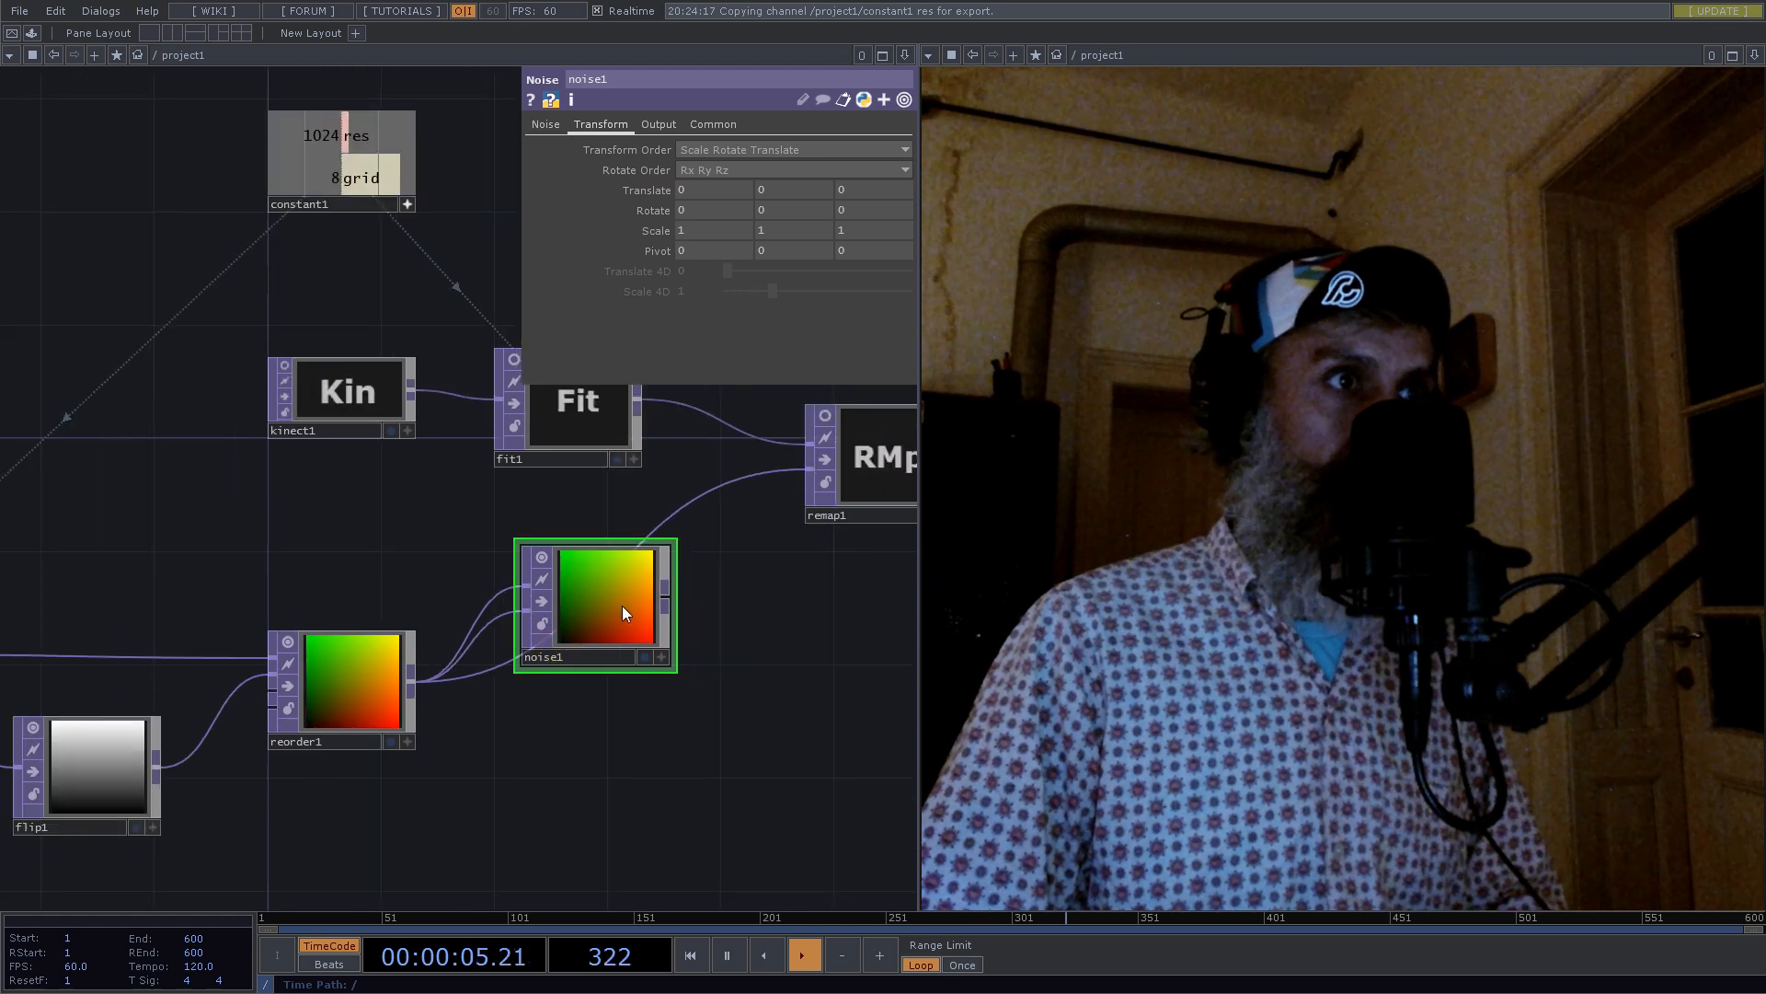
click(712, 125)
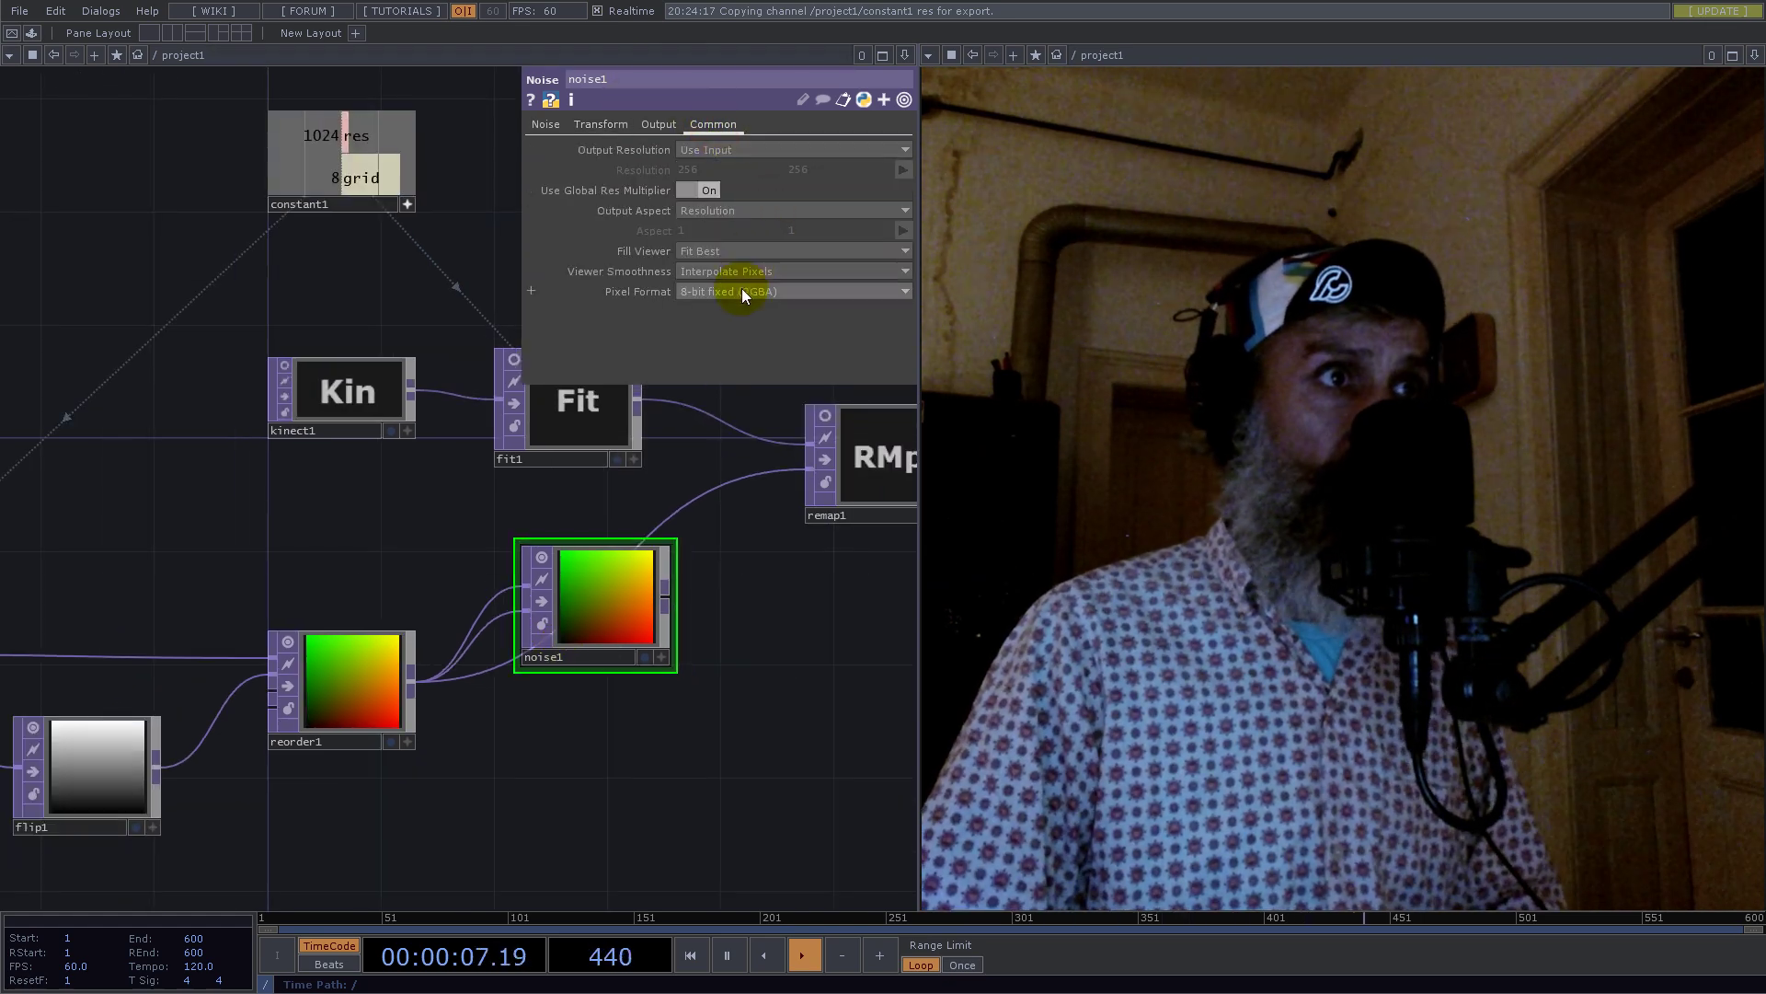
click(792, 290)
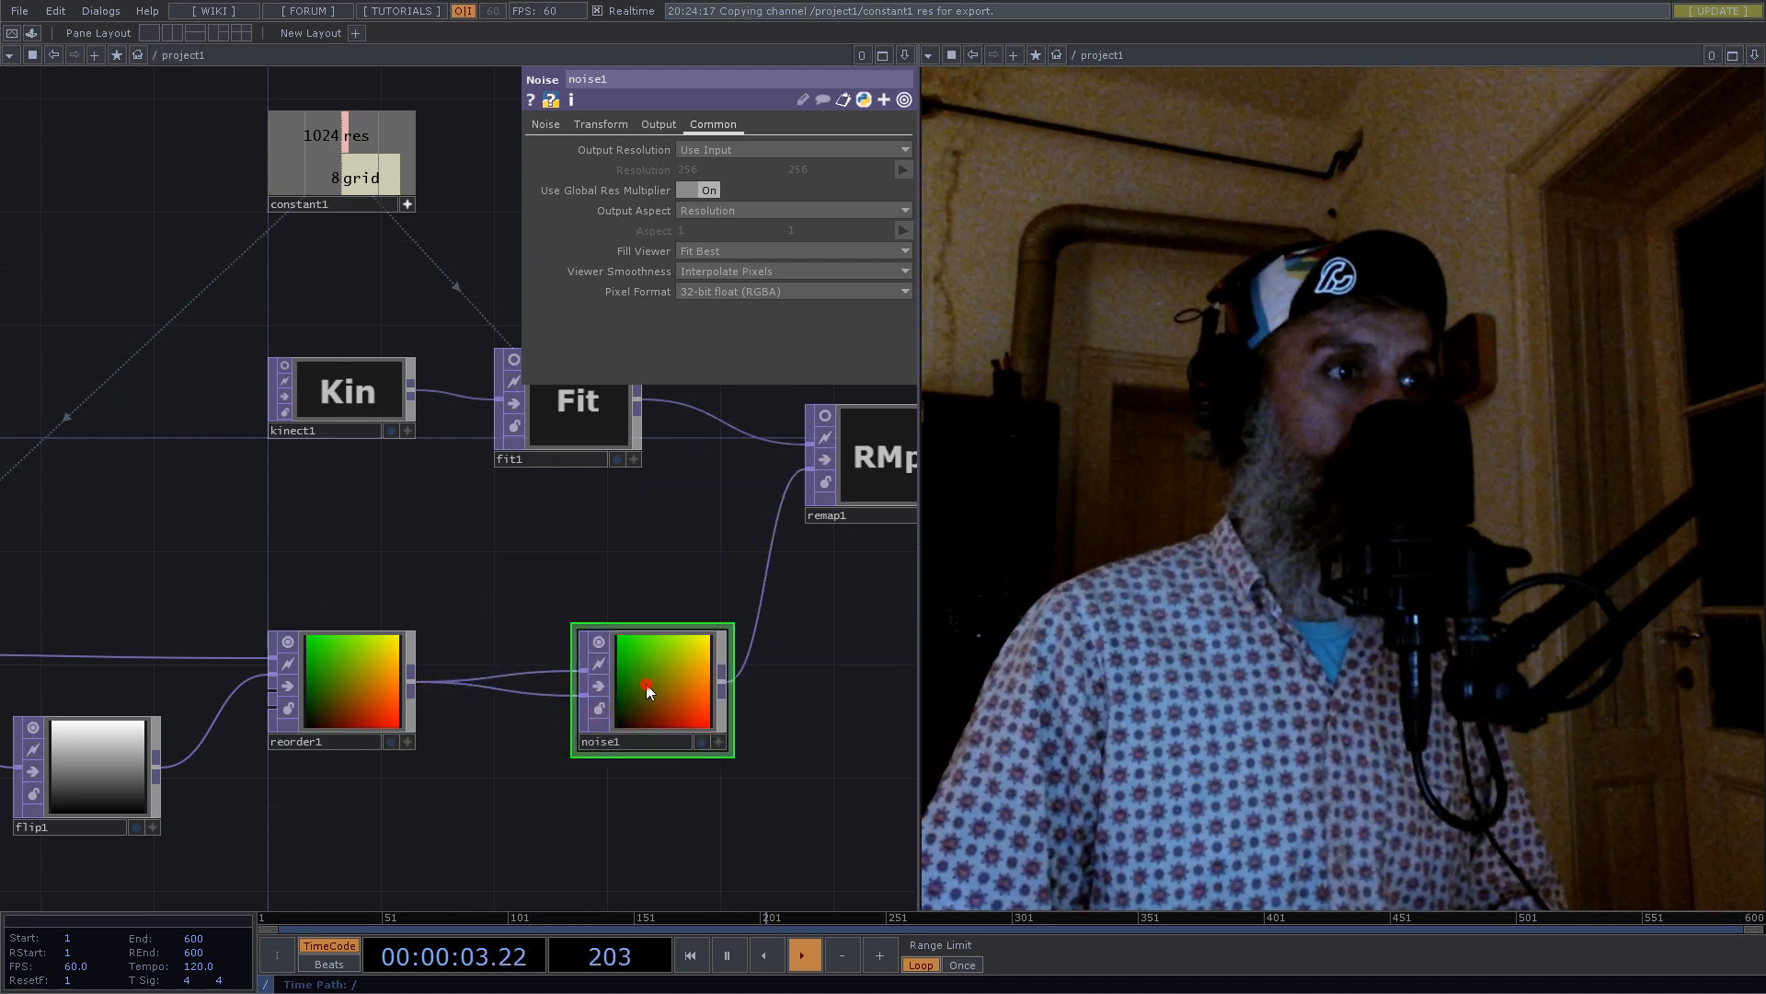
click(543, 124)
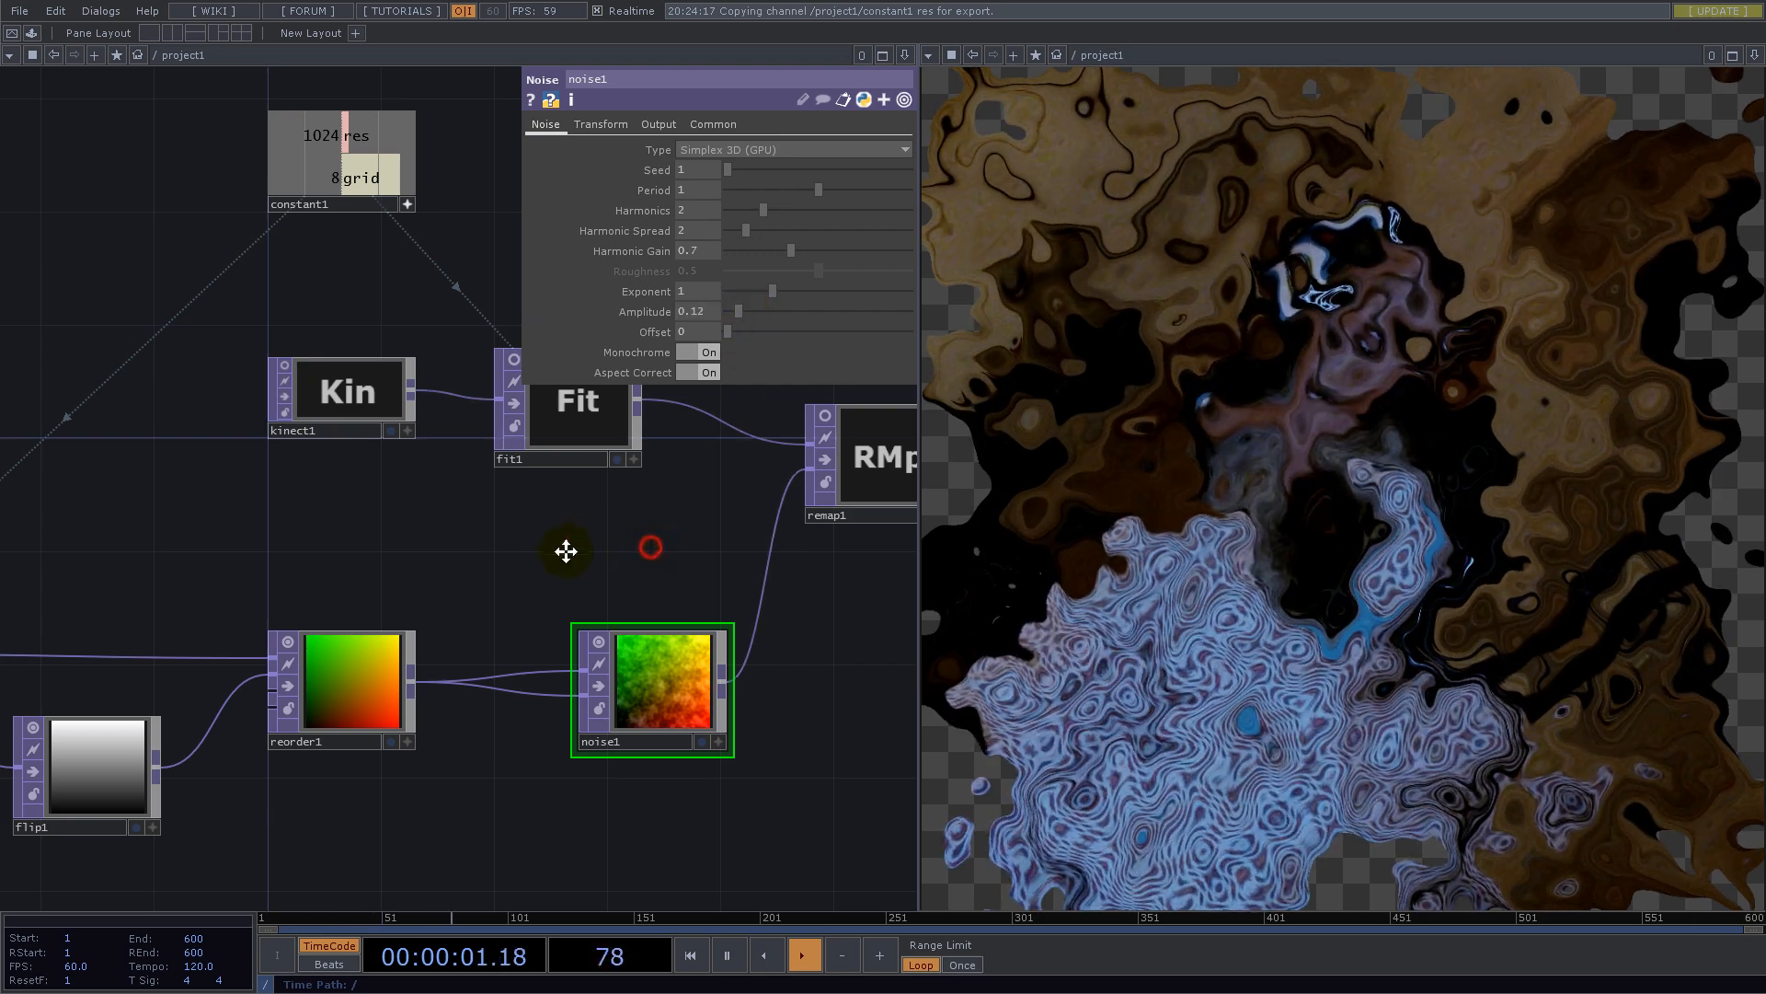
click(601, 125)
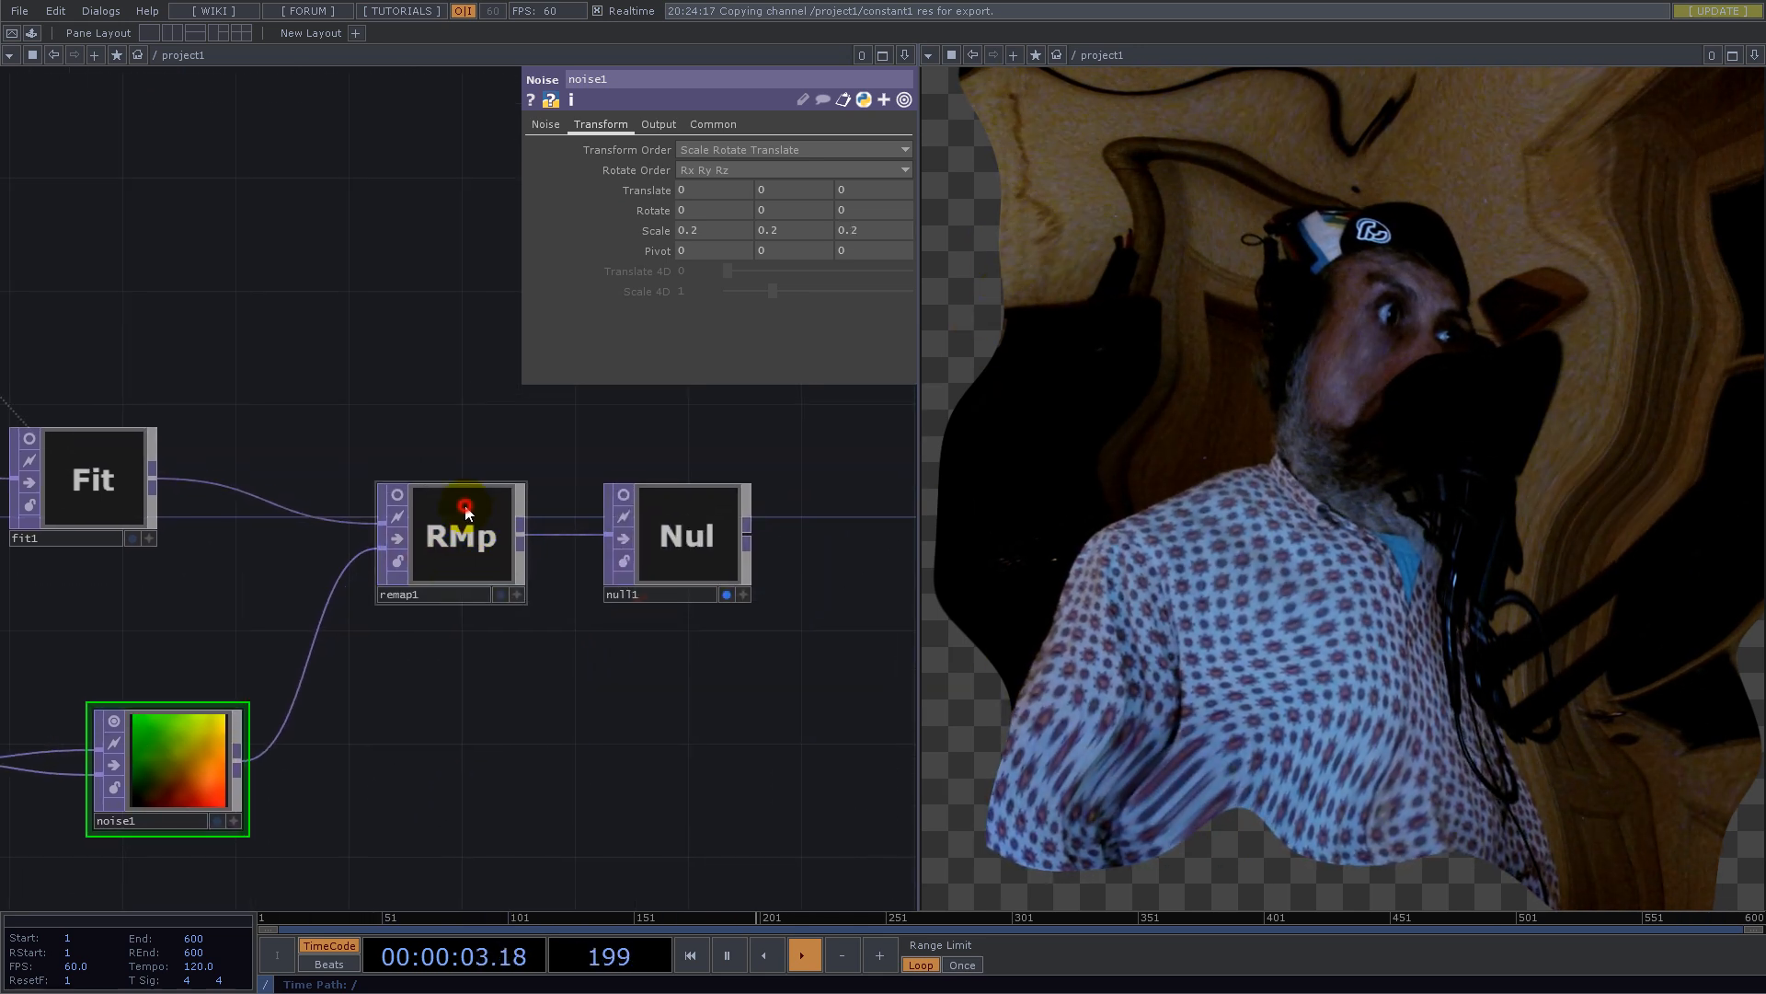
Step: Set remap1's Extend to Repeat and check ramp1's Common resolution
click(461, 534)
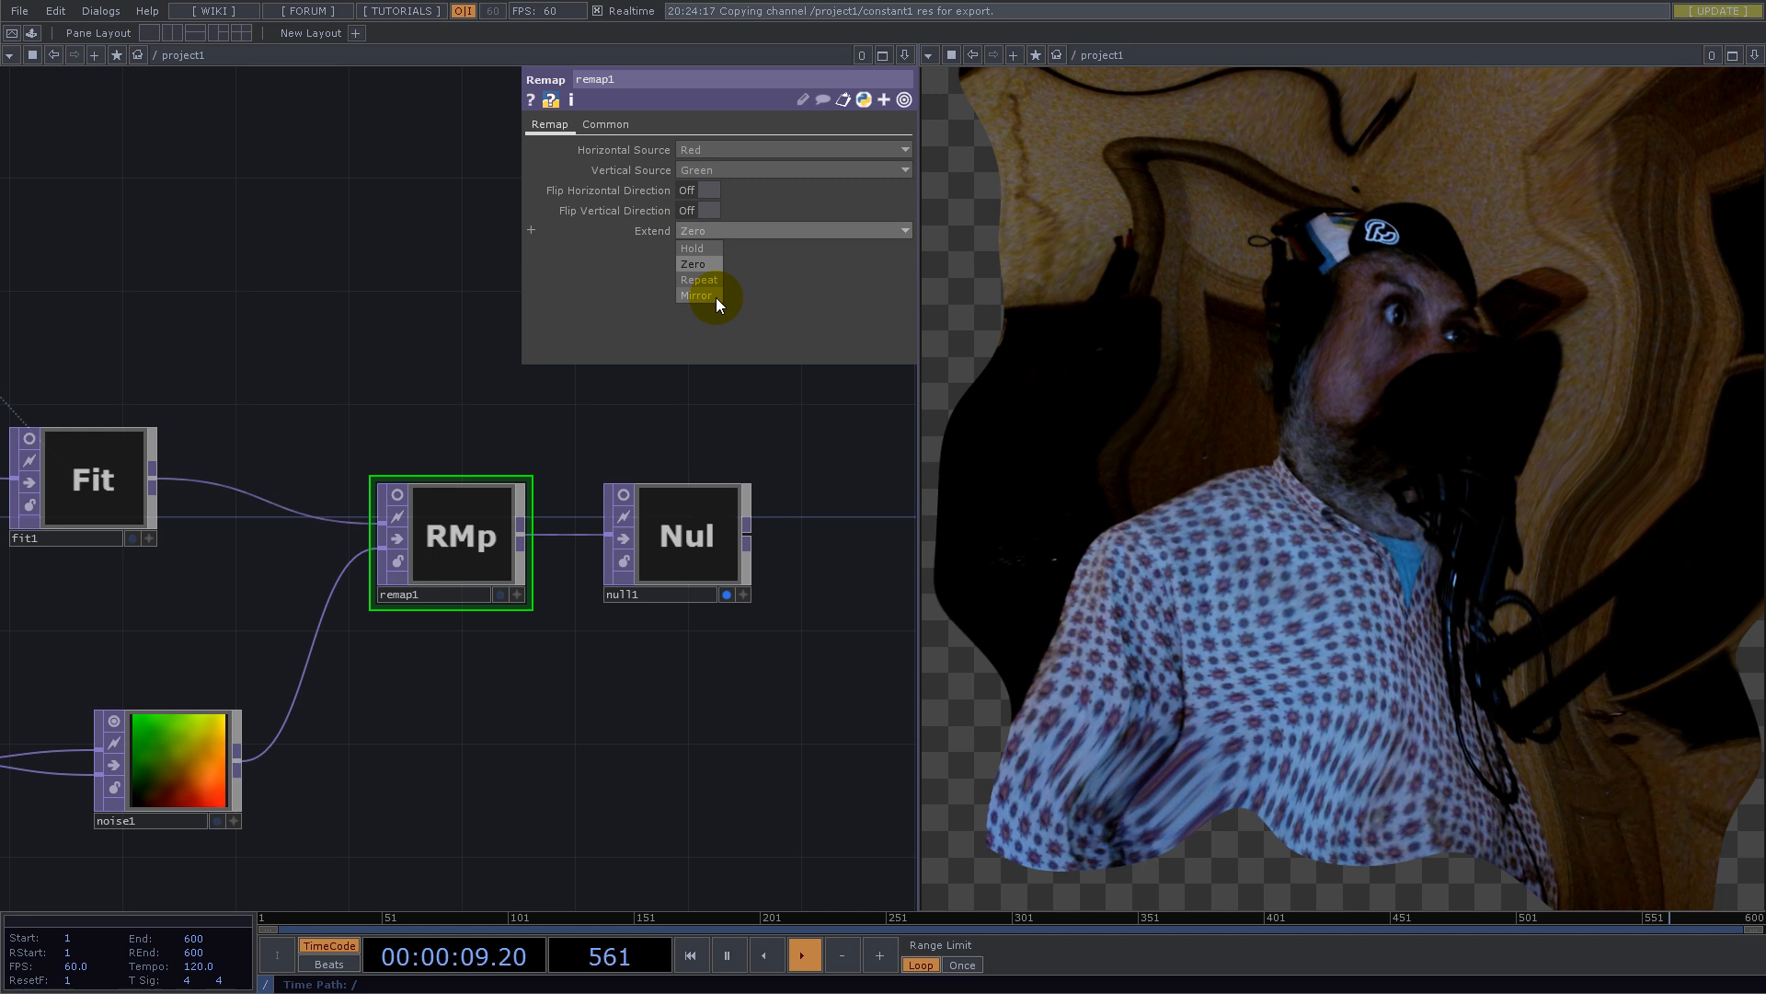
click(698, 280)
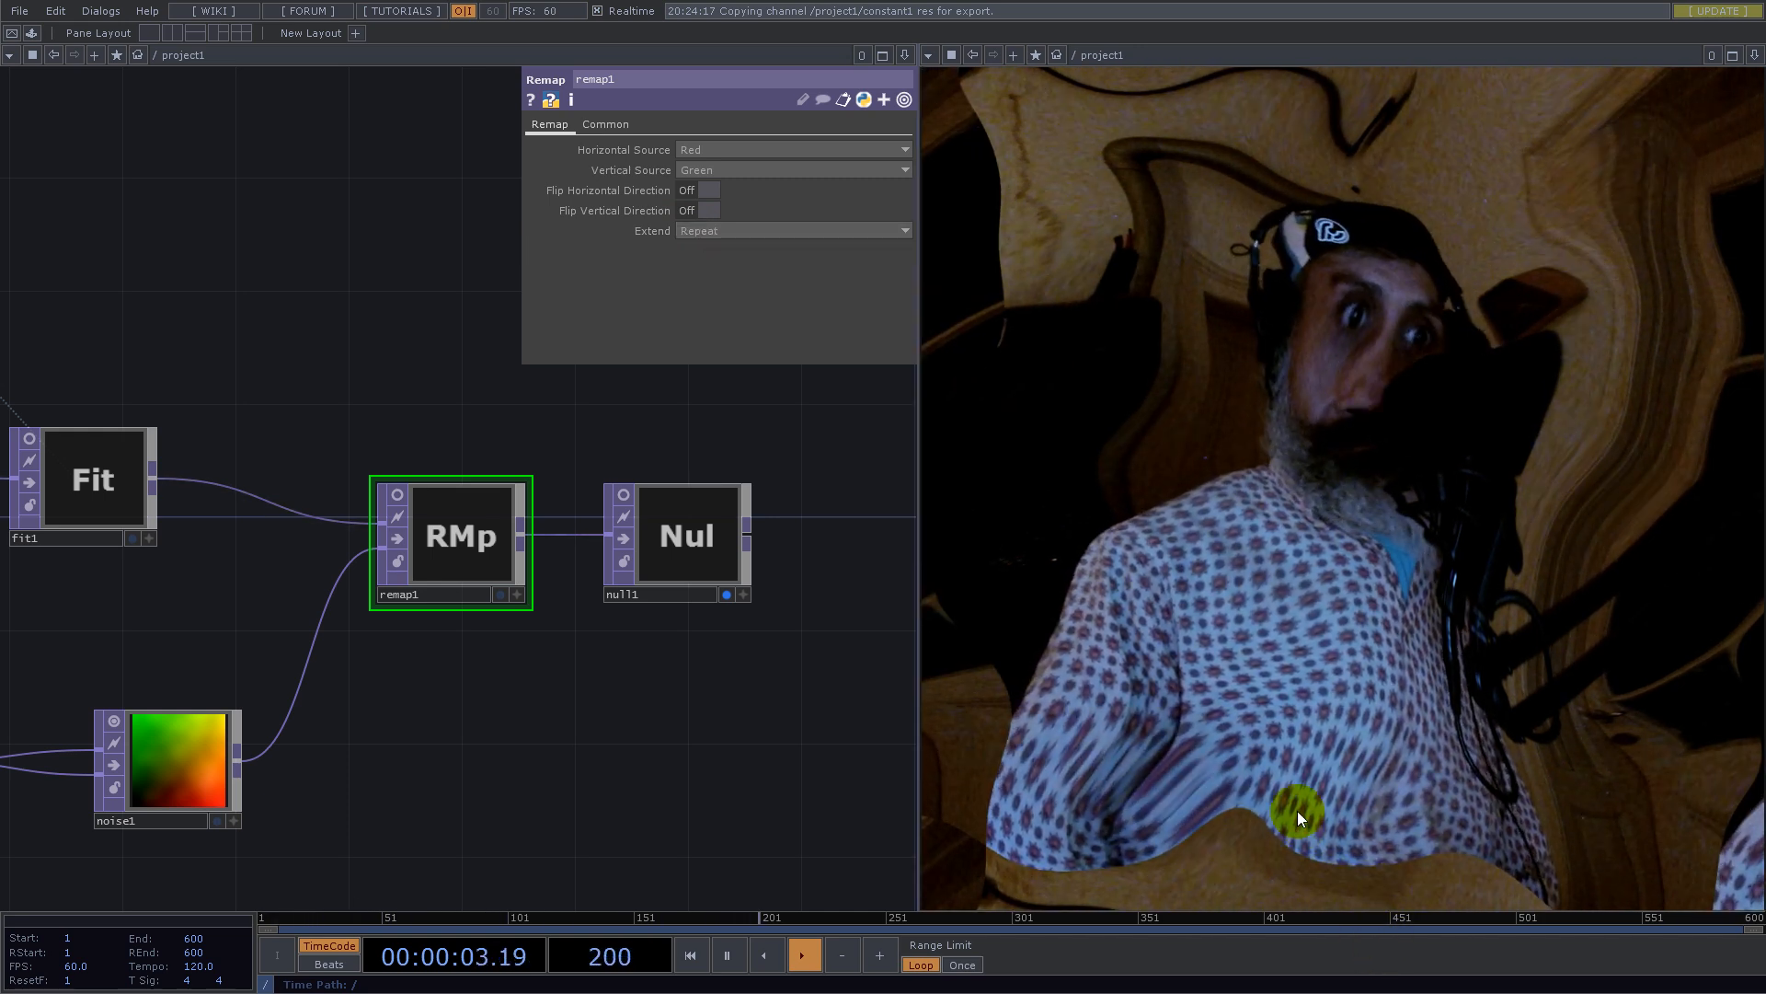
click(792, 230)
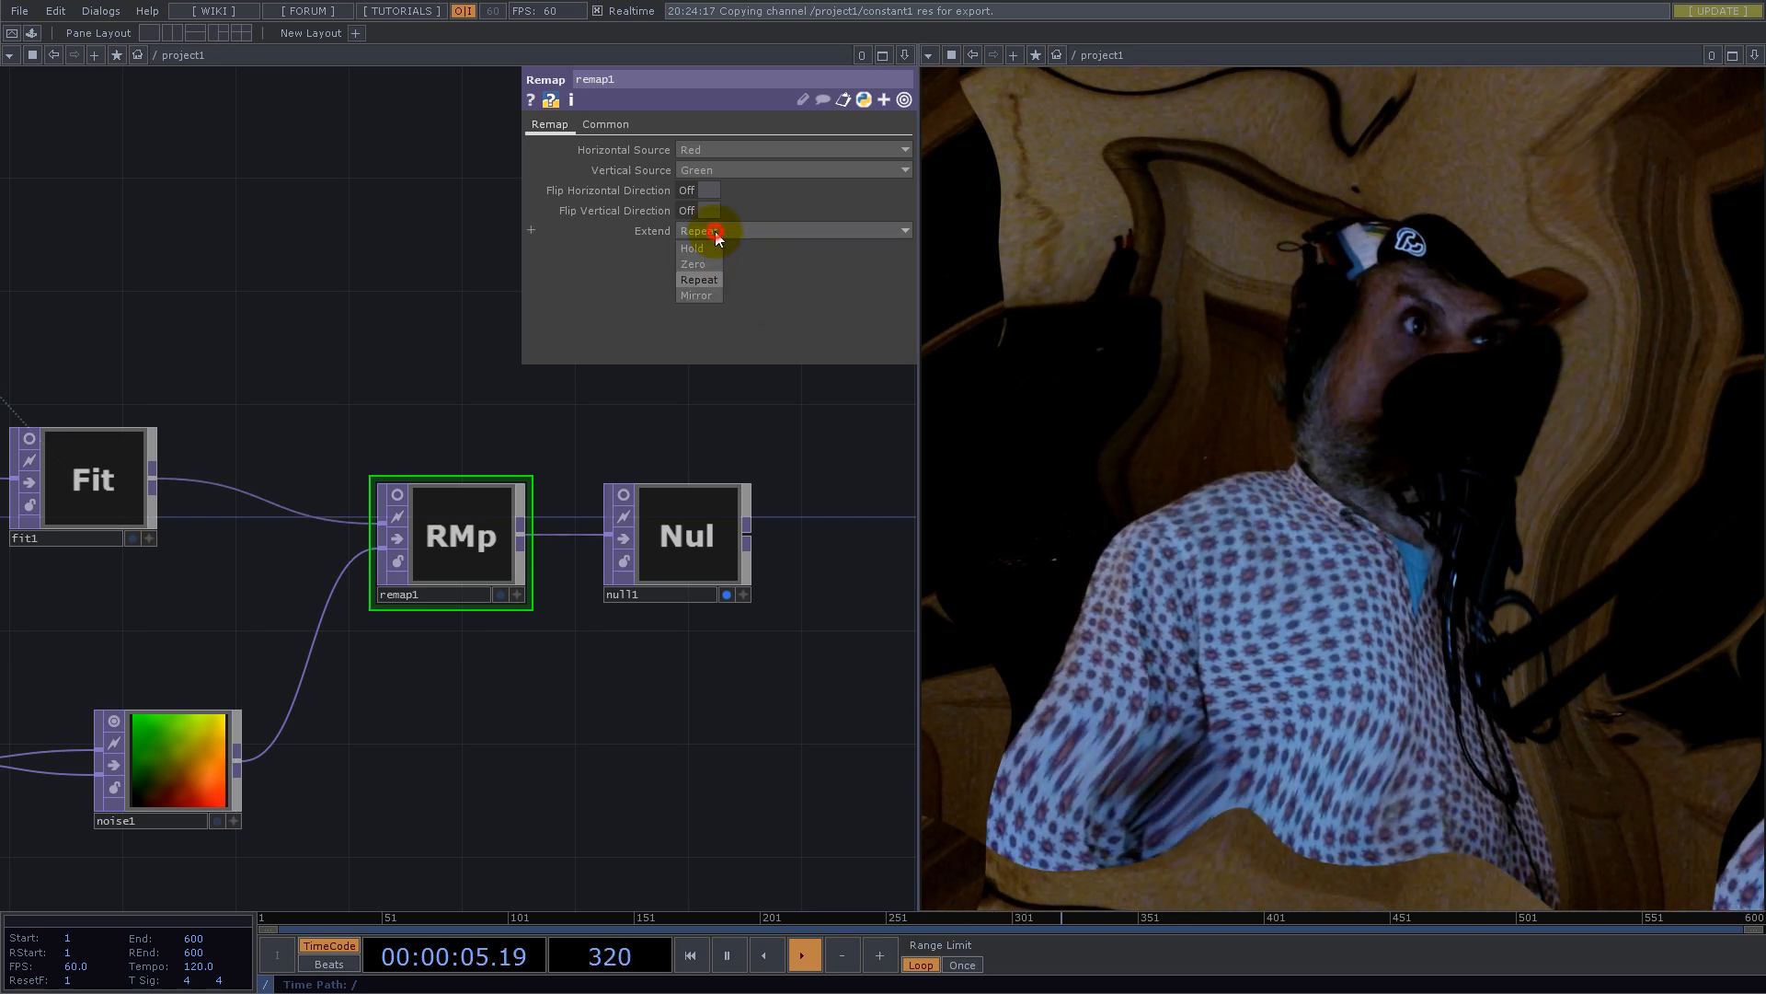
click(697, 294)
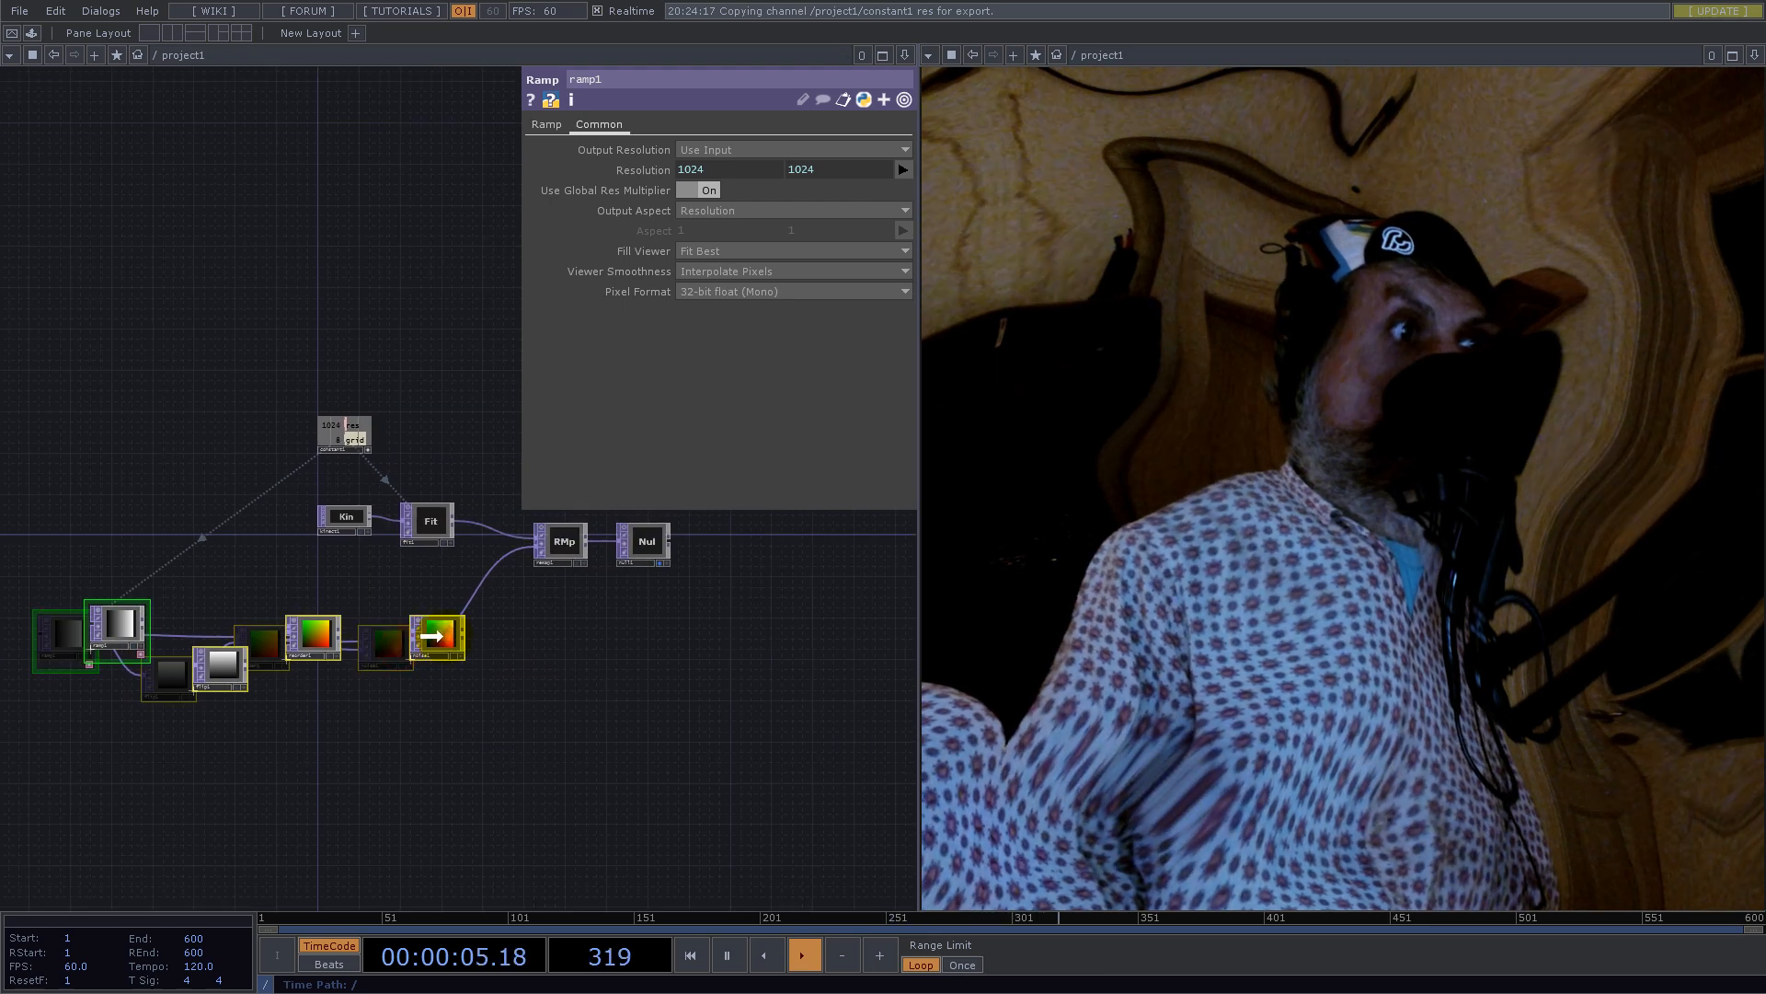
click(478, 637)
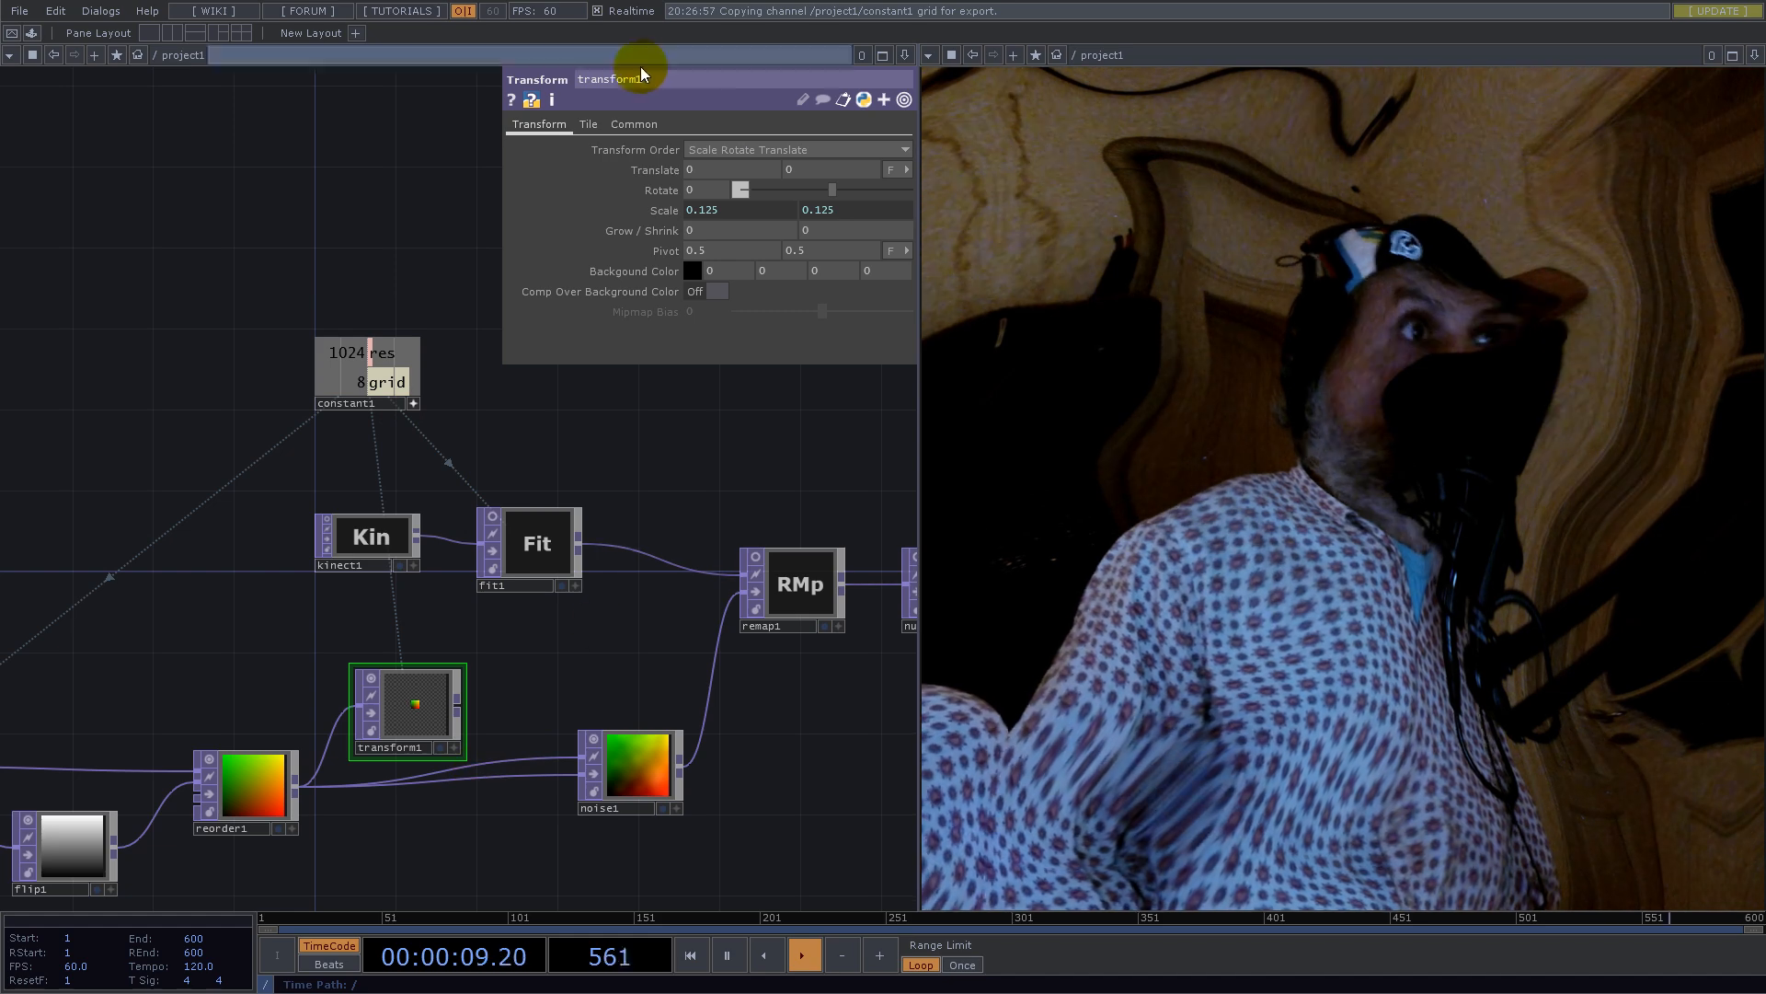
Step: Scale the transform to 0.125 and set its Tile Extend to Repeat for an 8x8 grid
click(587, 125)
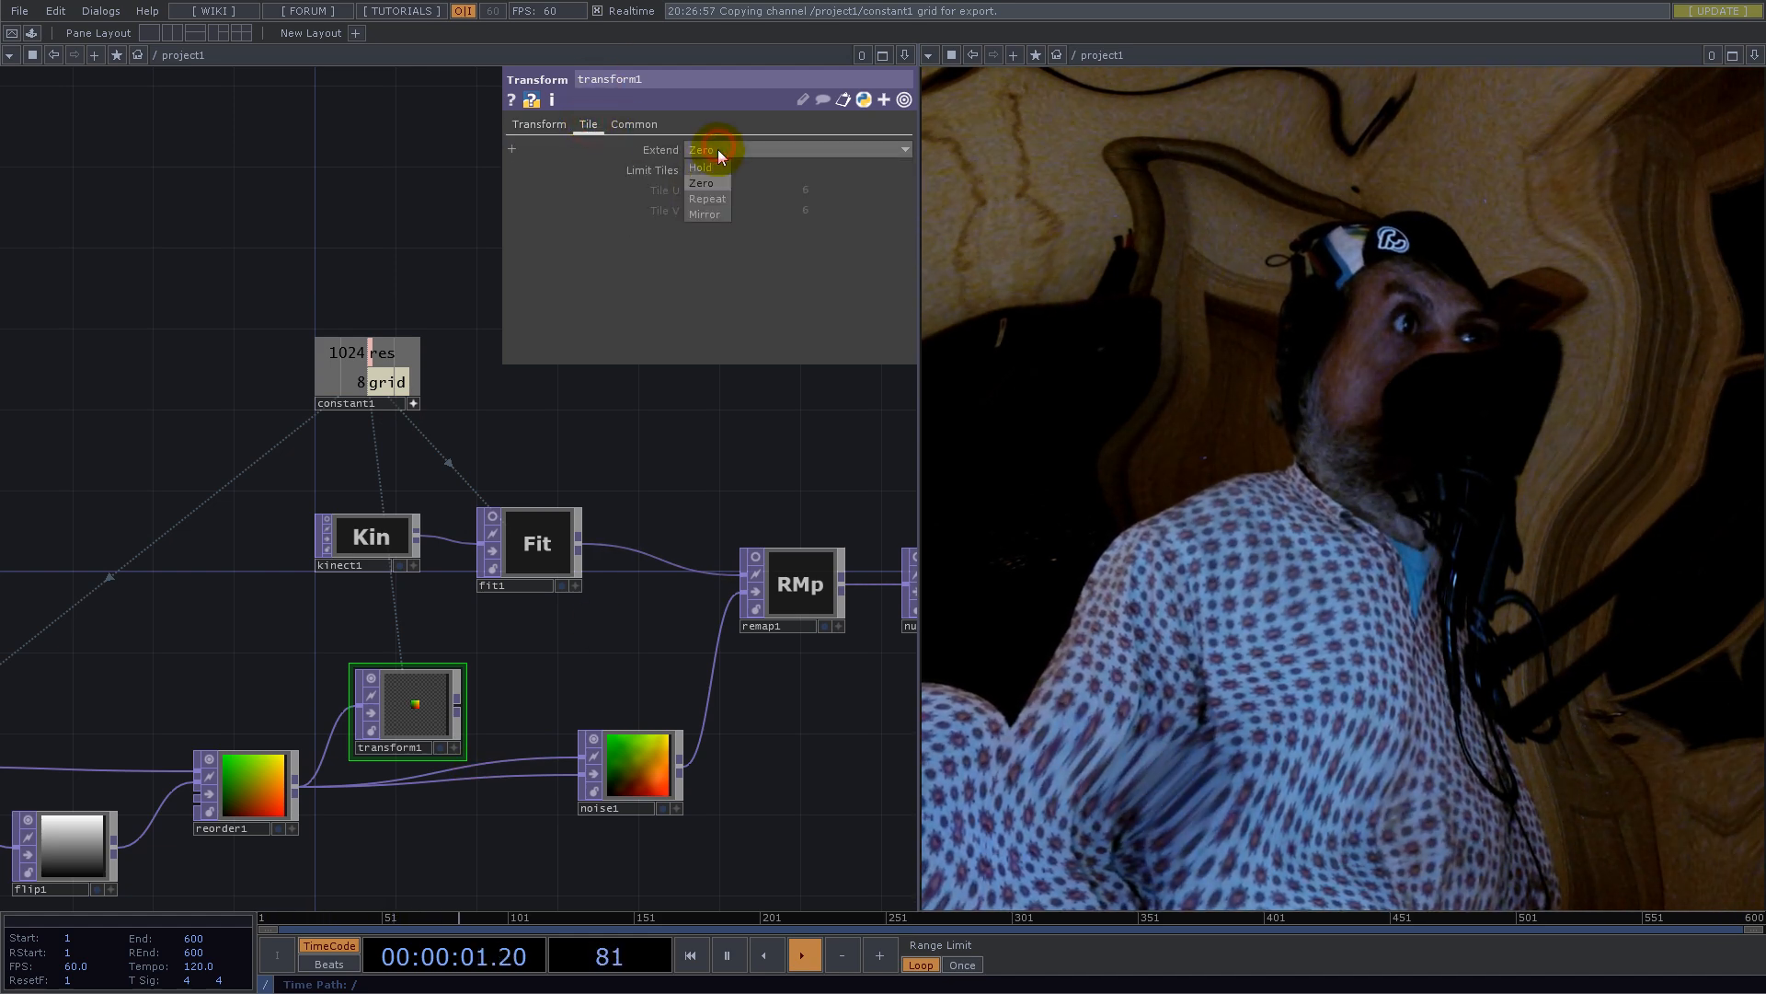
click(538, 124)
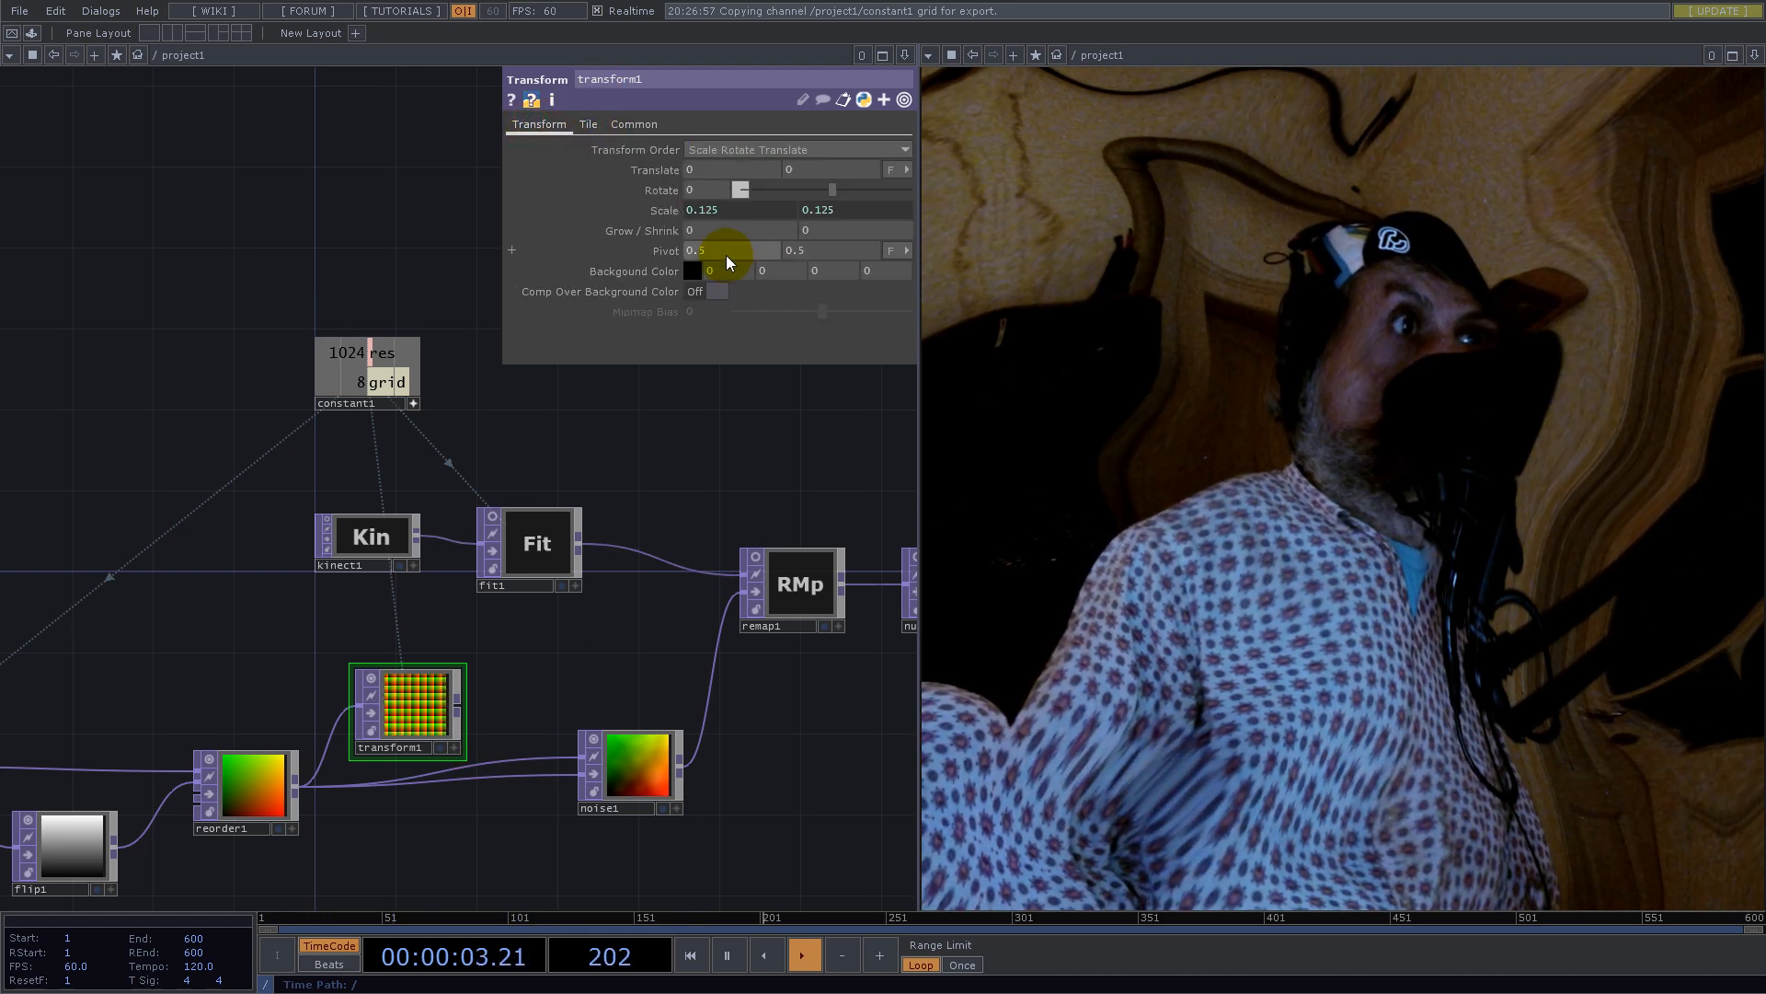
mouse_move(595, 242)
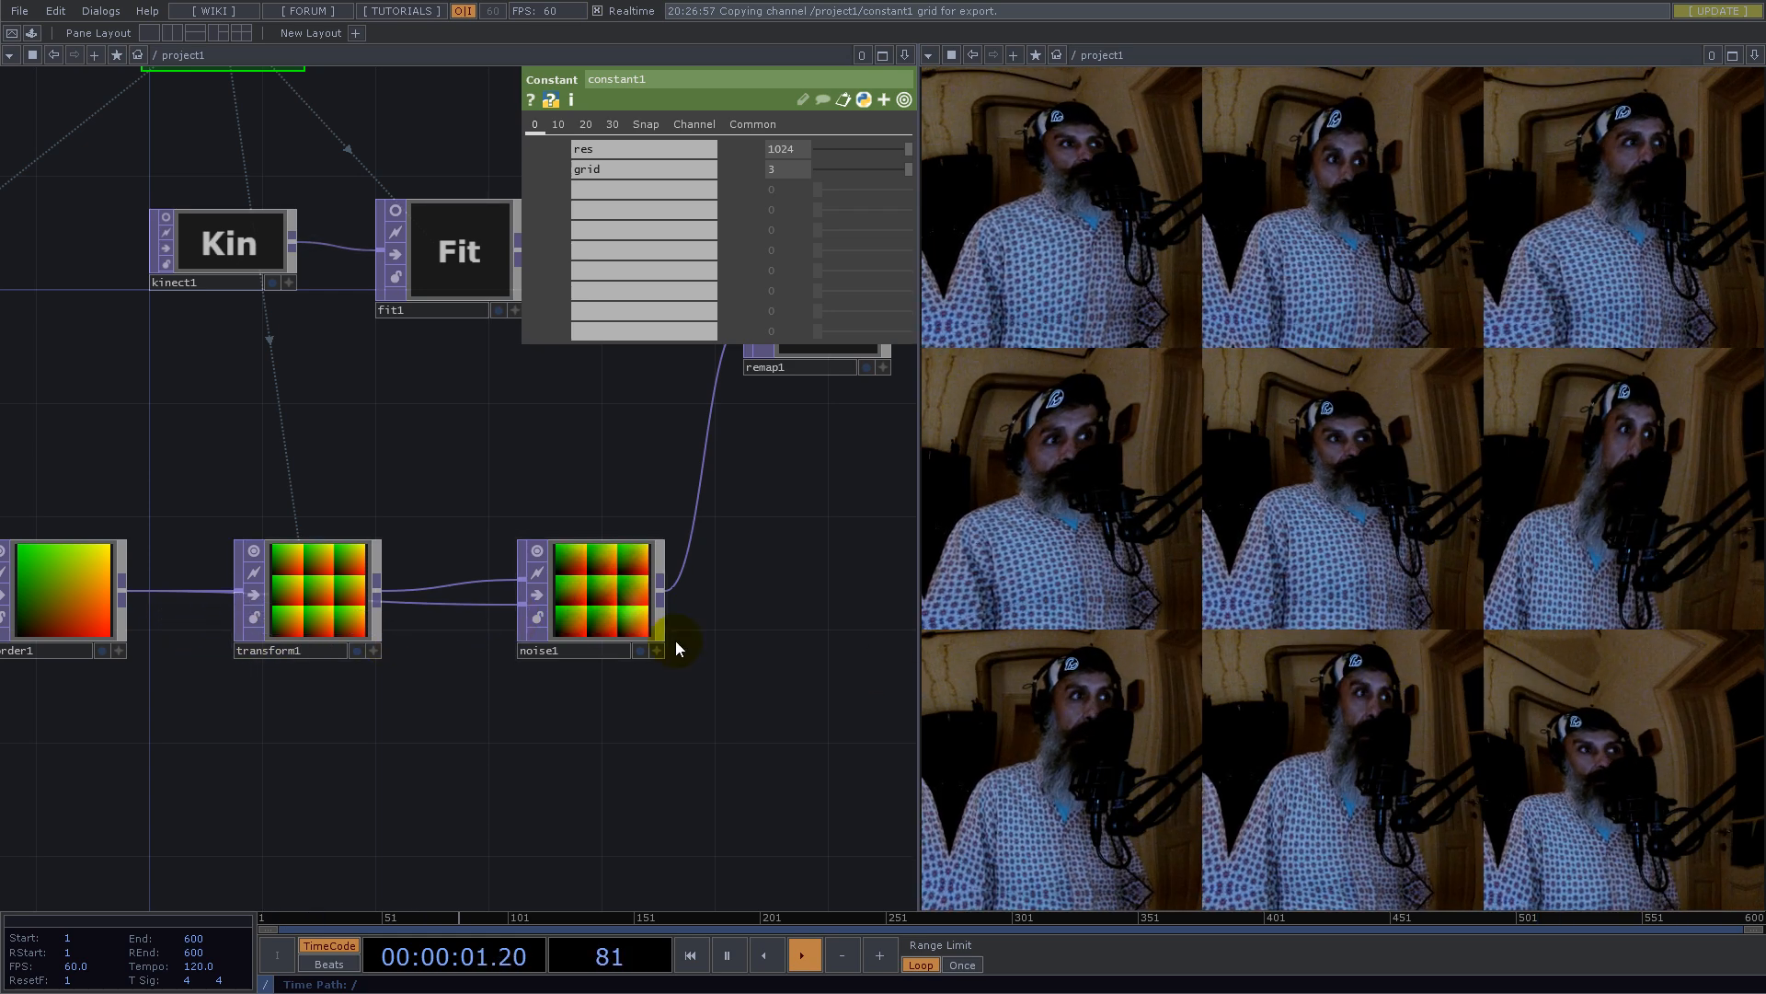
Step: Raise noise1 amplitude to 0.34 and set constant1's grid channel to 4
click(597, 592)
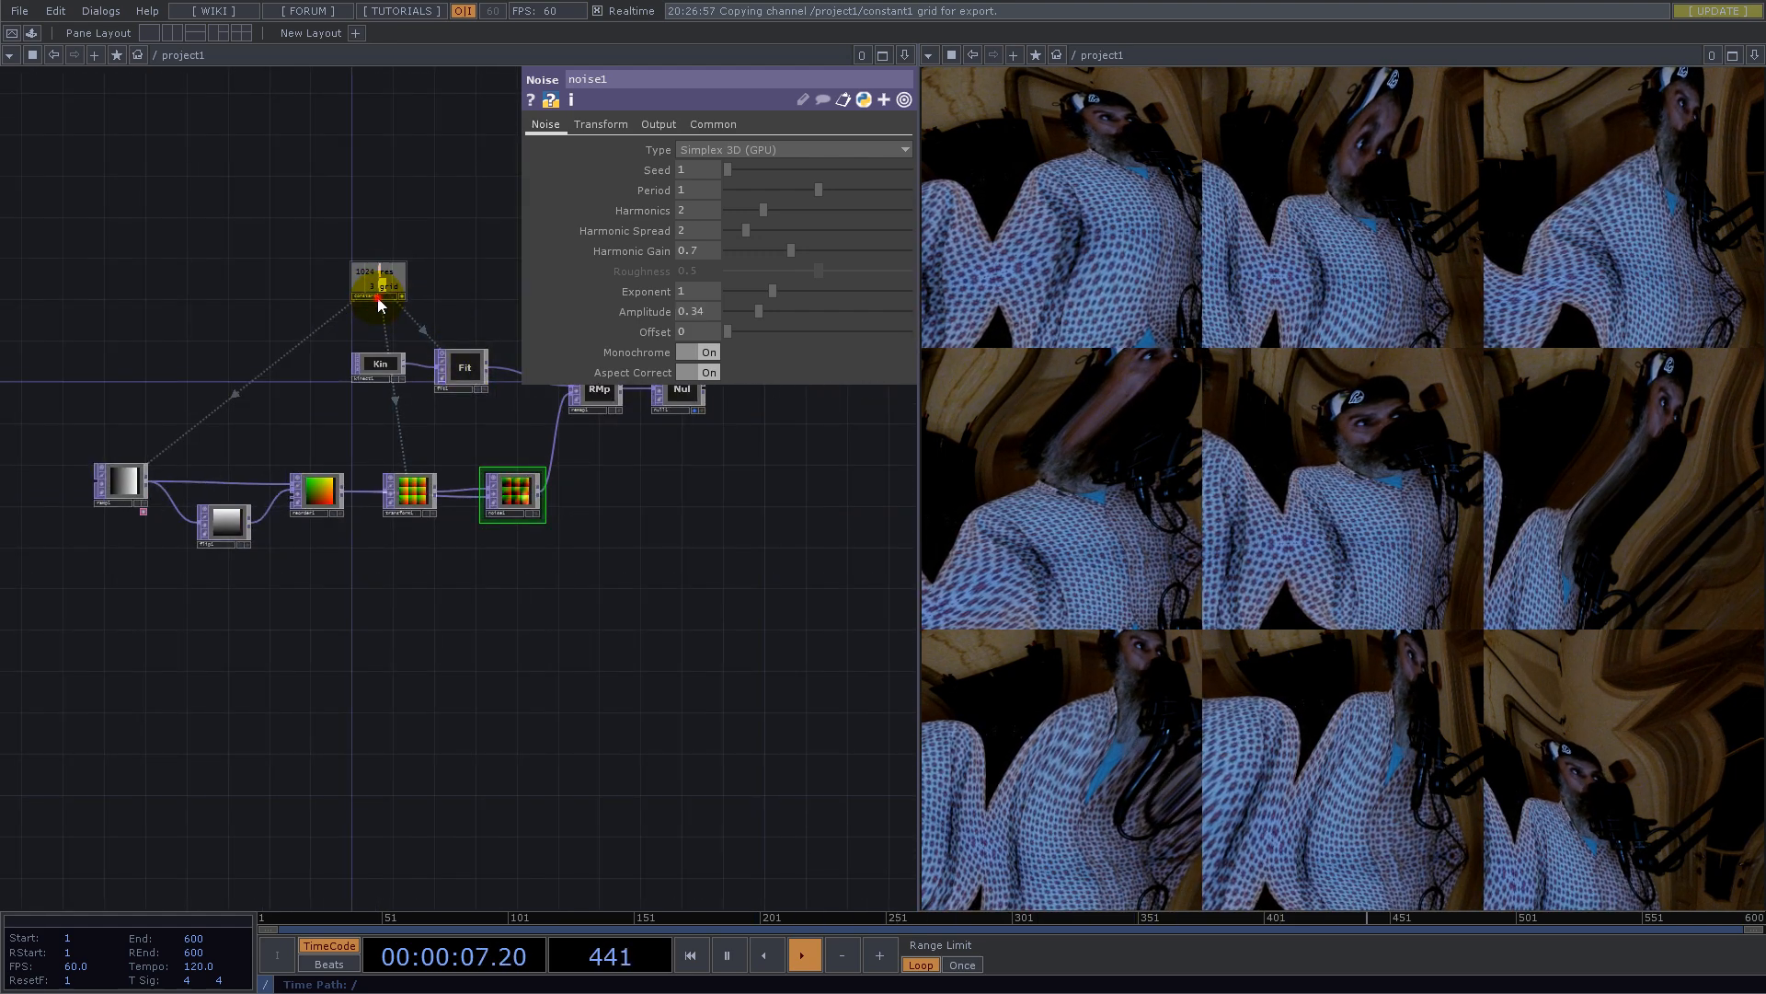
click(377, 280)
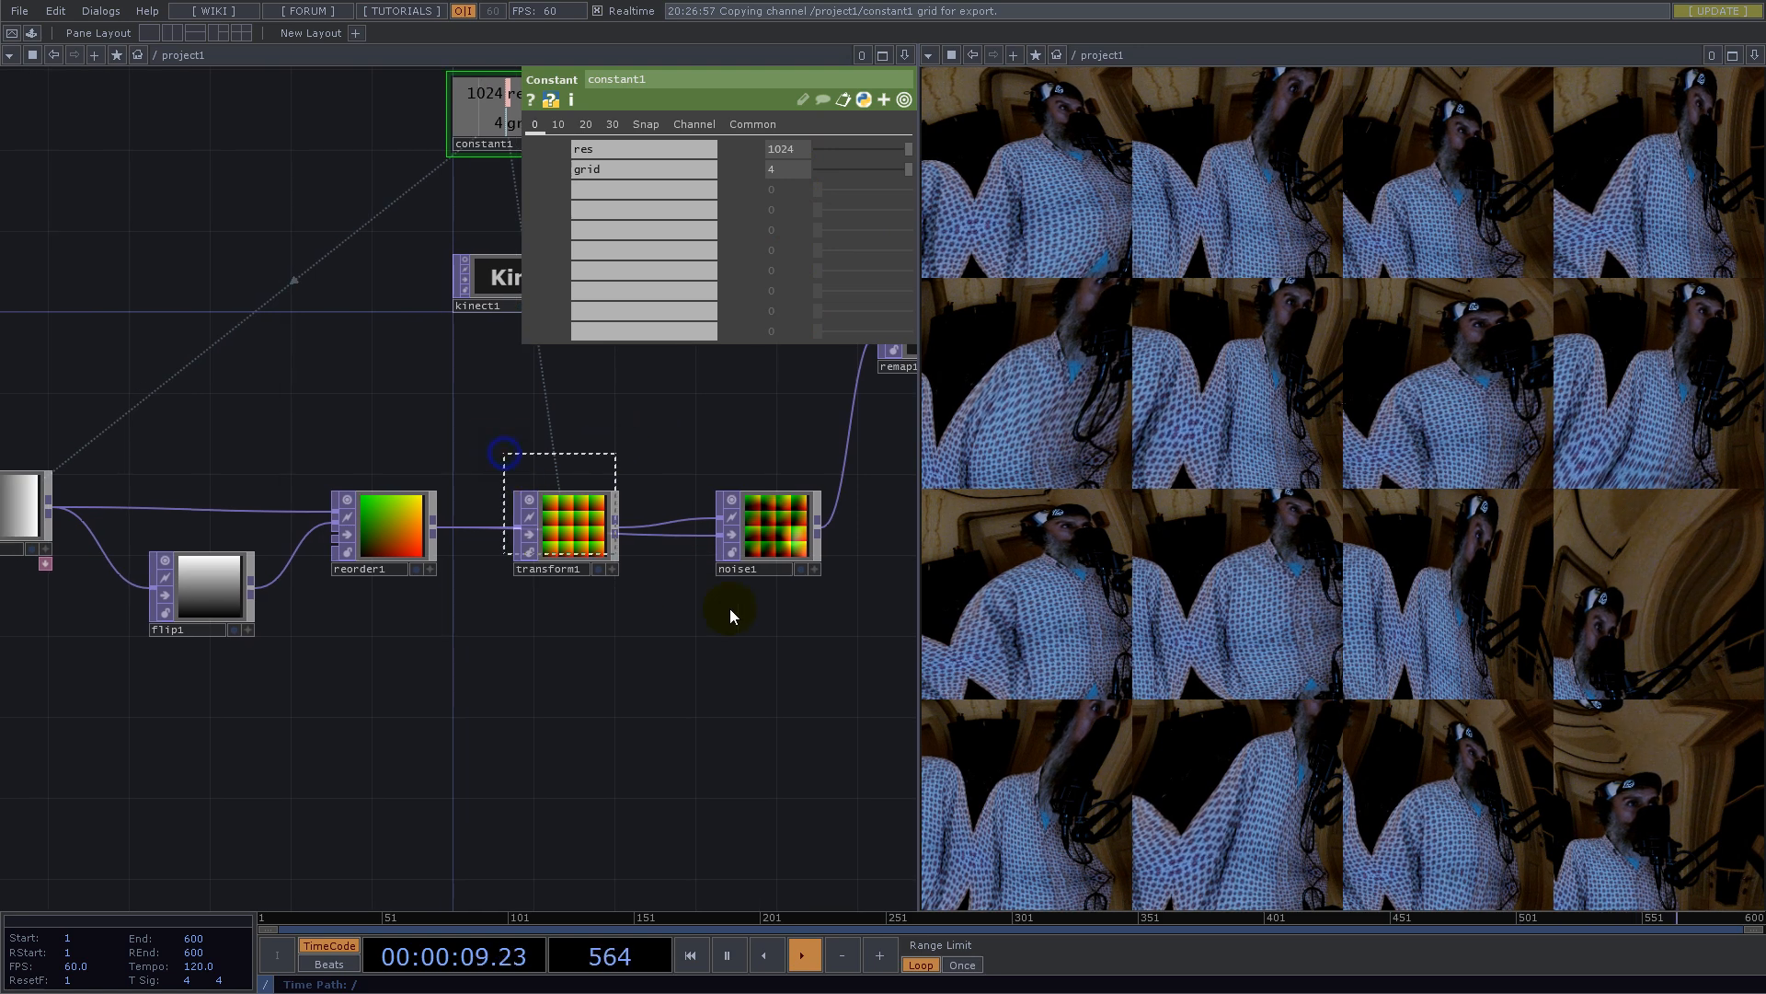
Step: Delete transform1 and noise1, then add a 4x4 Noise TOP viewed with Nearest Pixel smoothness
click(764, 532)
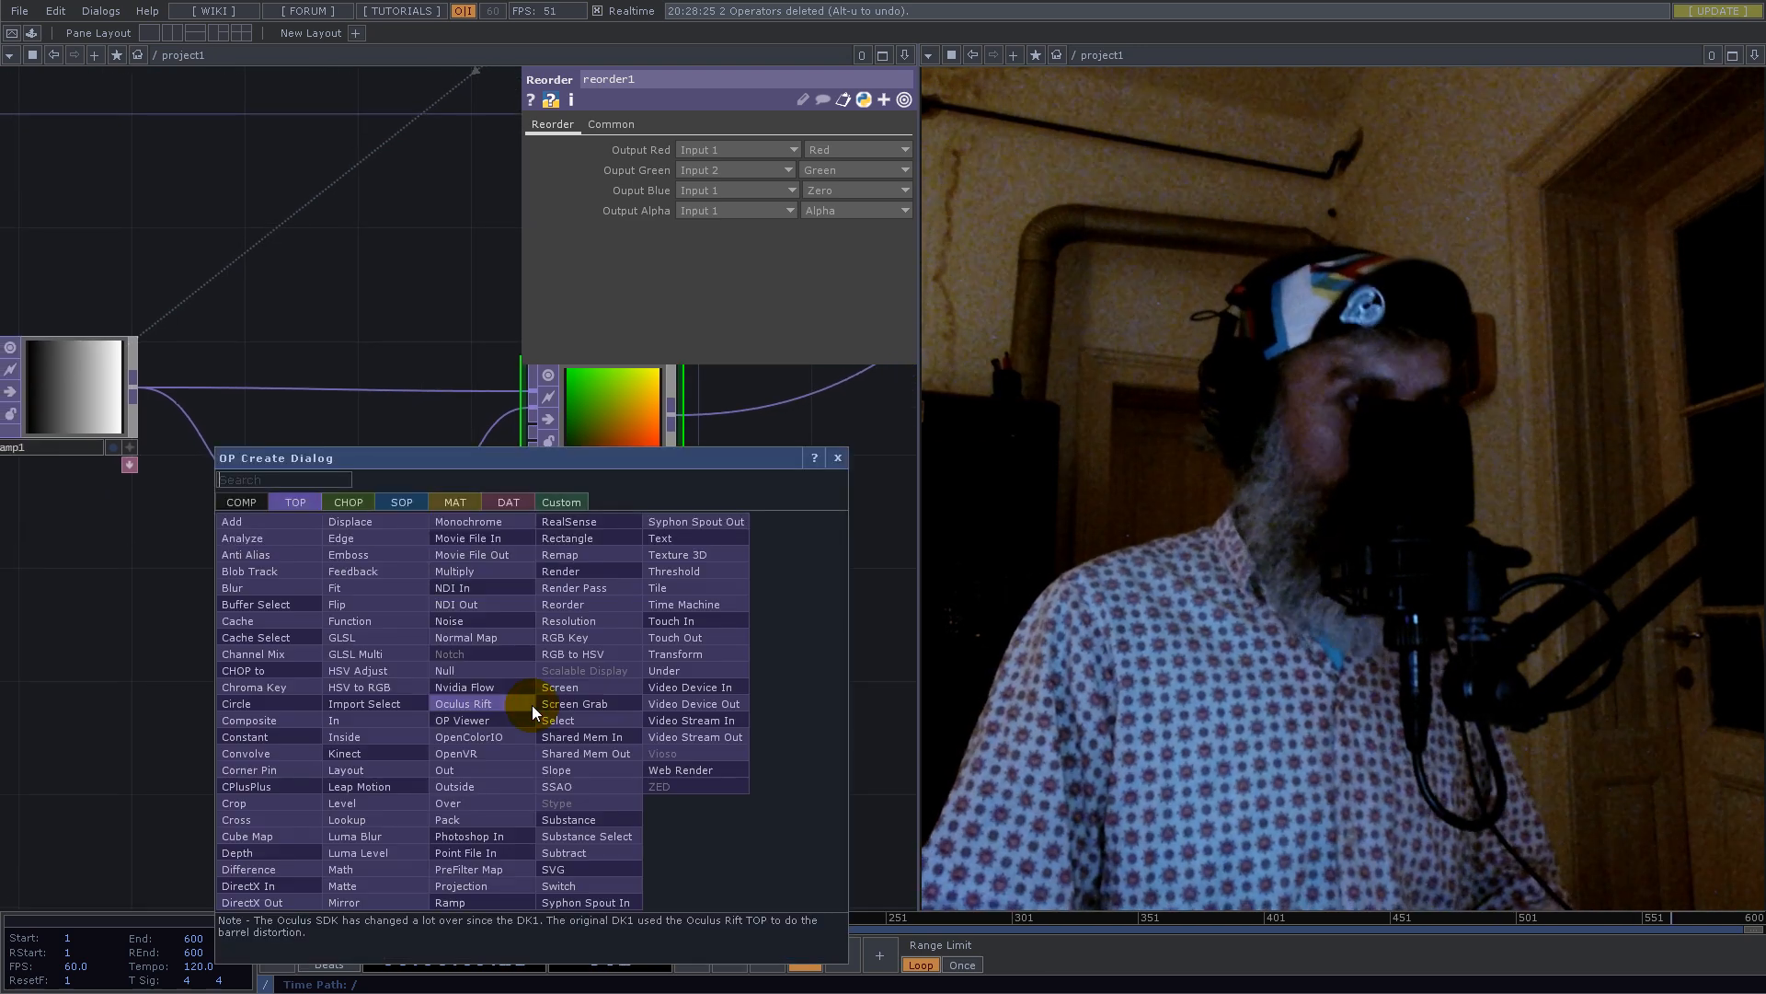
text(nois)
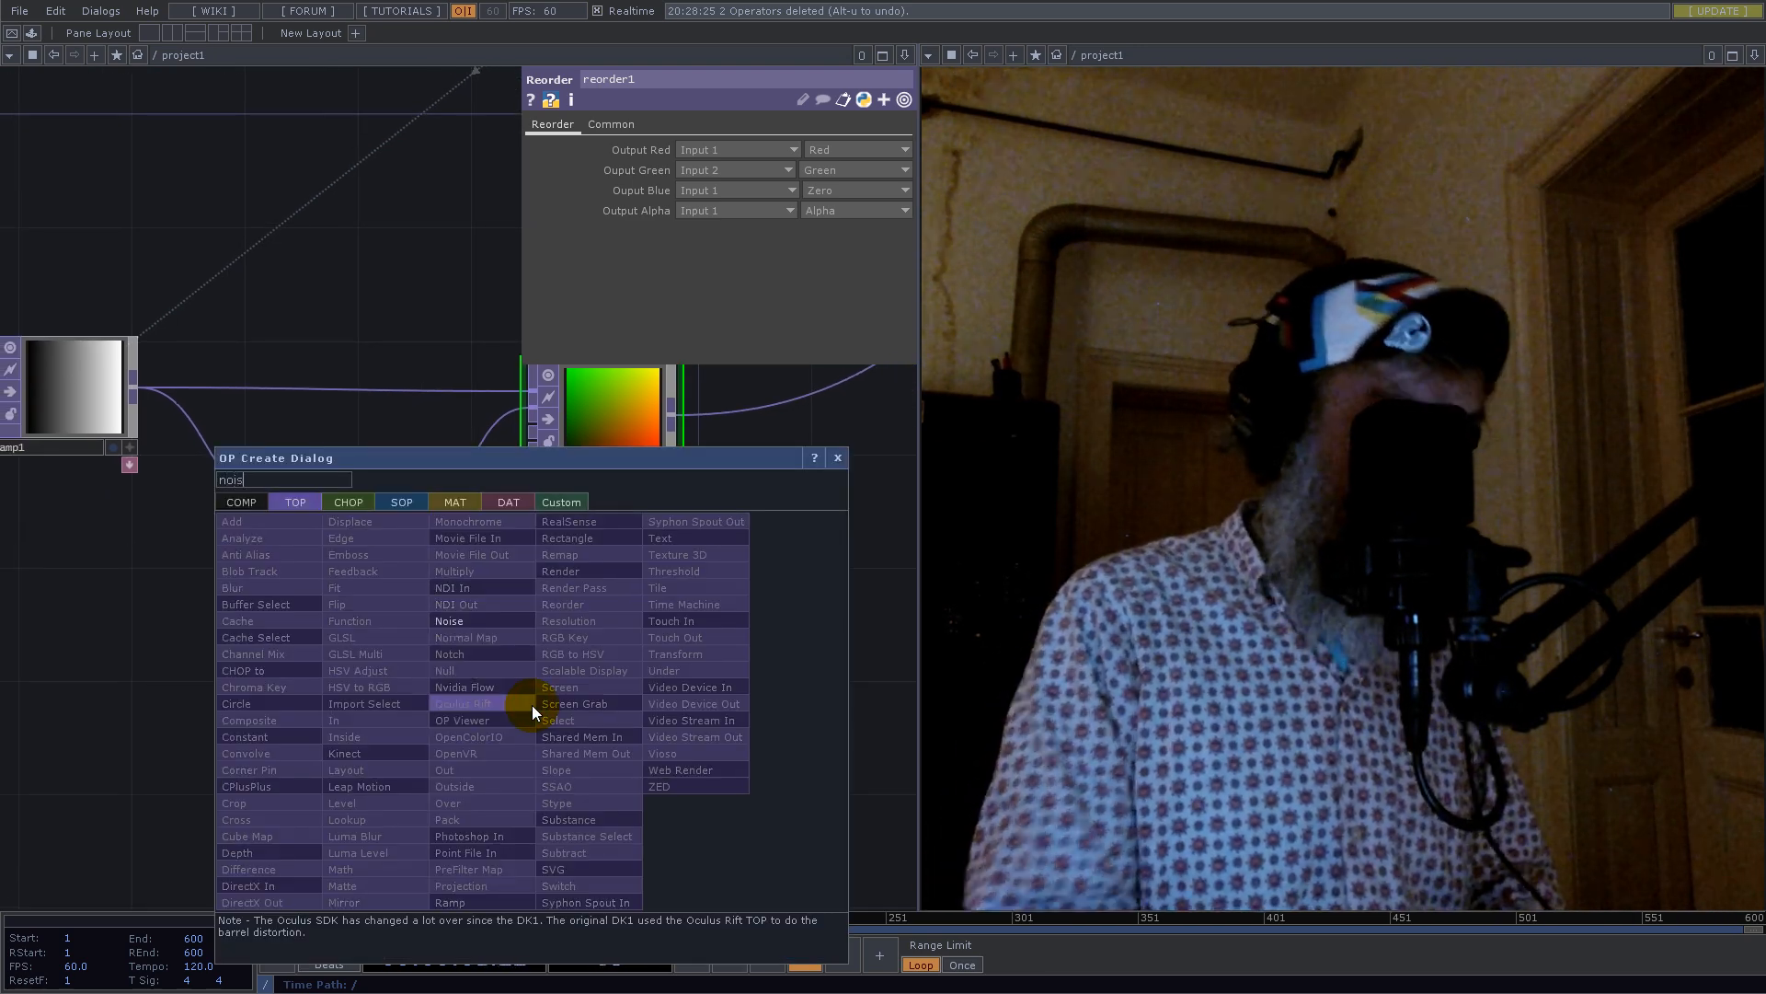
click(448, 621)
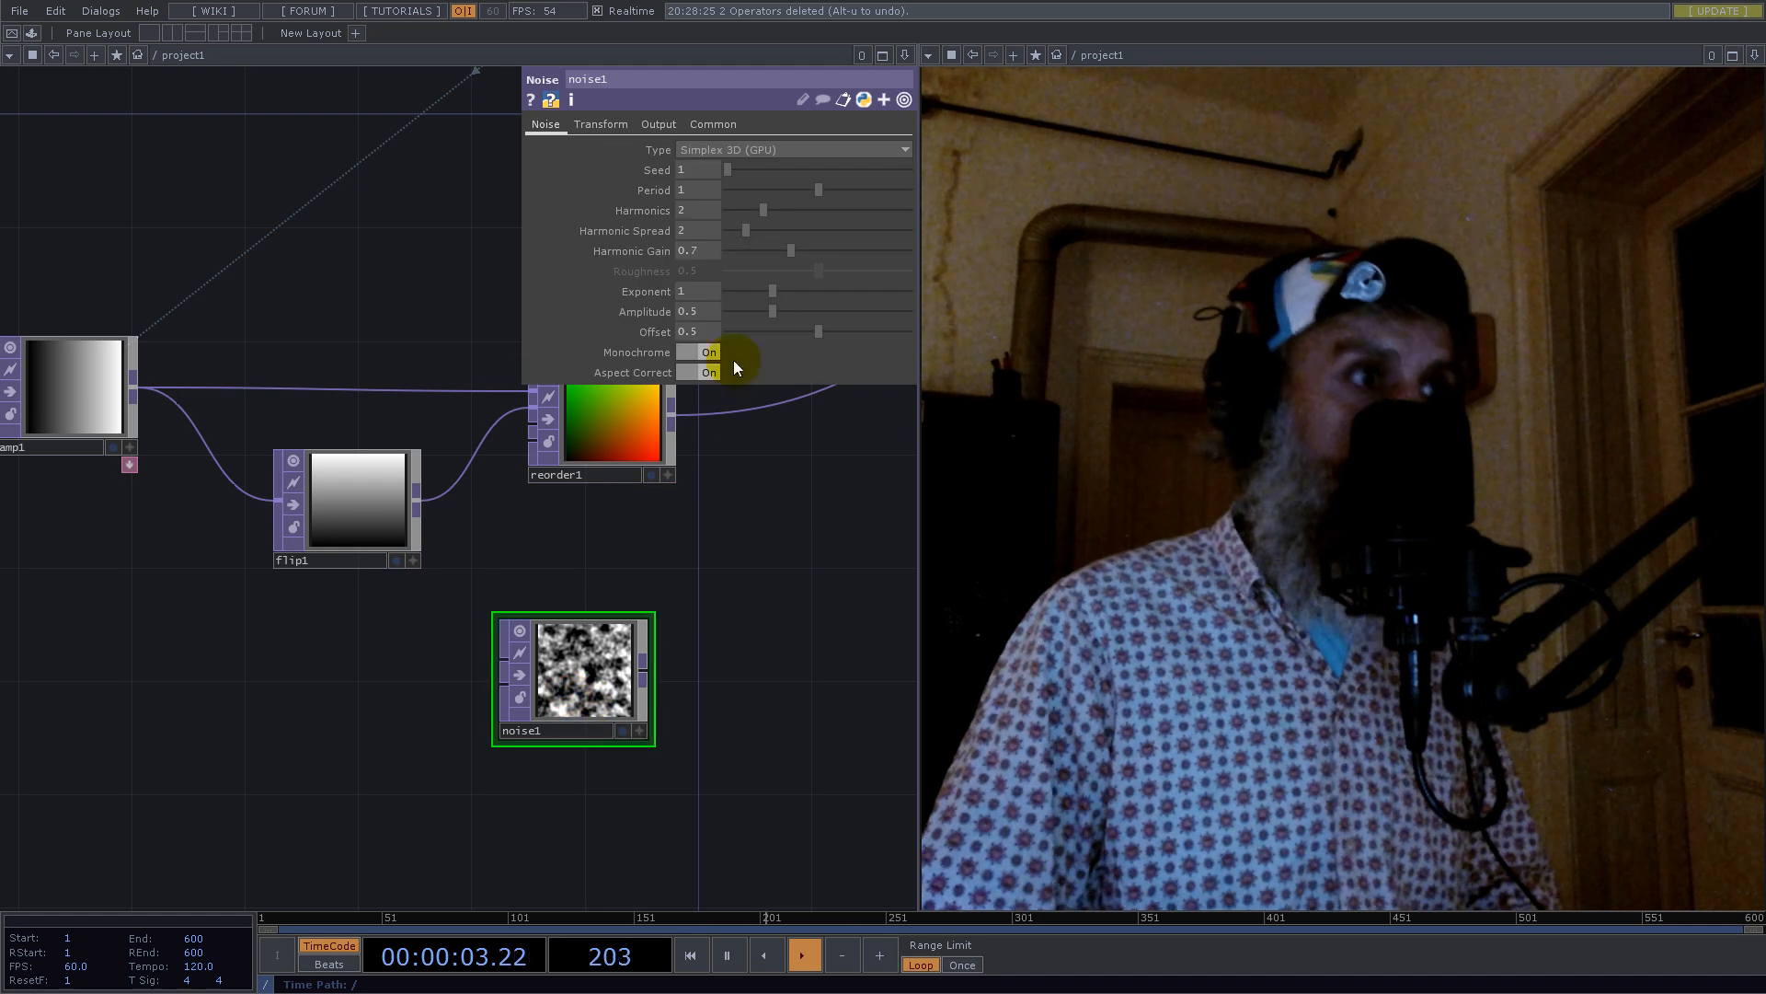
click(712, 124)
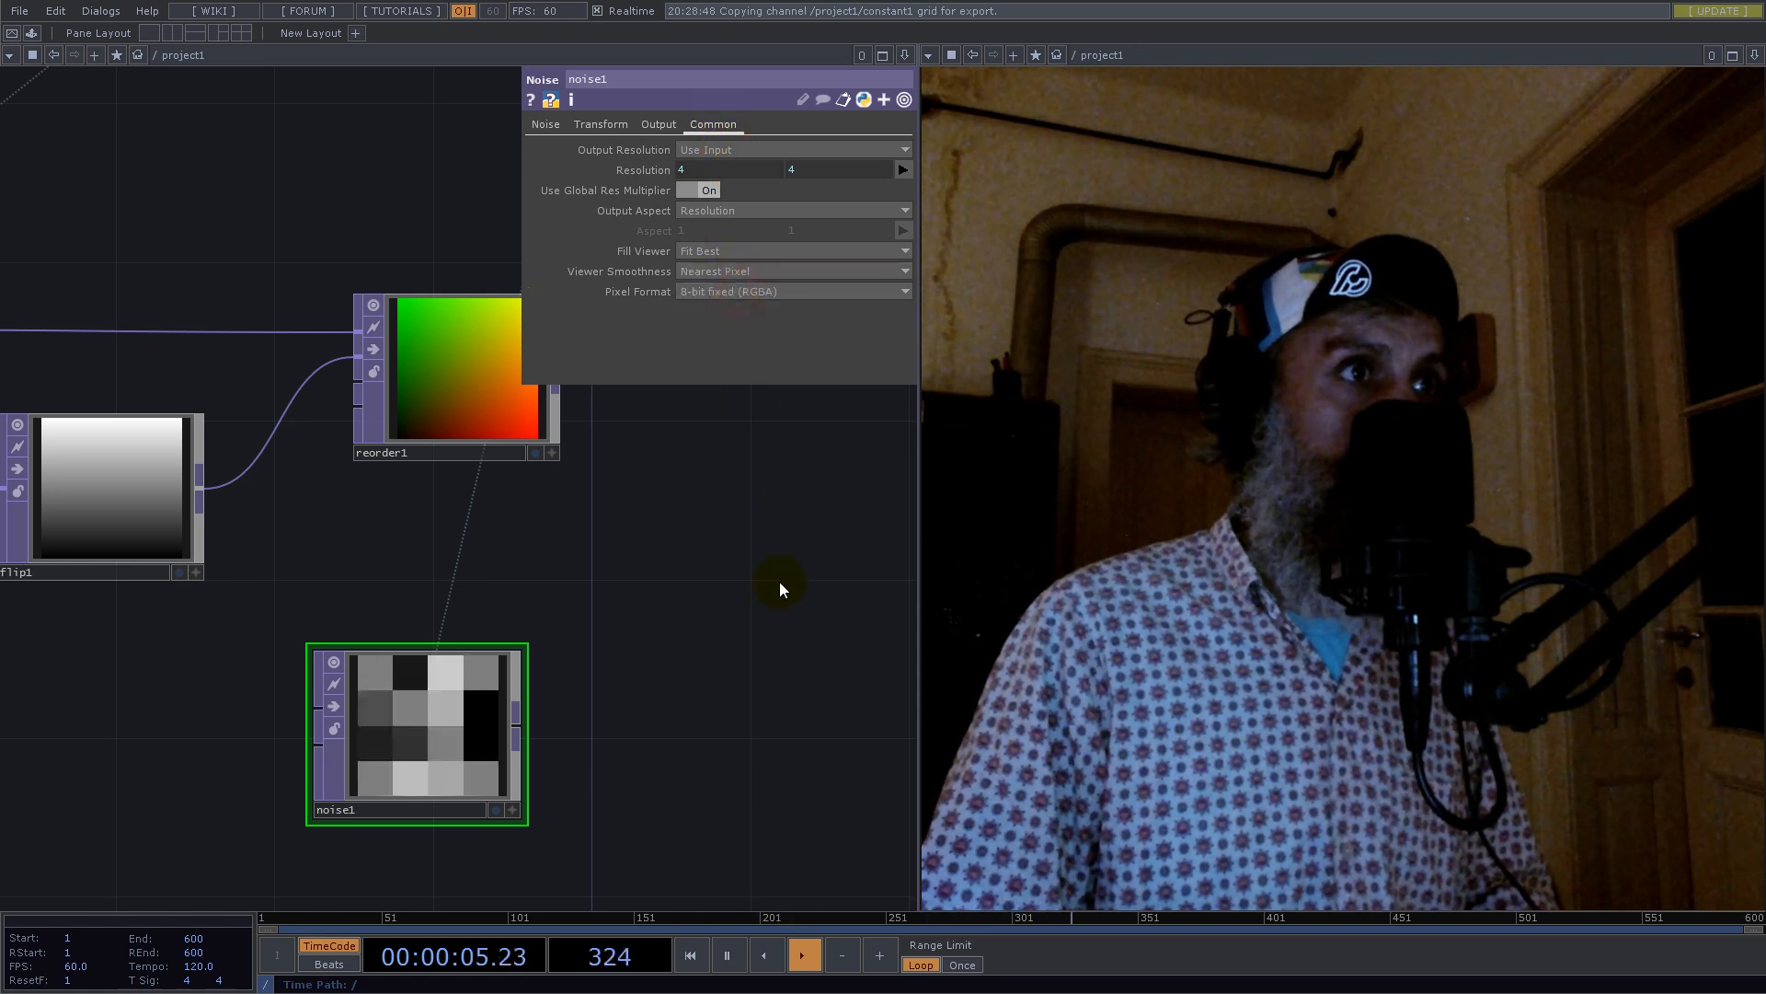
Step: Open the OP Create Dialog on the TOP family filtered to 'ad' for an Add TOP
click(543, 124)
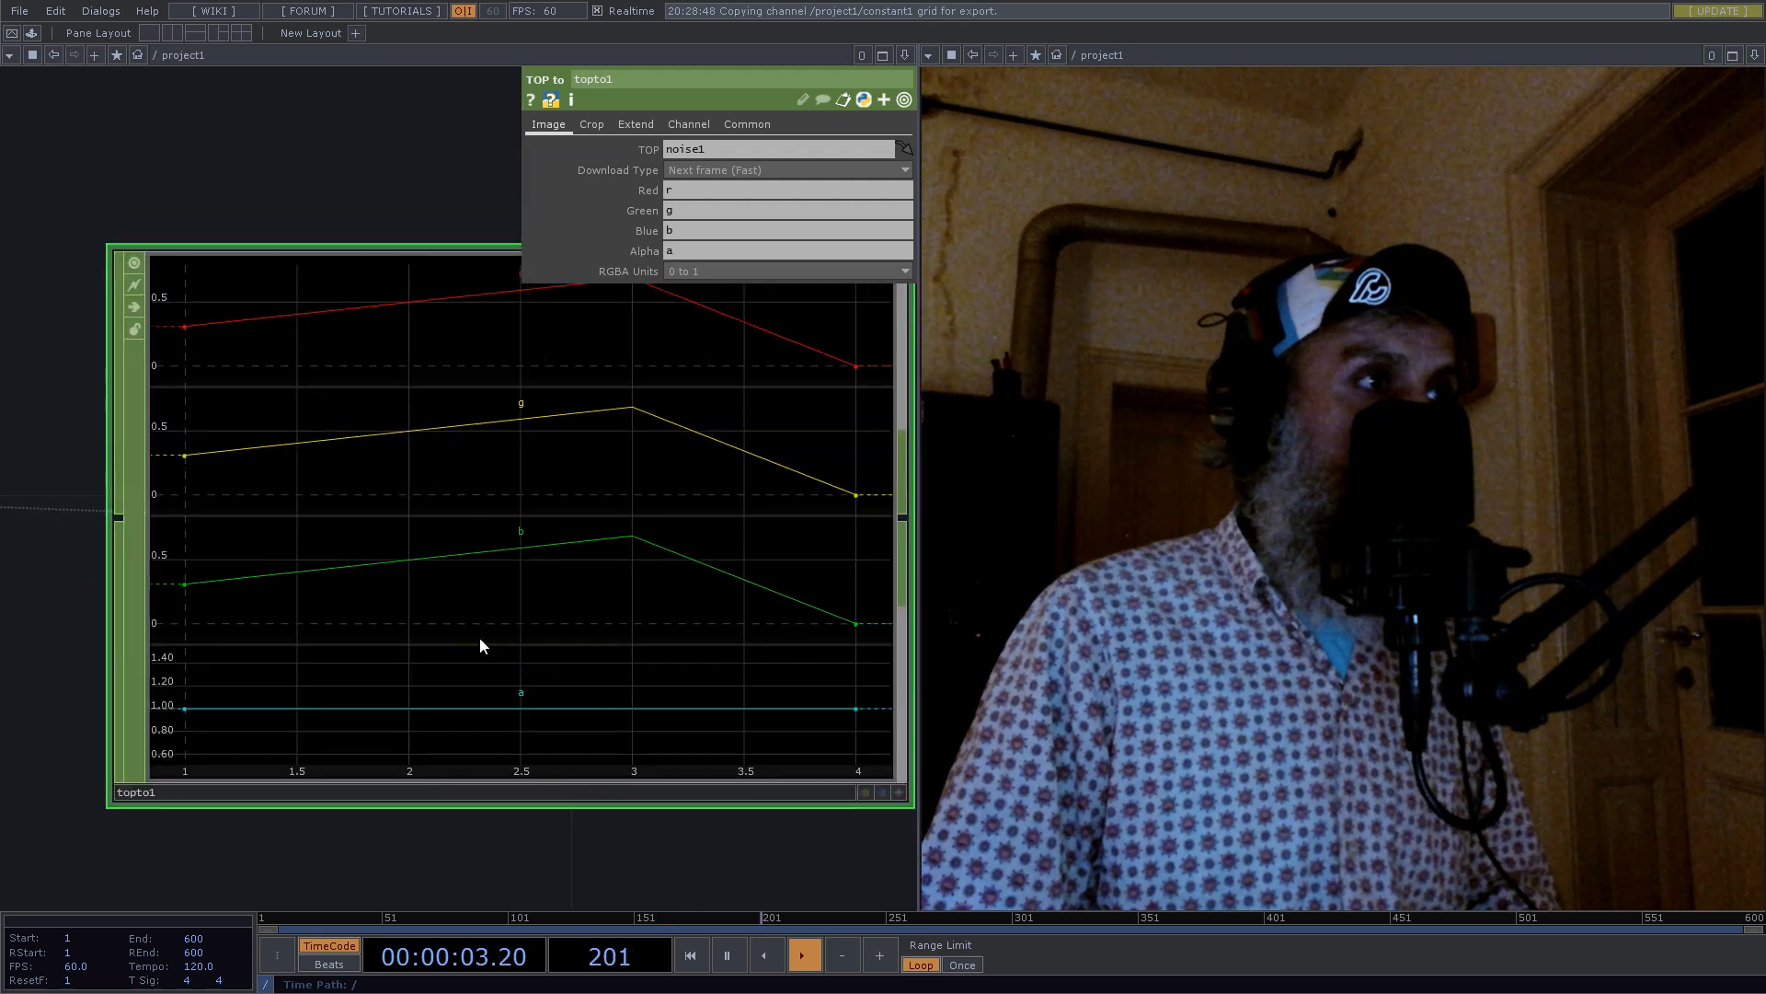
mouse_move(196, 571)
text(ad)
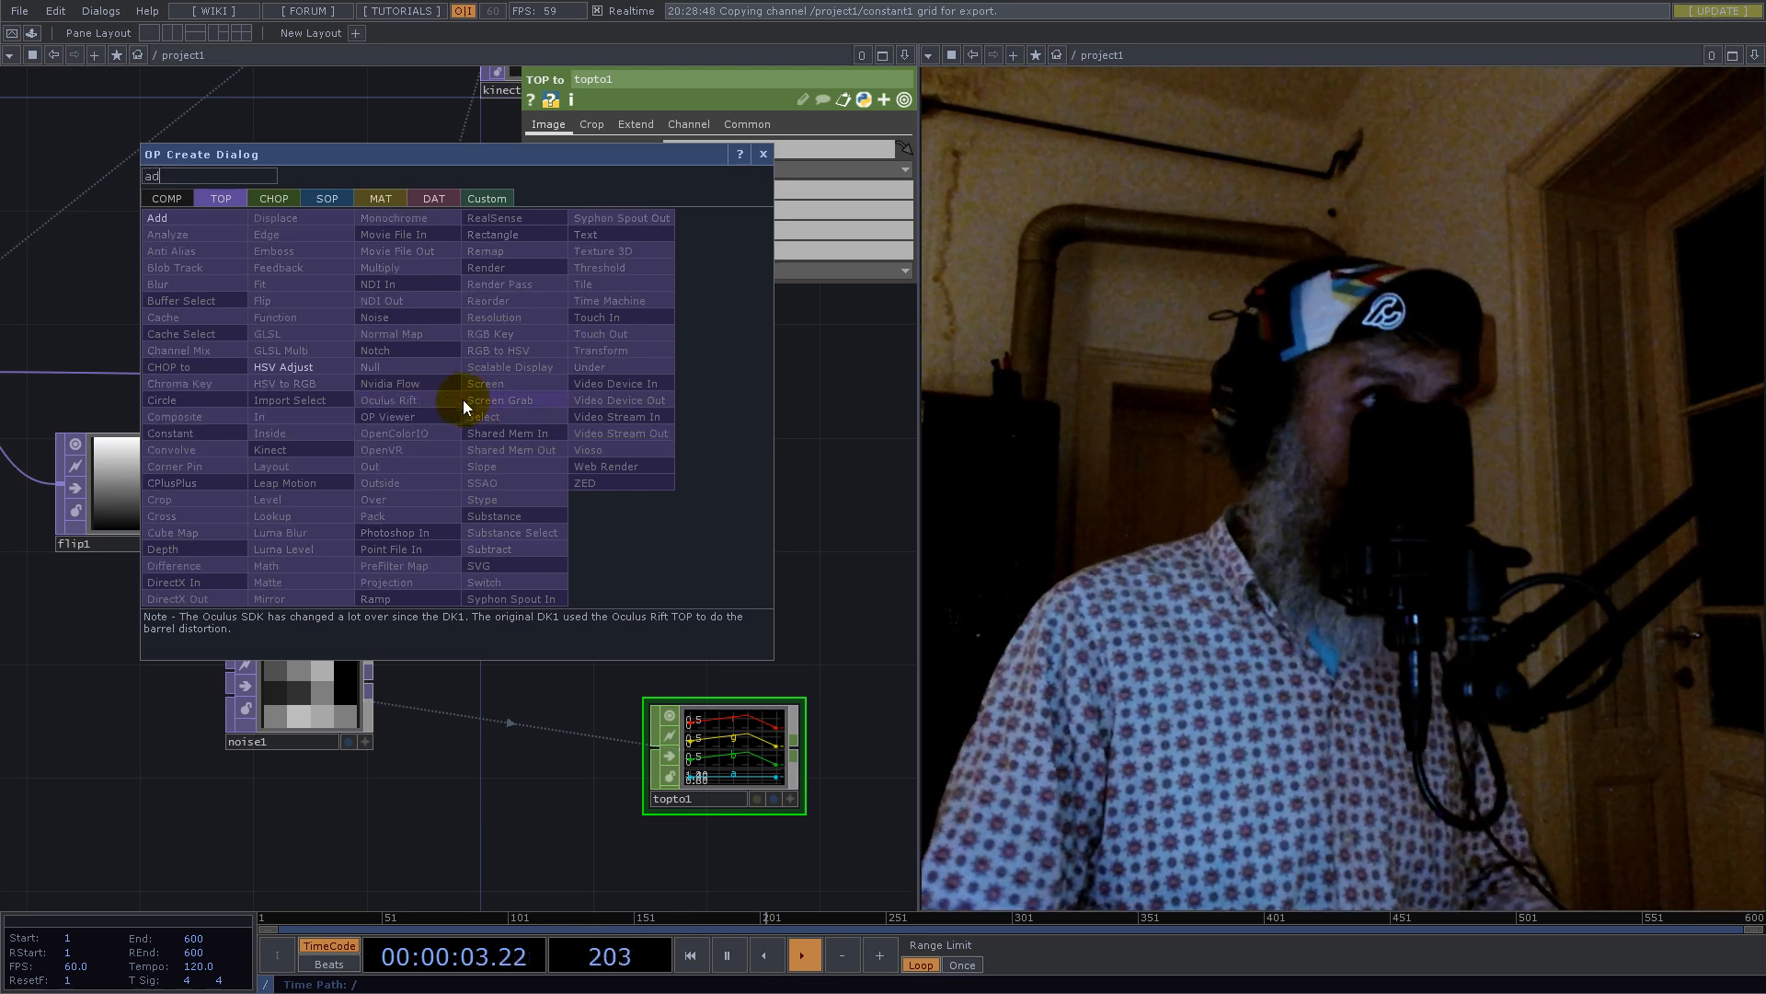
Step: Create add1 from reorder1 and noise1 with Nearest Pixel input smoothness, then insert a Fit after noise1
click(156, 218)
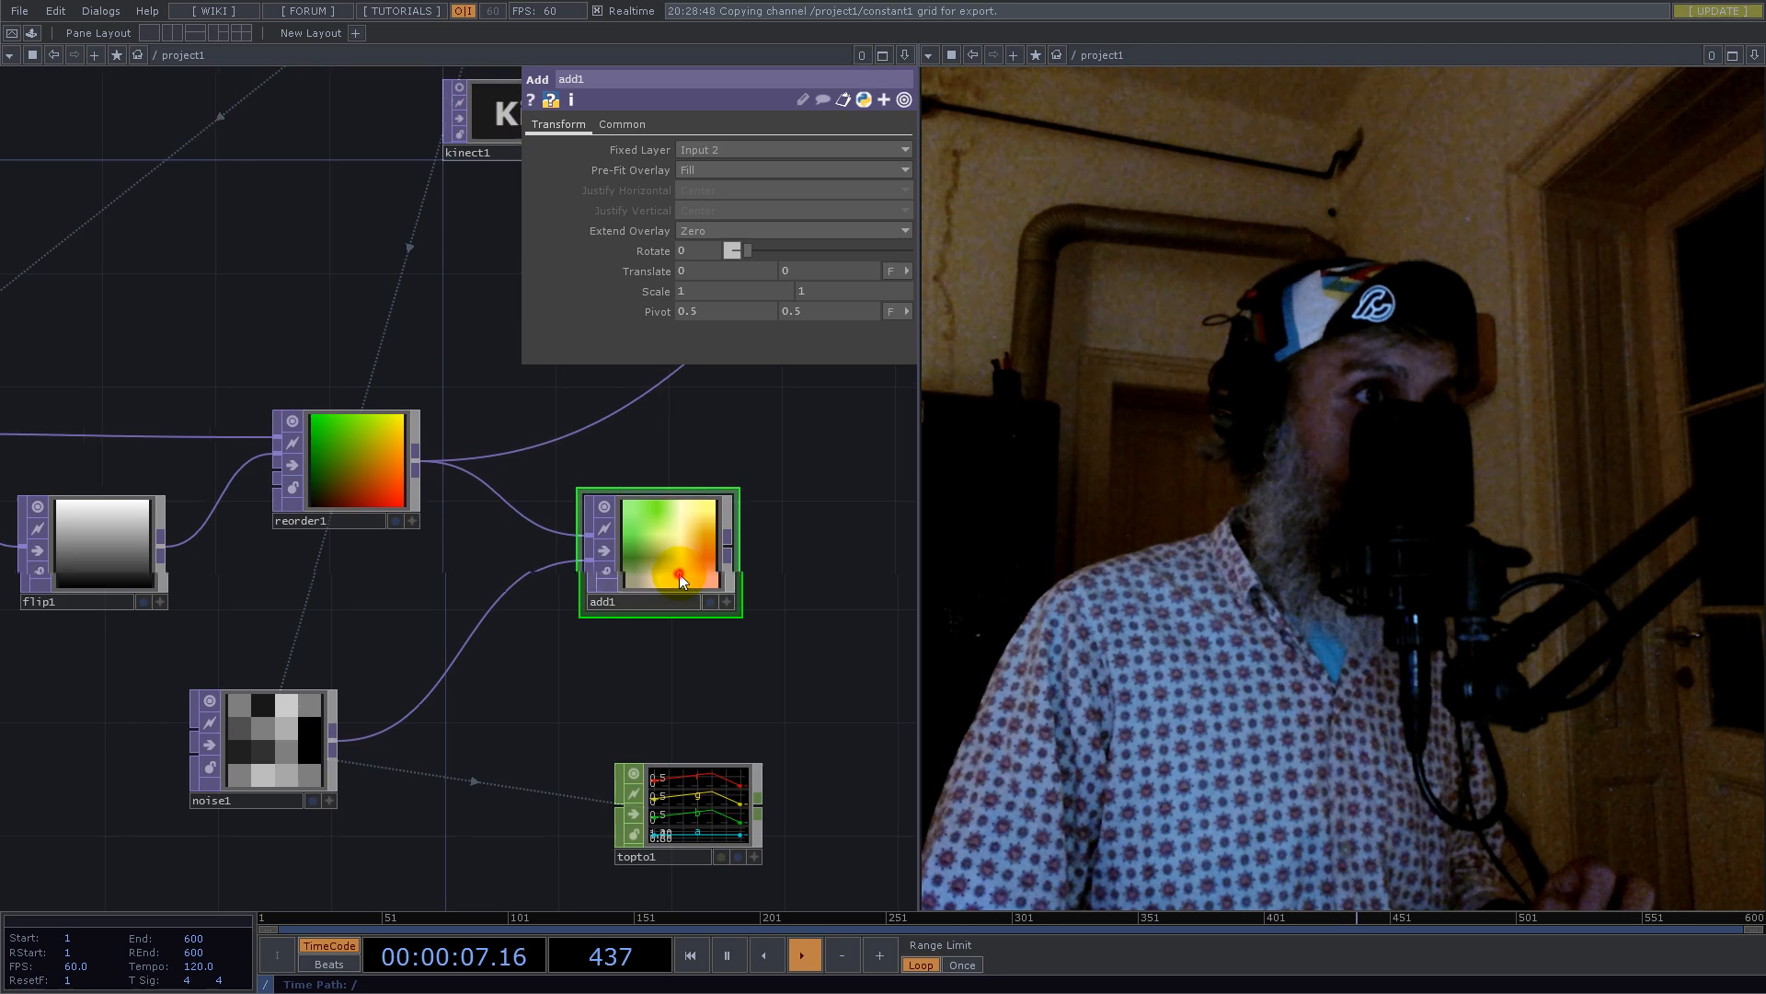
click(621, 124)
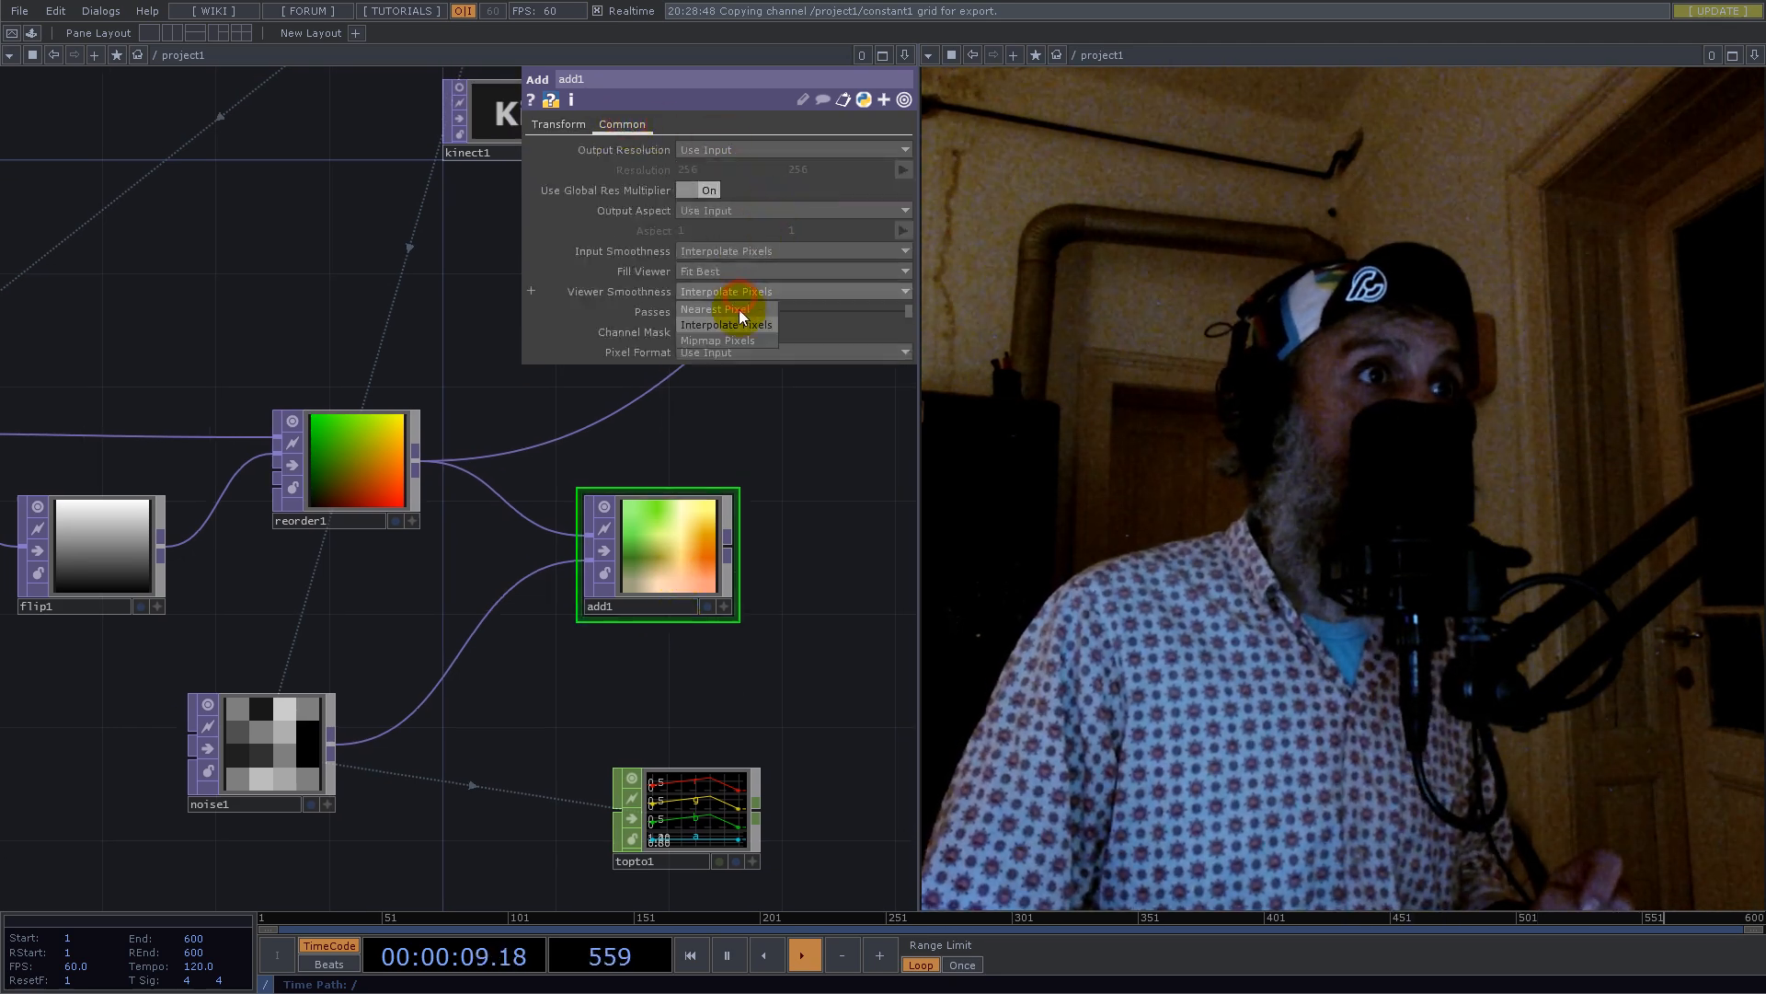
click(713, 310)
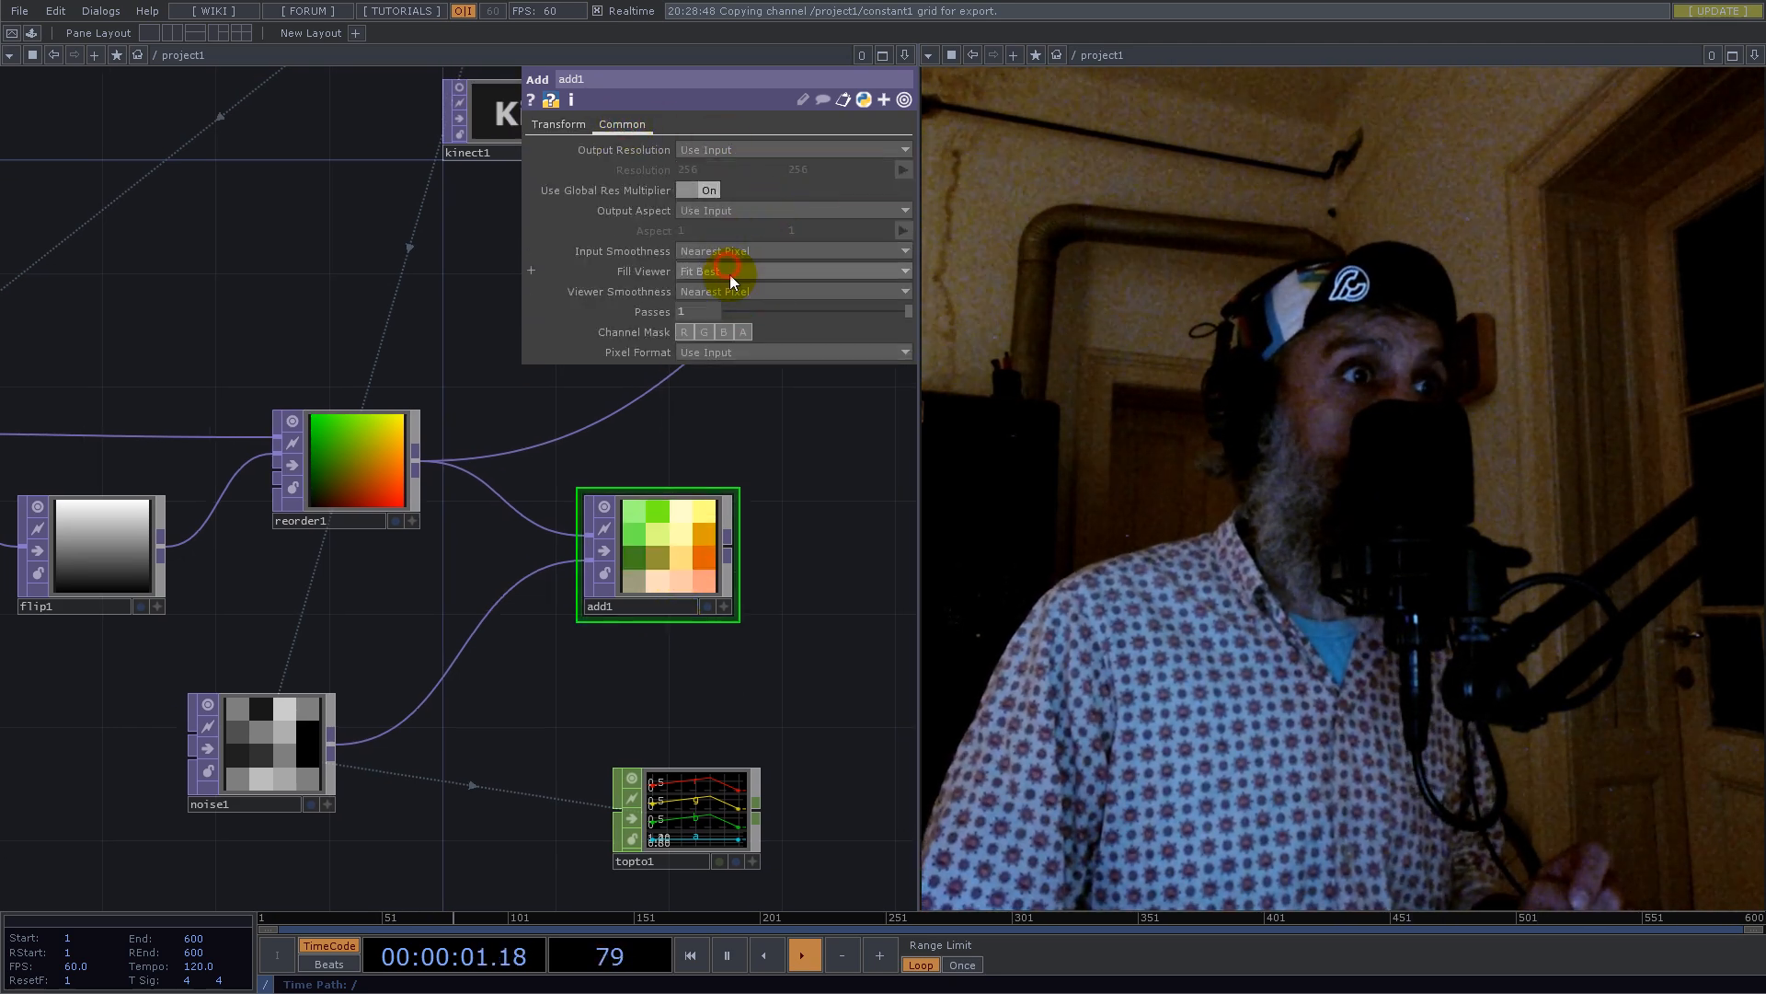
click(271, 752)
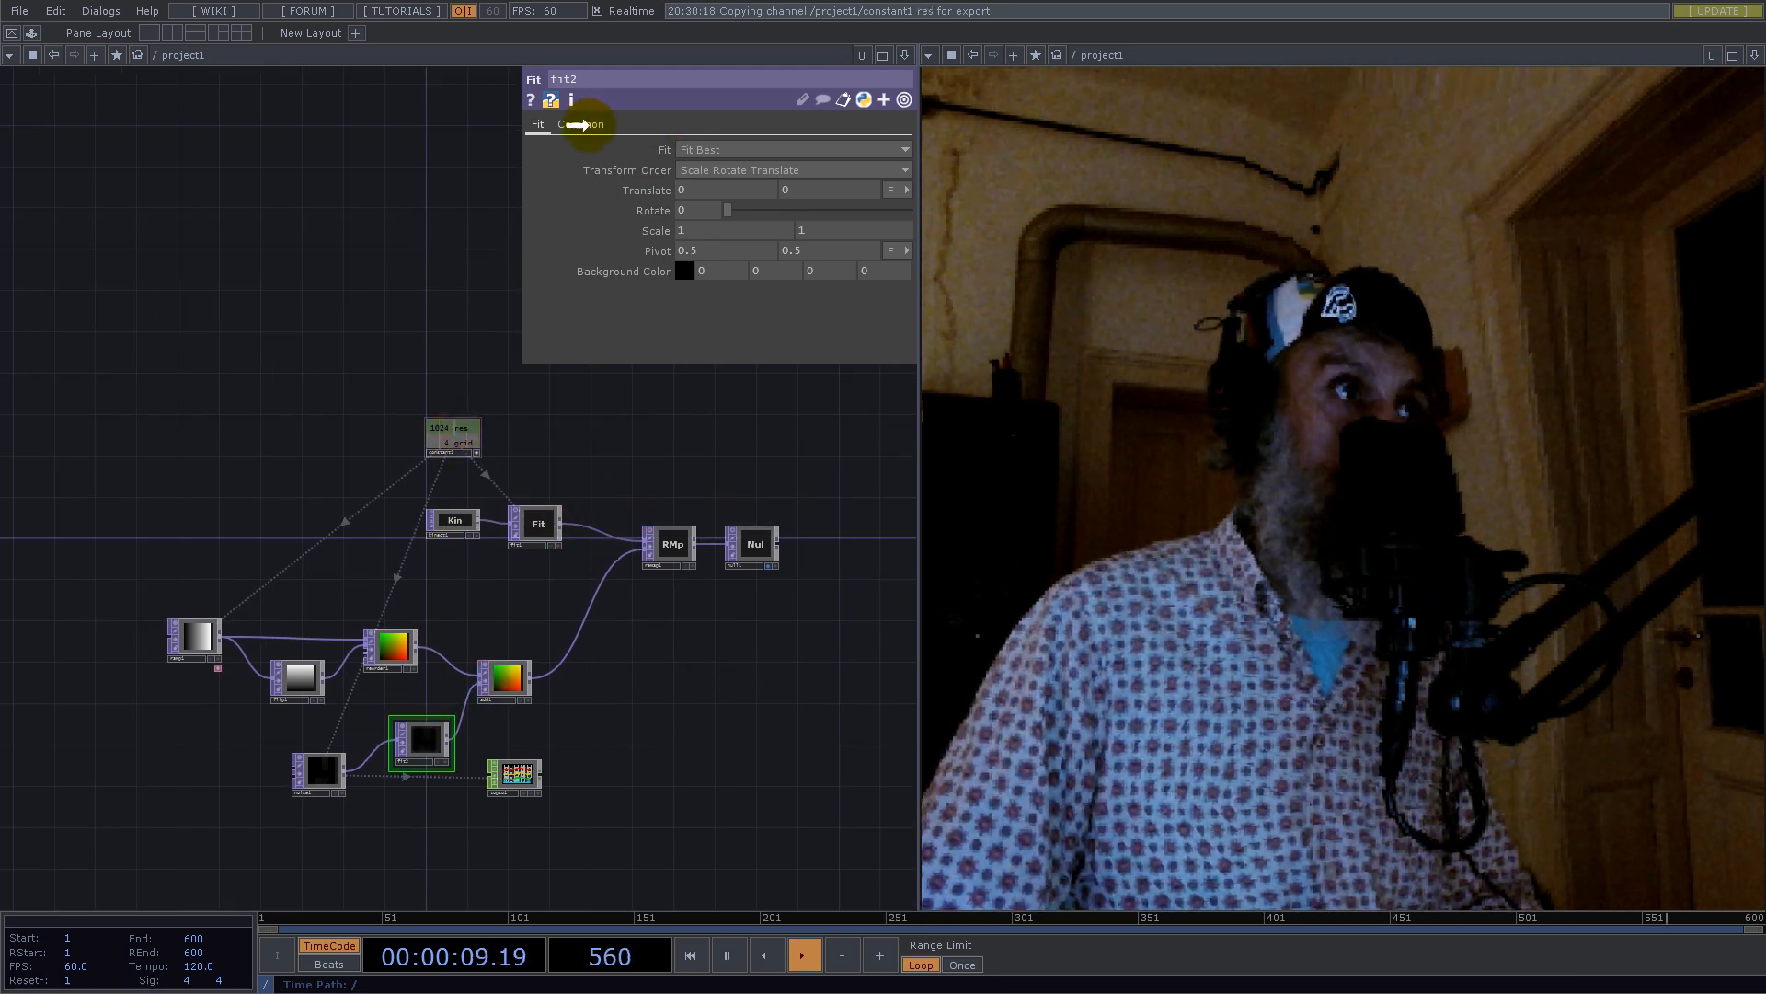
Step: Give fit2 resolution 1024, Fit Best mode and Nearest Pixel smoothing, then select noise1
click(580, 124)
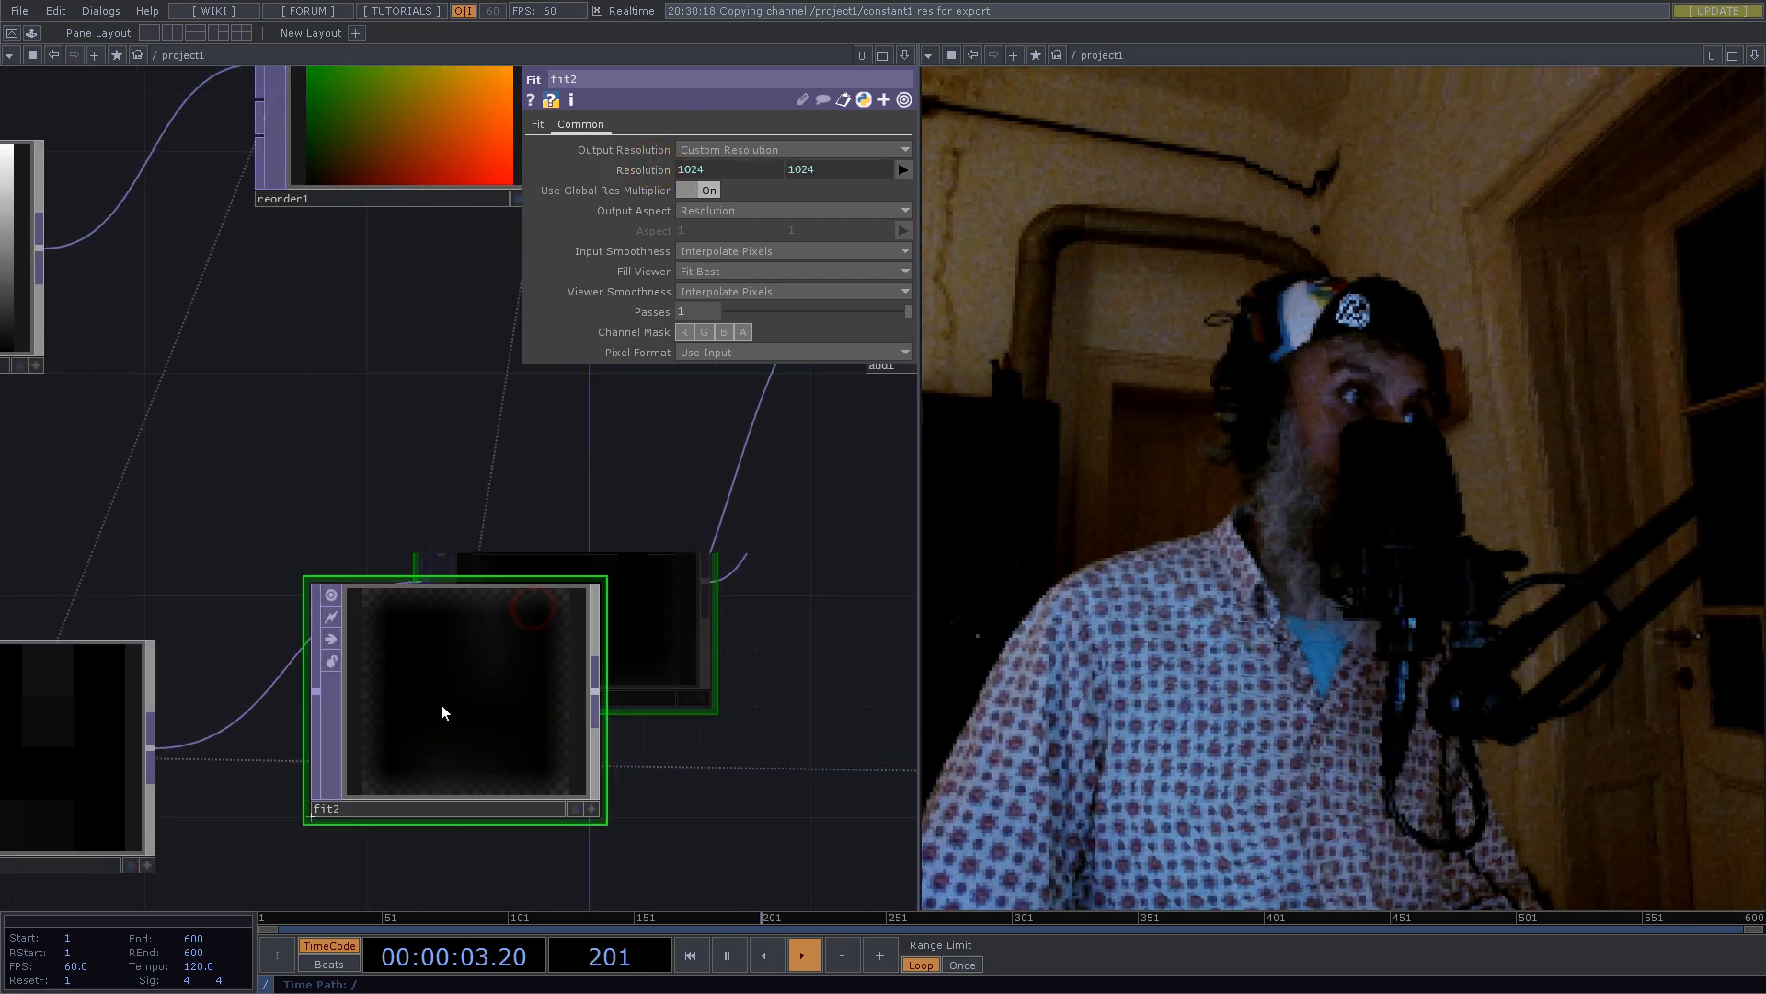
click(536, 125)
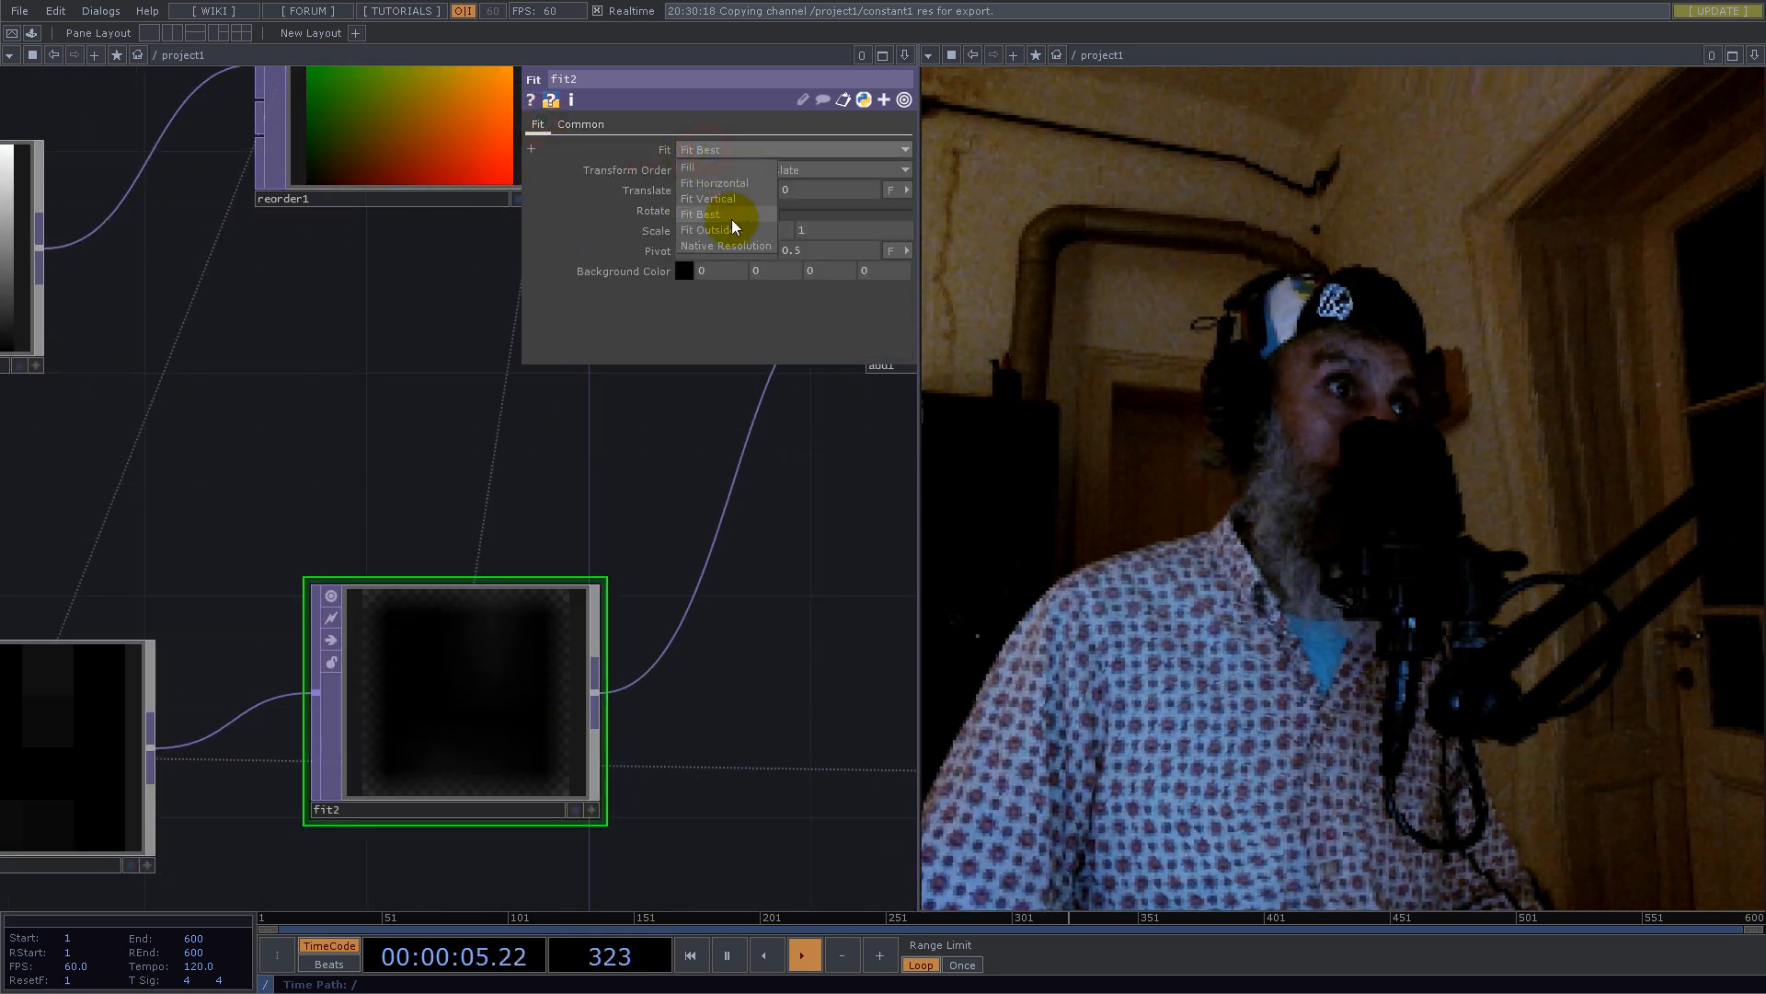
click(581, 125)
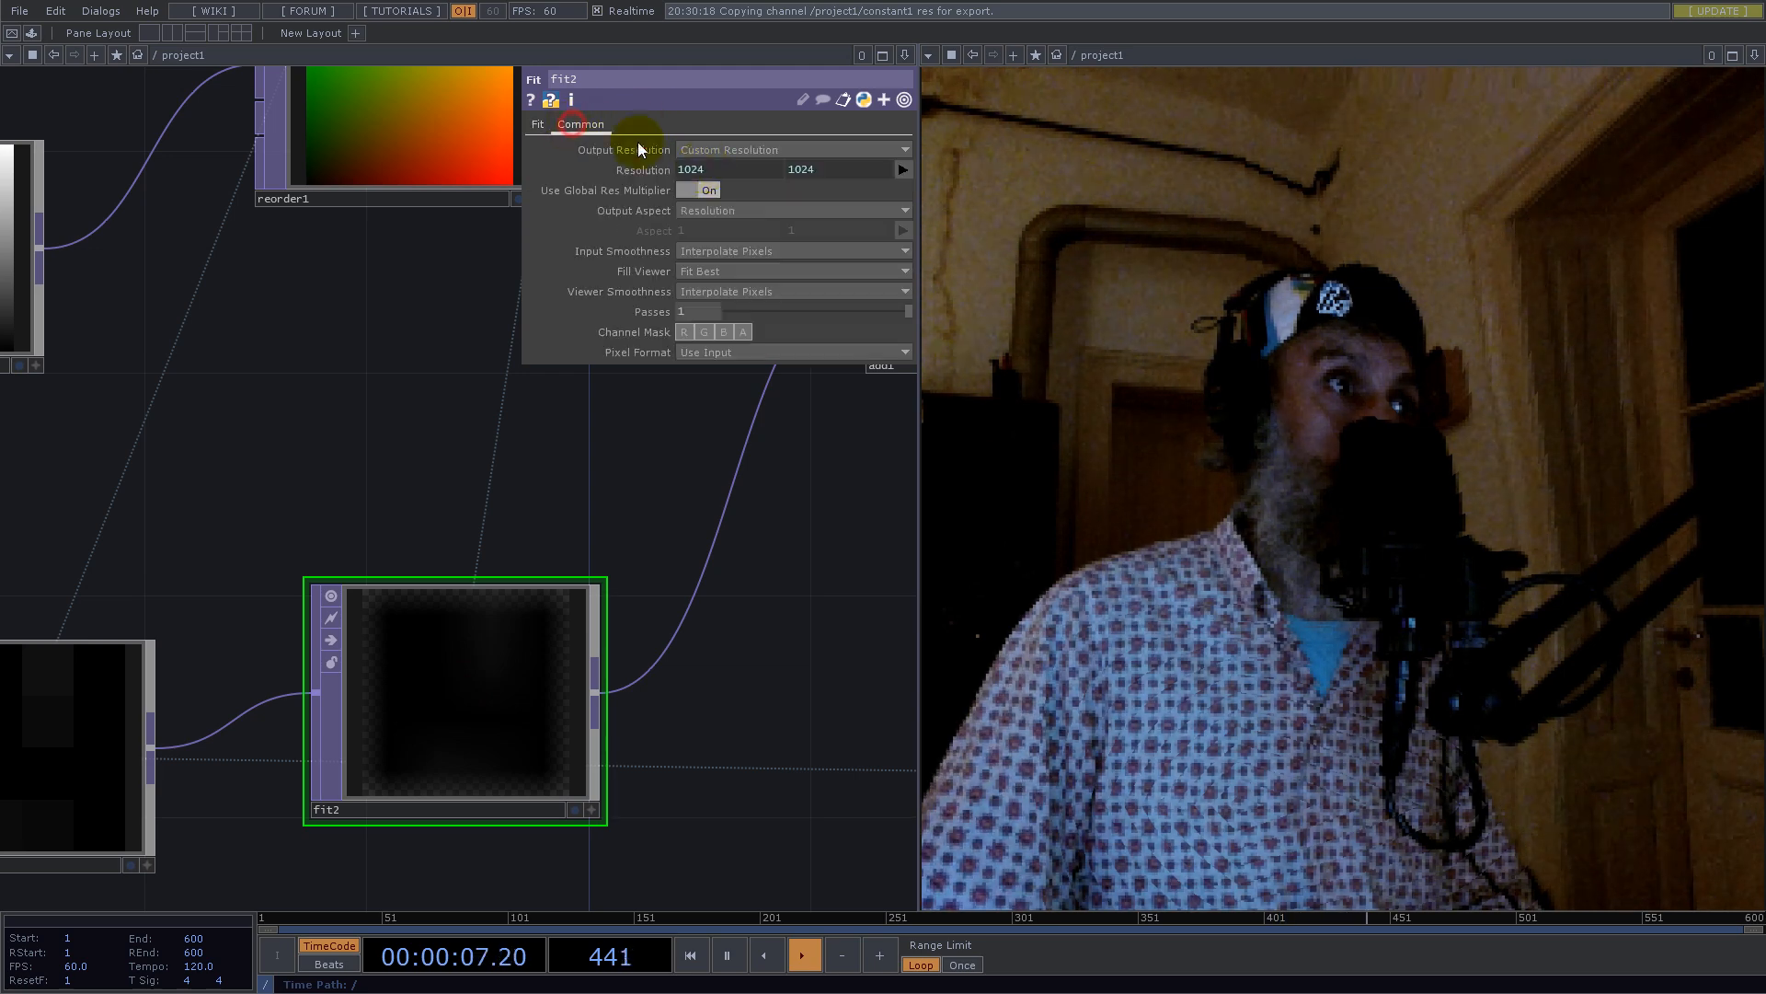
click(791, 291)
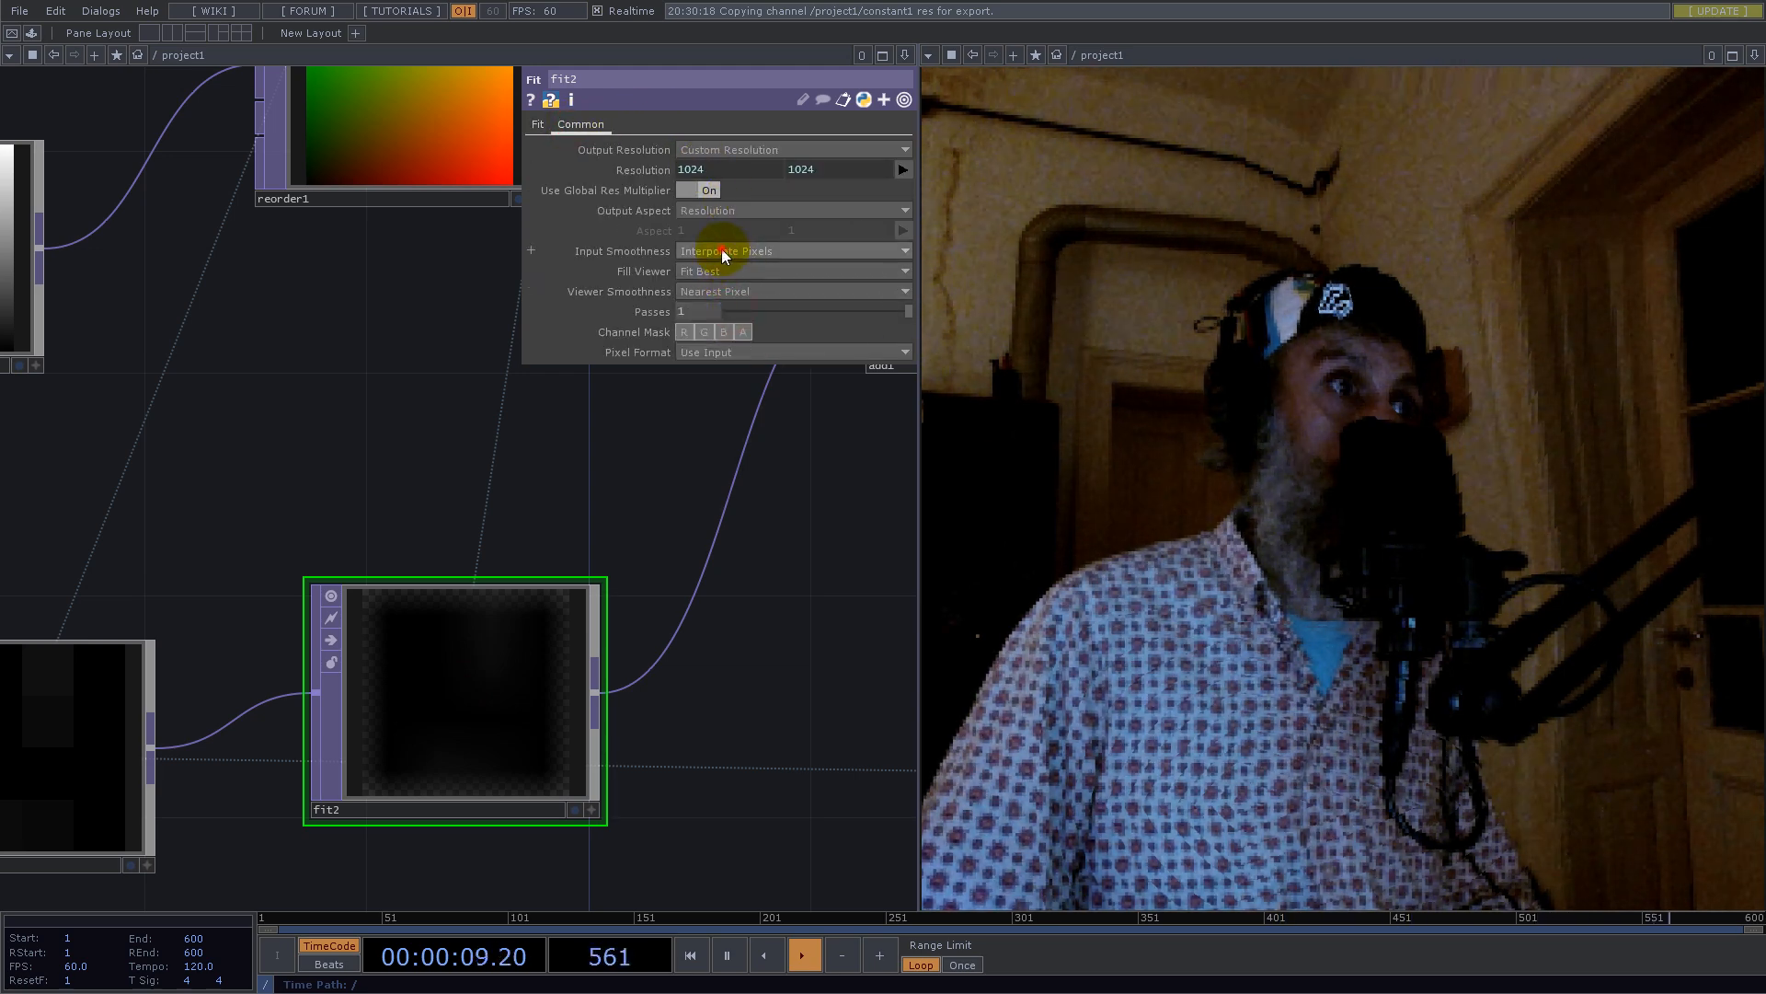
click(538, 124)
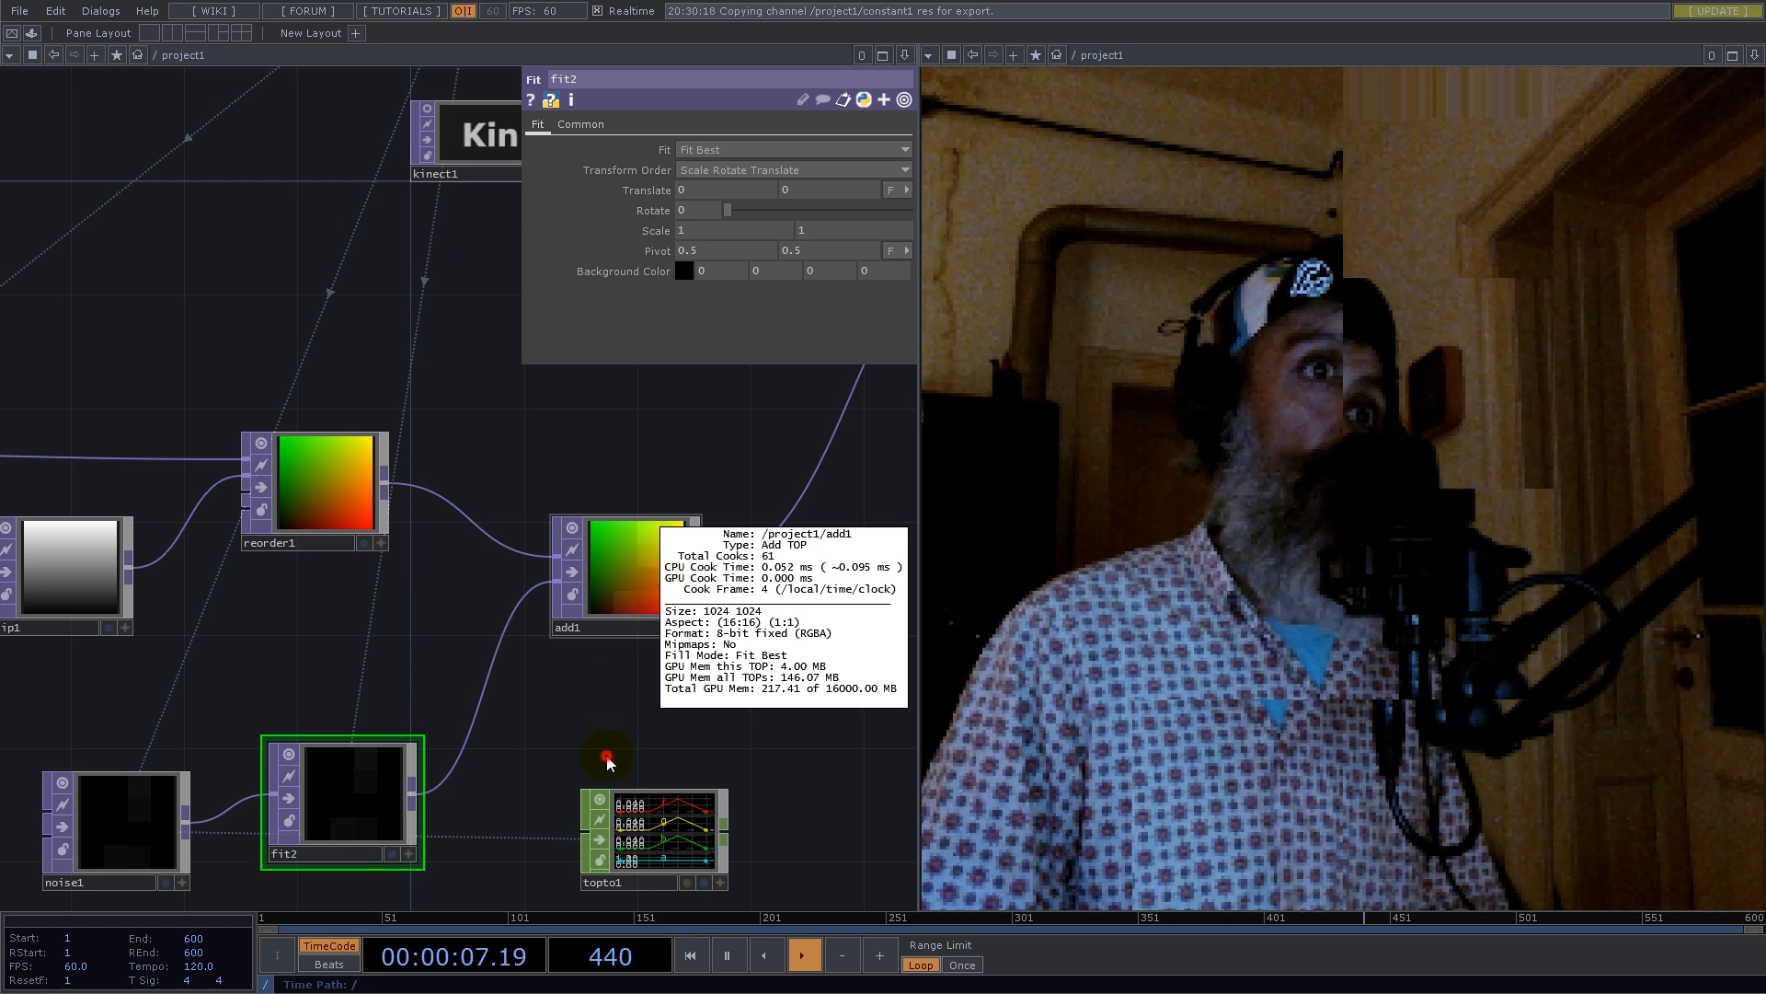
click(112, 826)
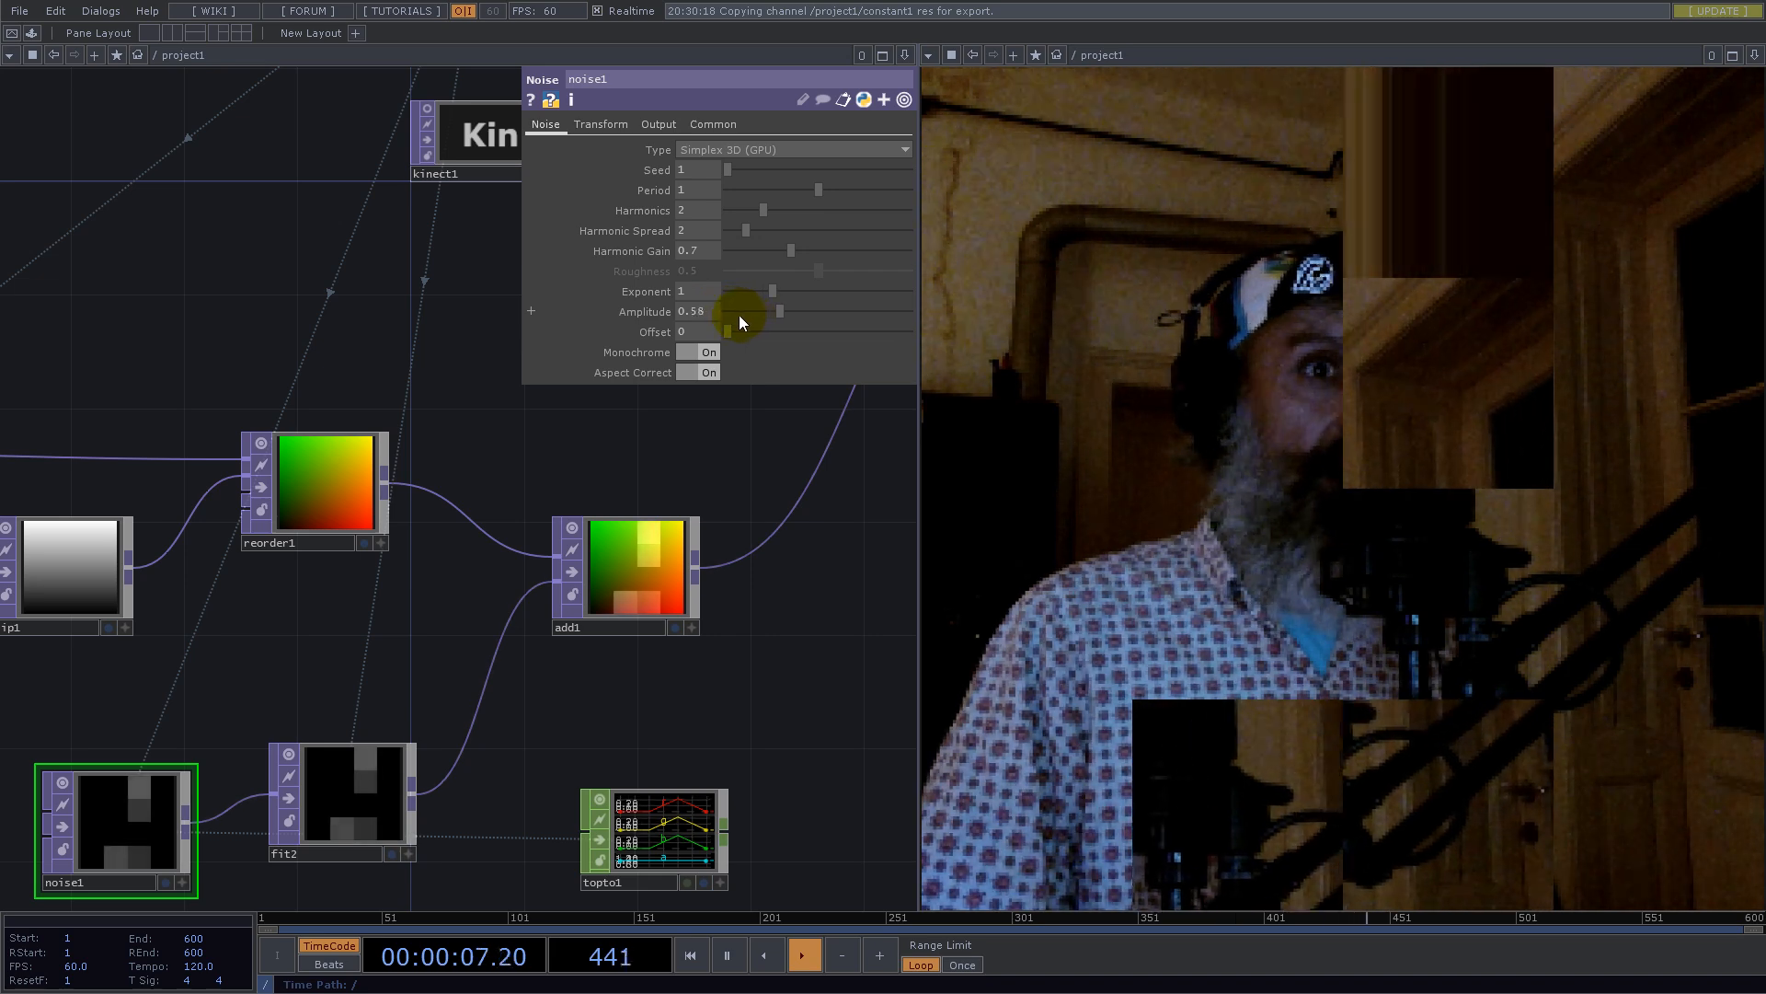
Step: Lower noise1 Amplitude and drive its tz translate with absTime.seconds/20
drag(738, 311, 754, 311)
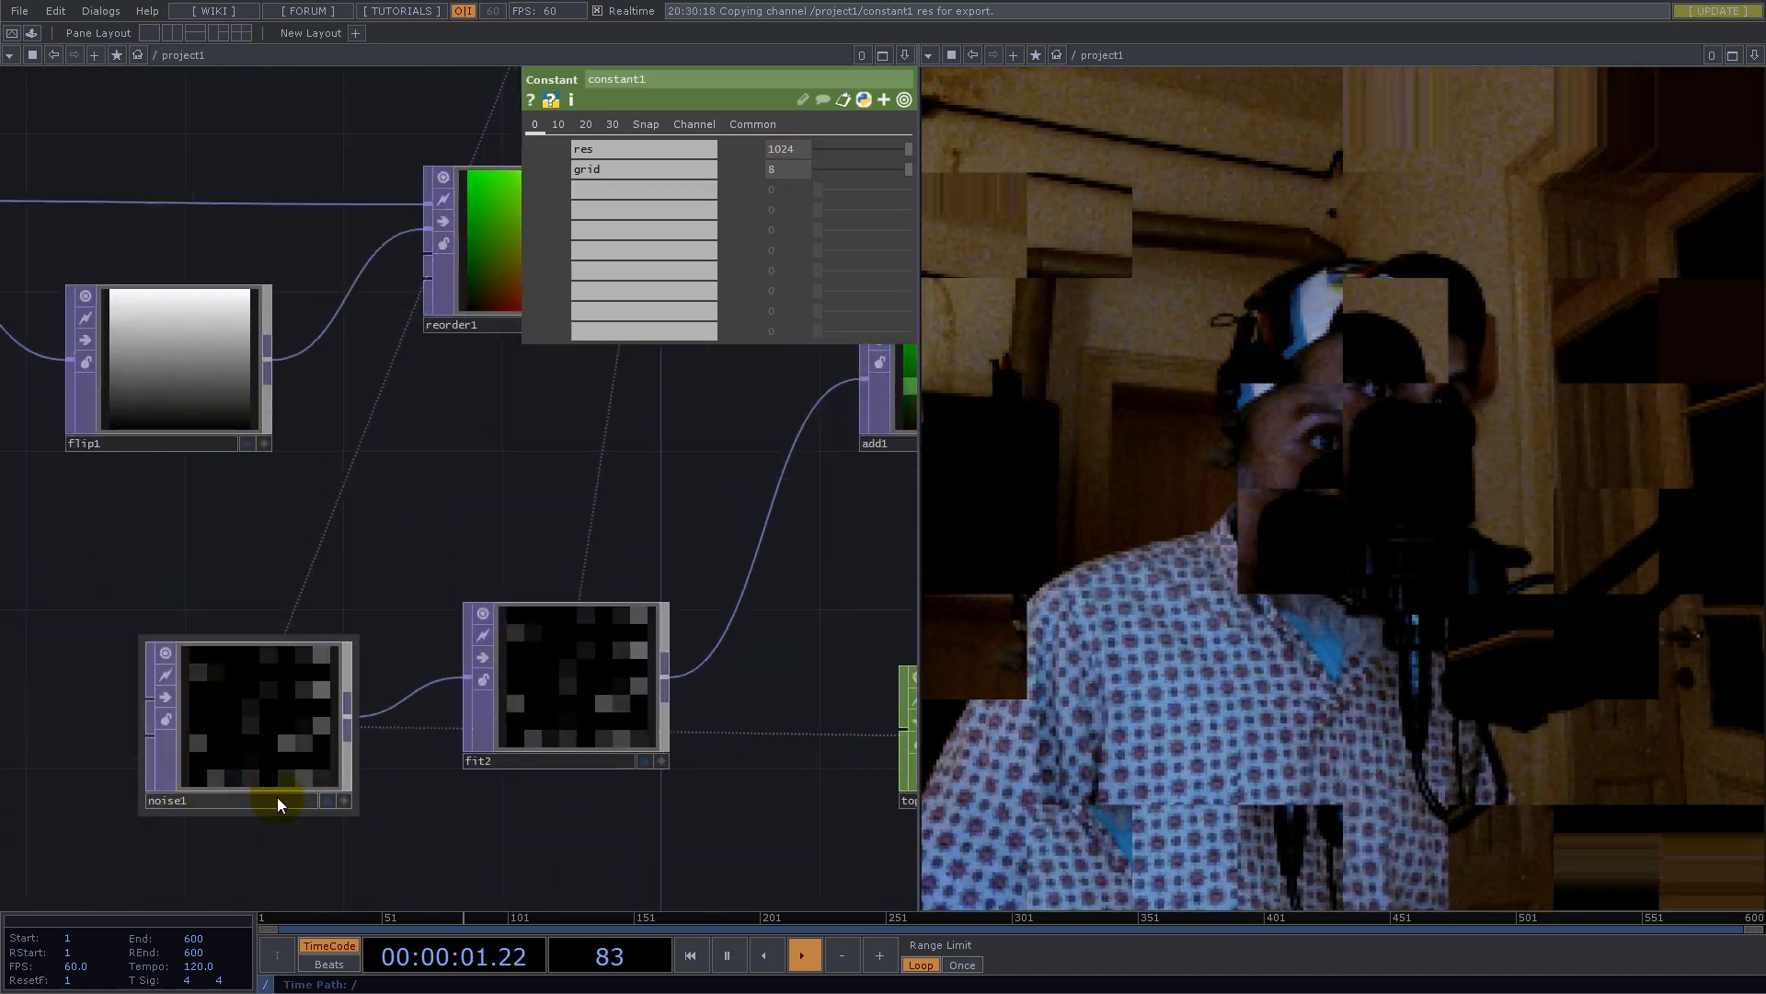
click(247, 722)
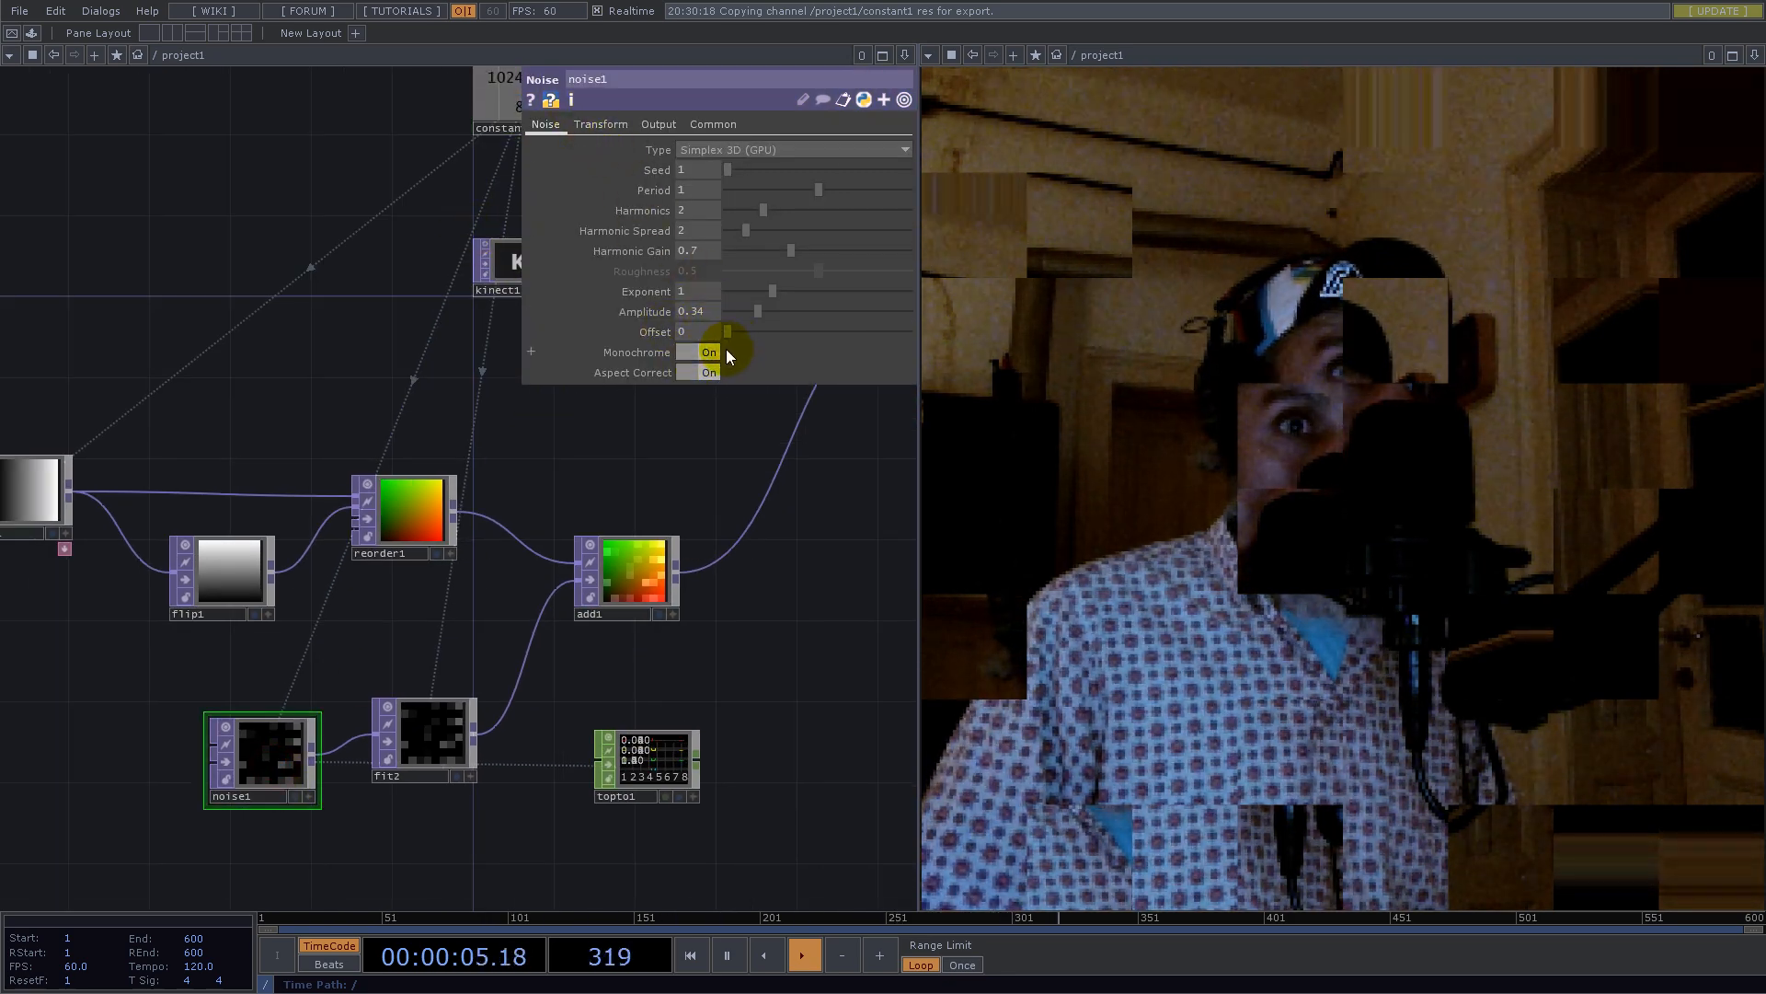
click(601, 124)
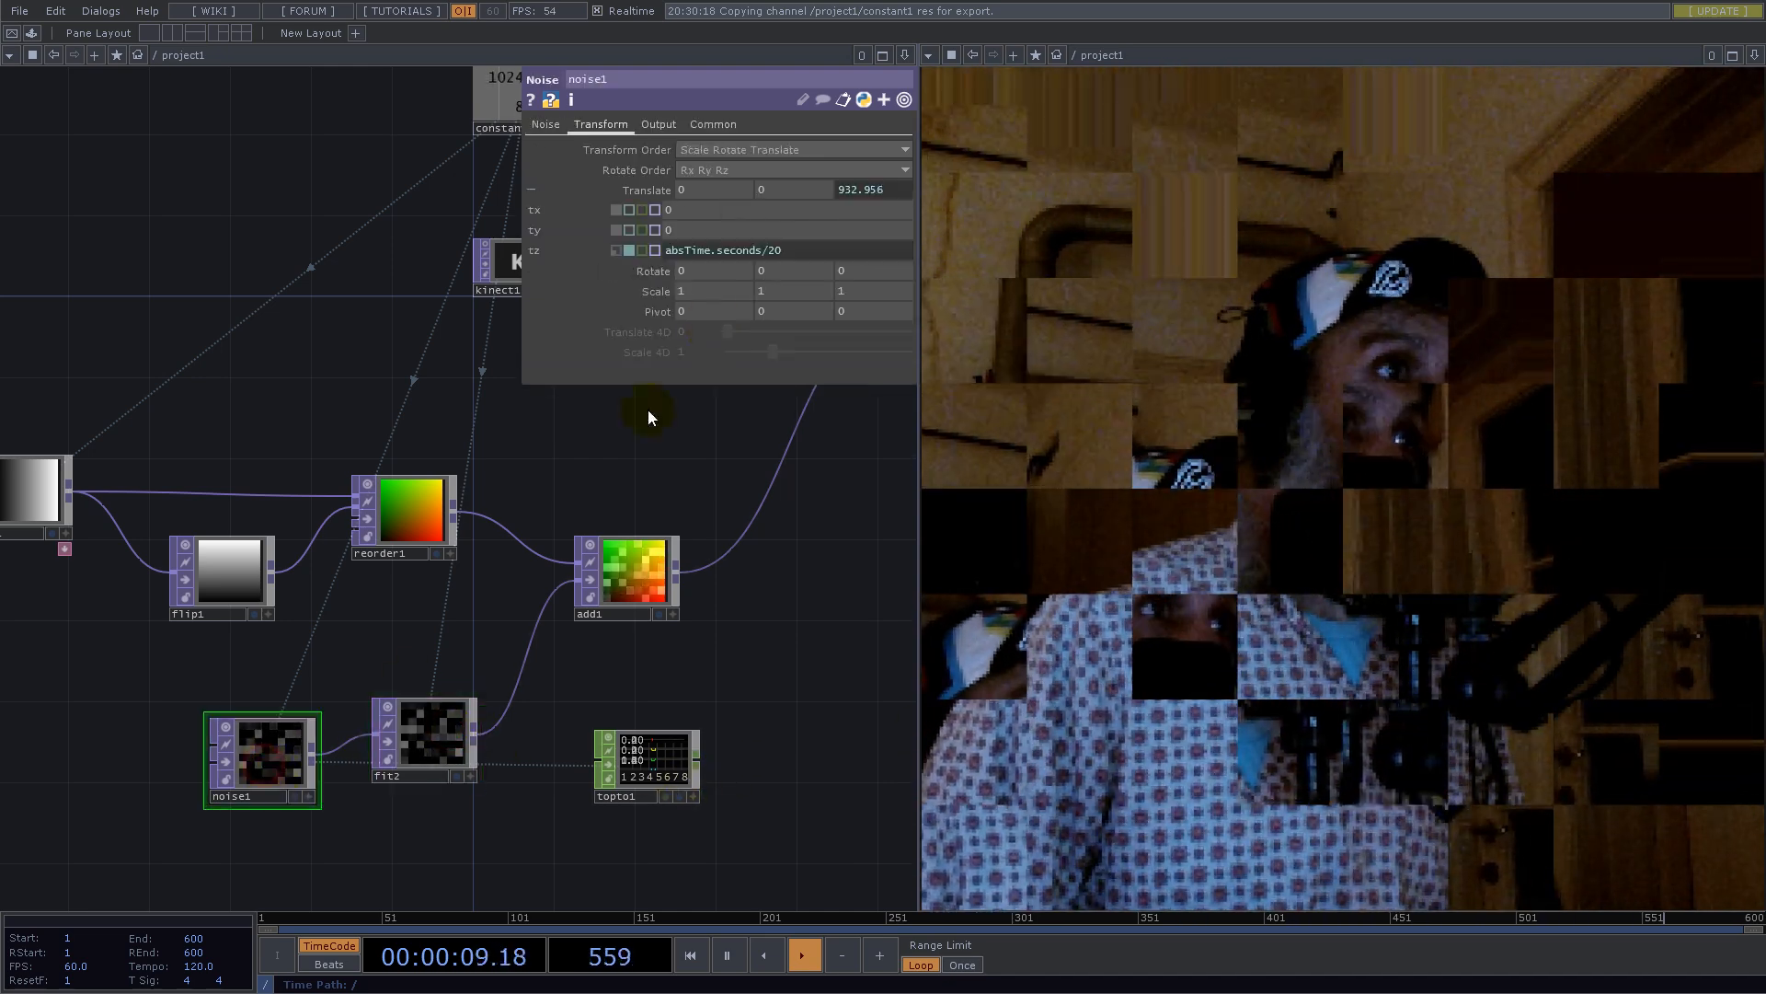
Step: Swap add1 for a Multiply TOP wired from reorder1 and fit2 into the Remap
click(546, 124)
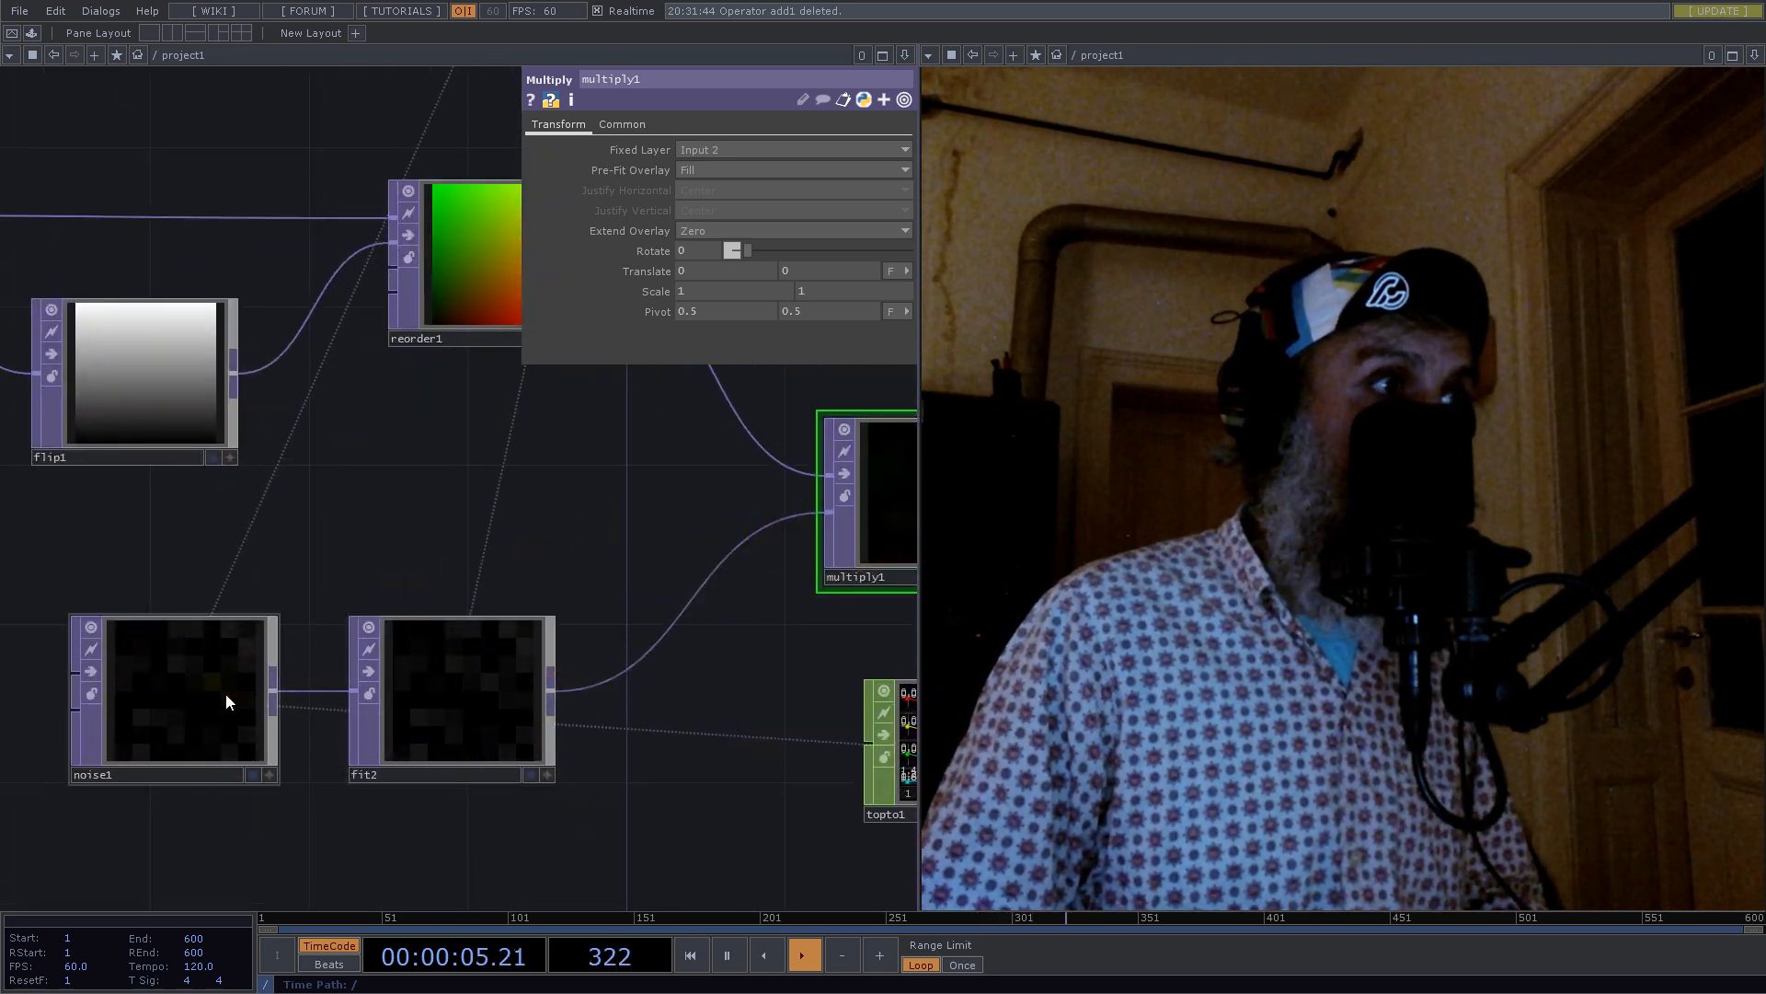
Step: Set noise1 Offset 1, Period 0.5, Amplitude 0.2, Exponent 0.96 and constant1 grid to 5
click(175, 693)
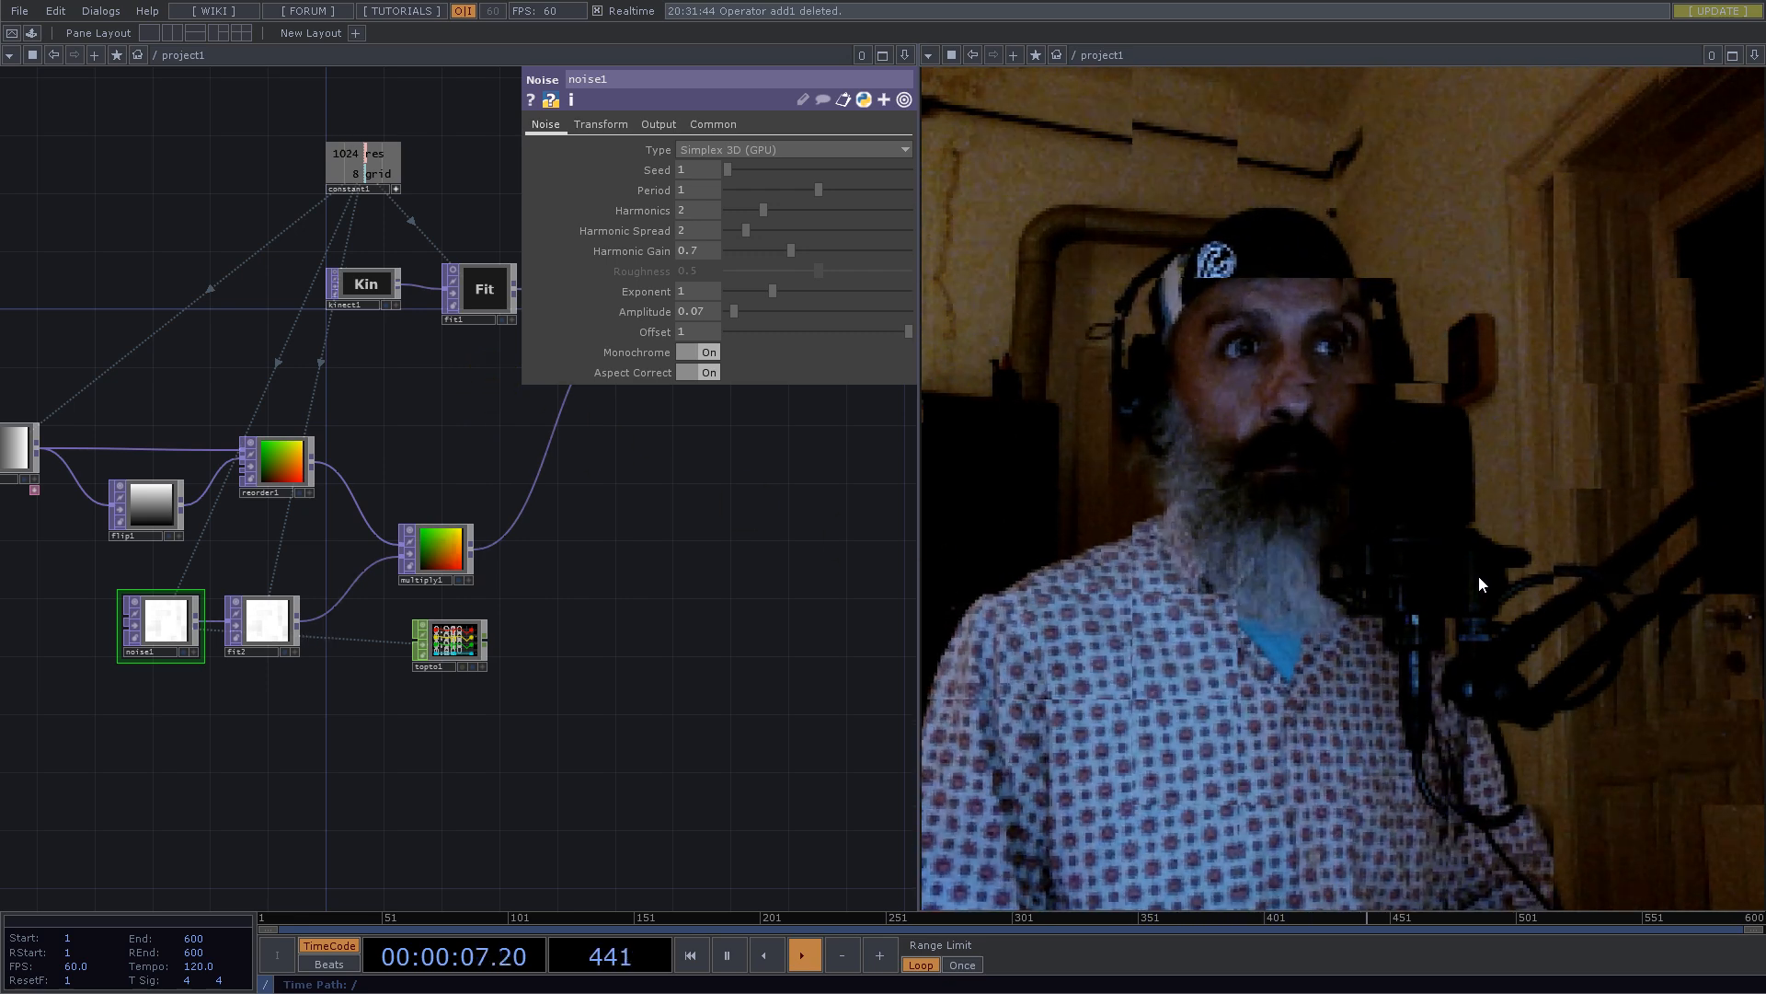
mouse_move(1288, 536)
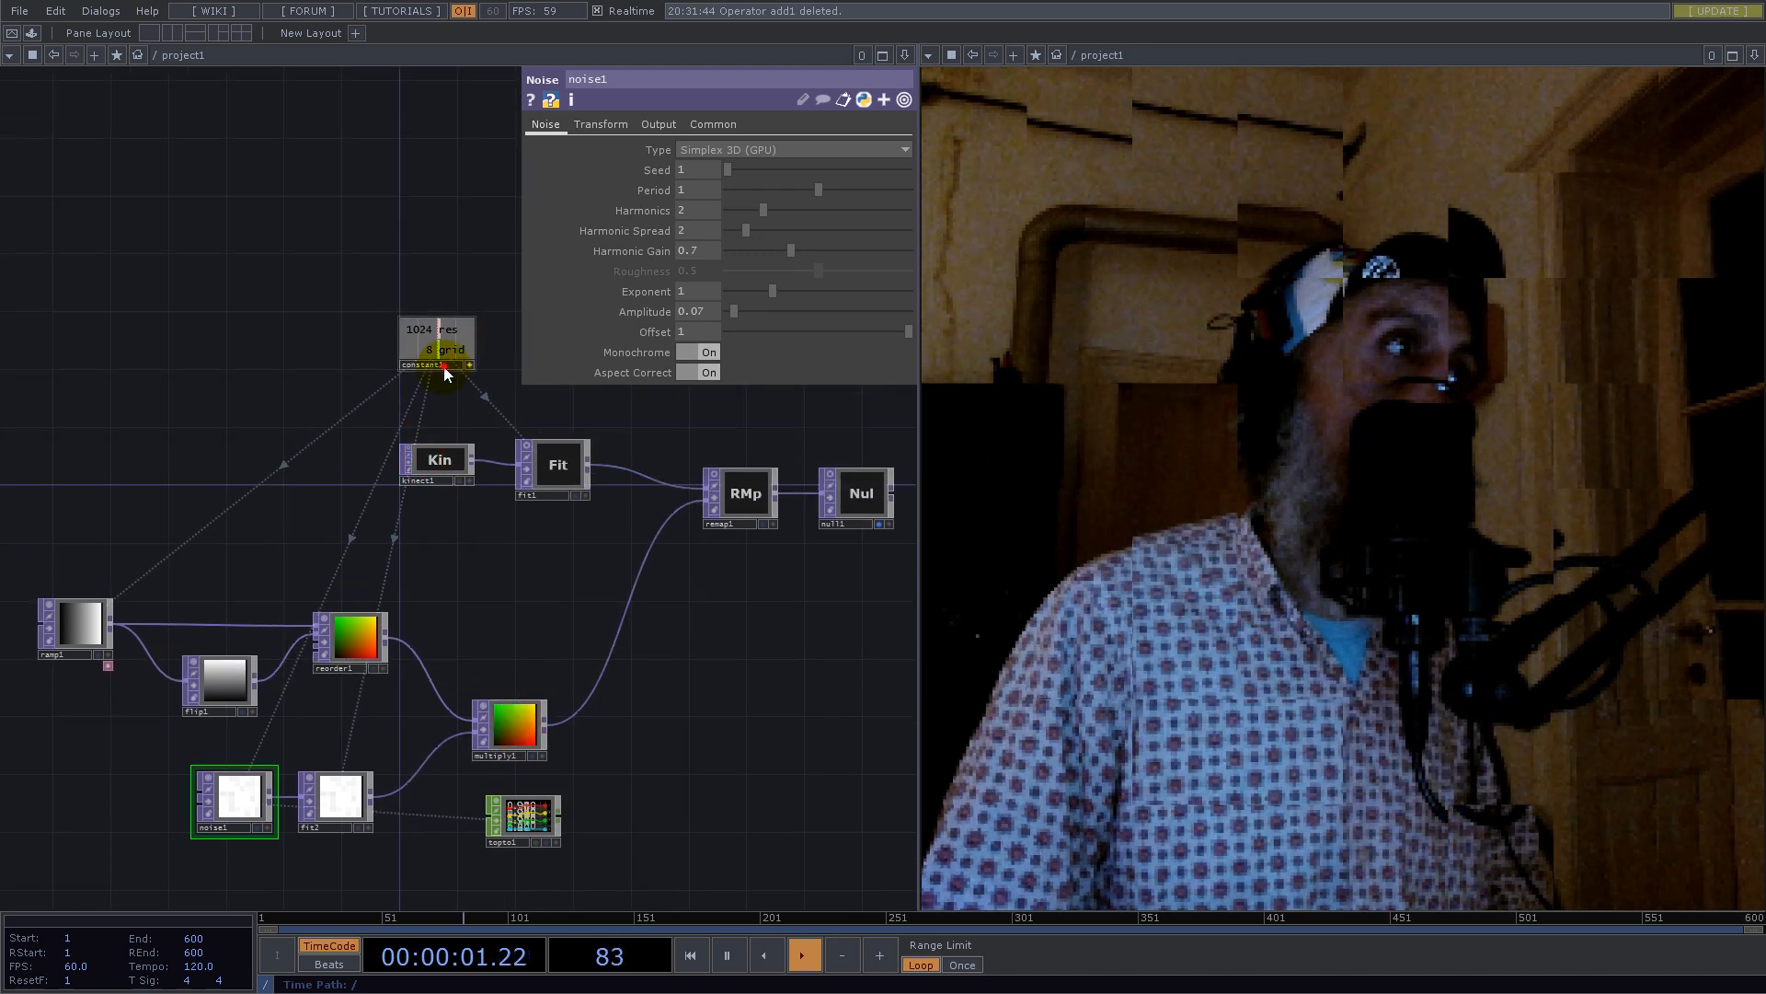
click(437, 342)
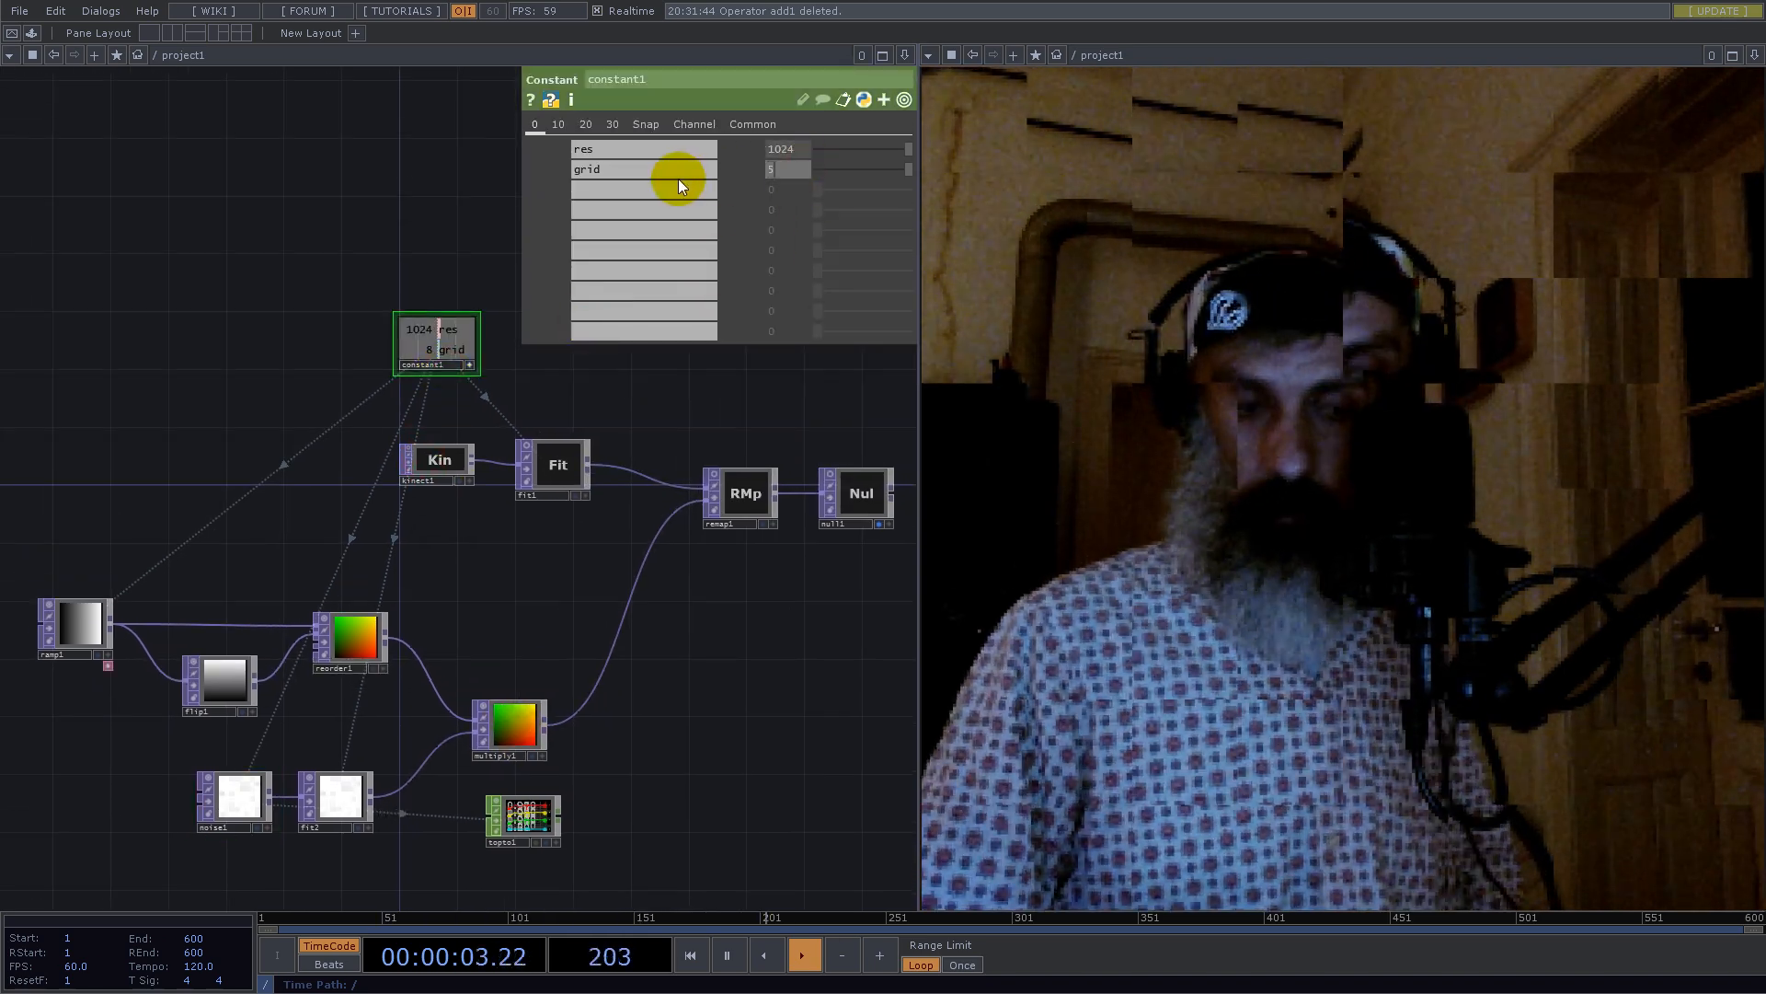
mouse_move(392, 812)
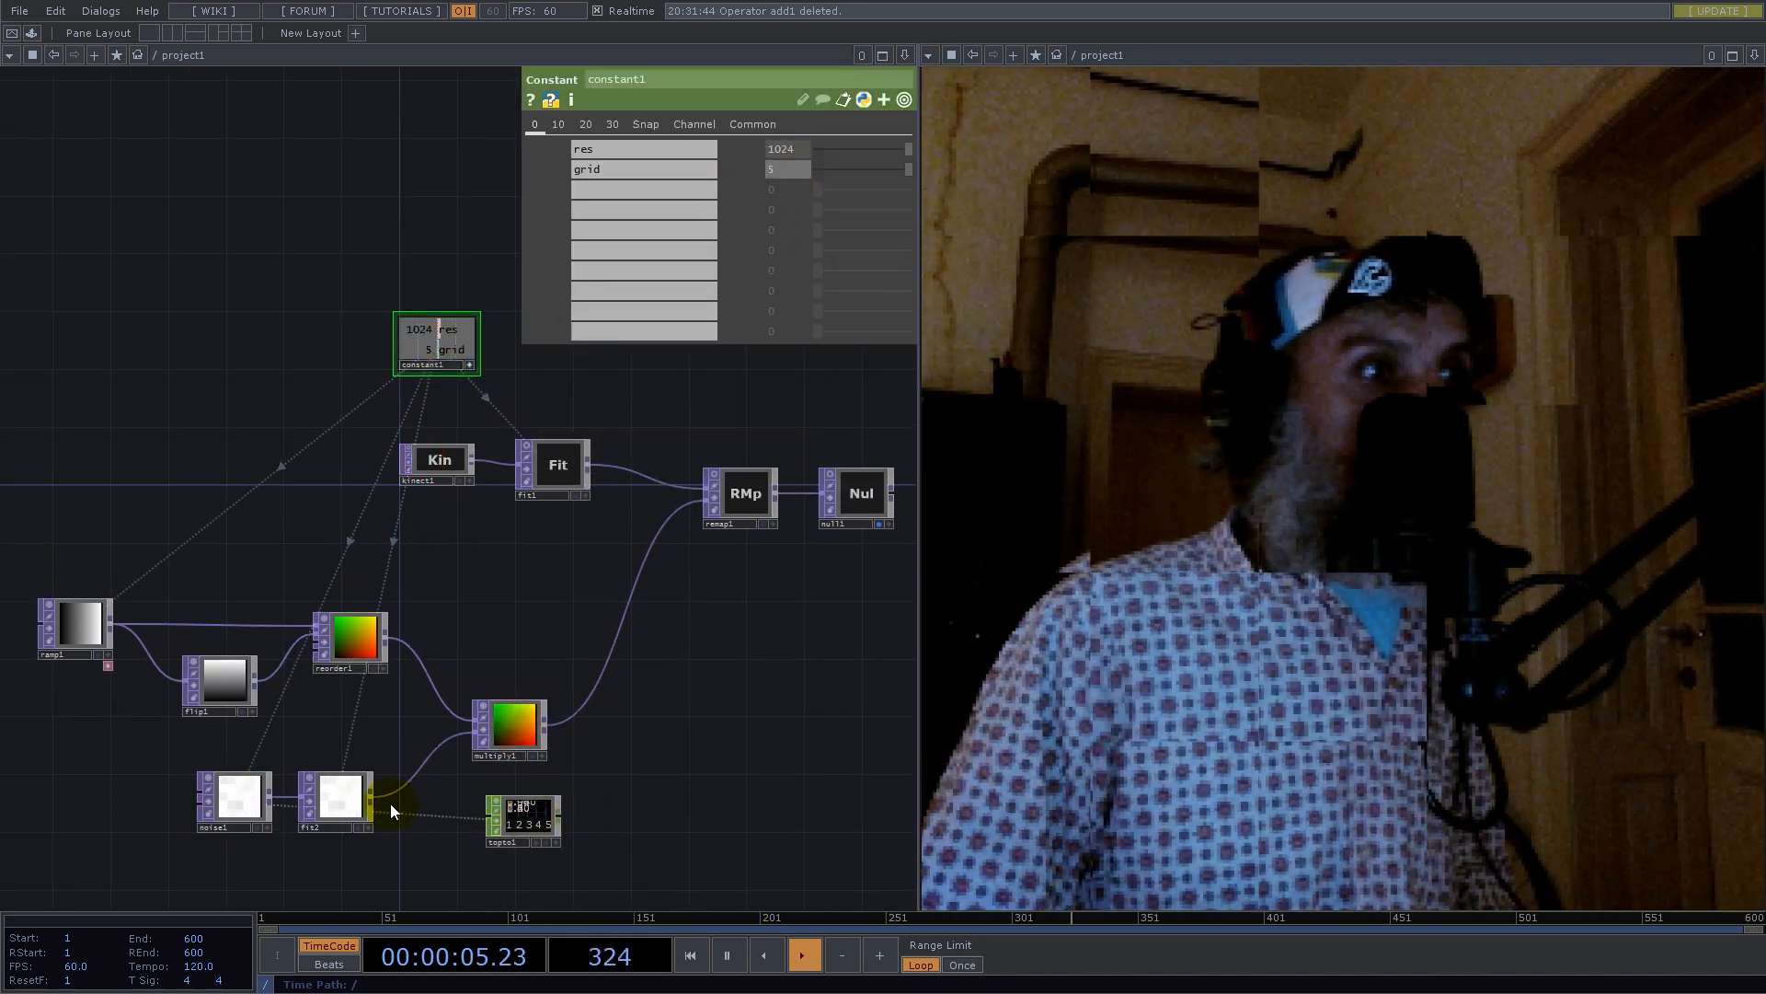
click(233, 799)
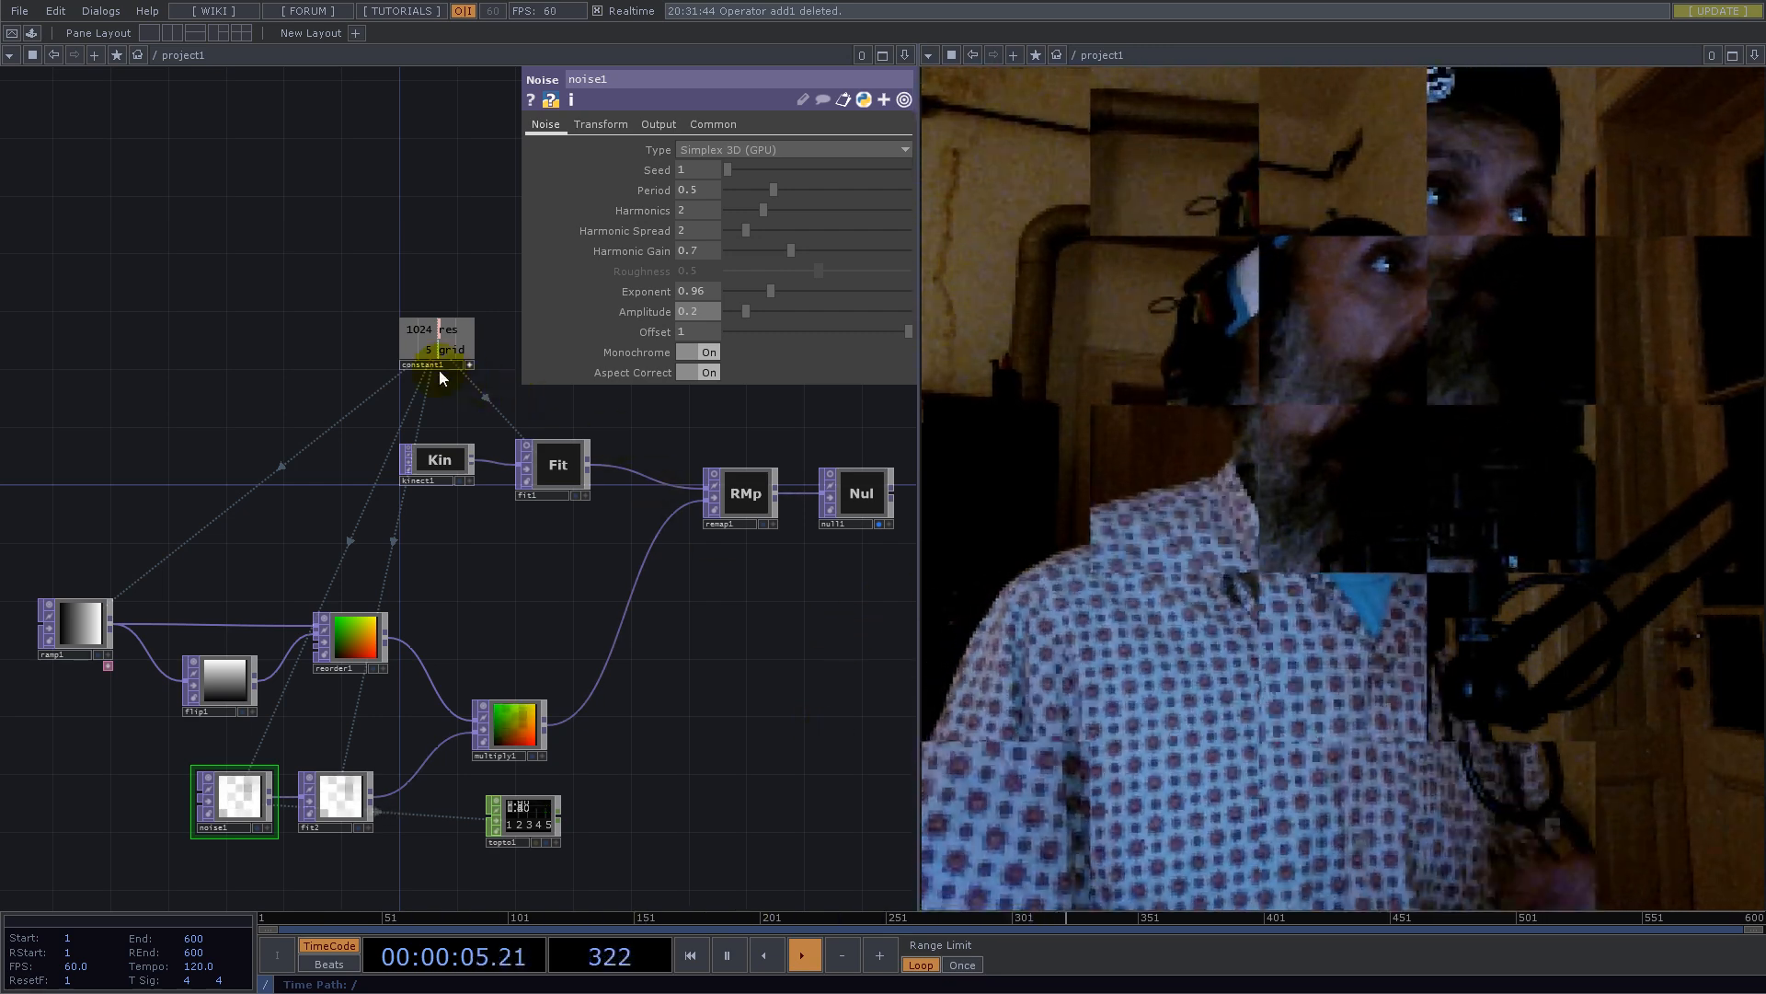
Step: Set constant1 grid to 65 and noise1 Period to 2
click(437, 362)
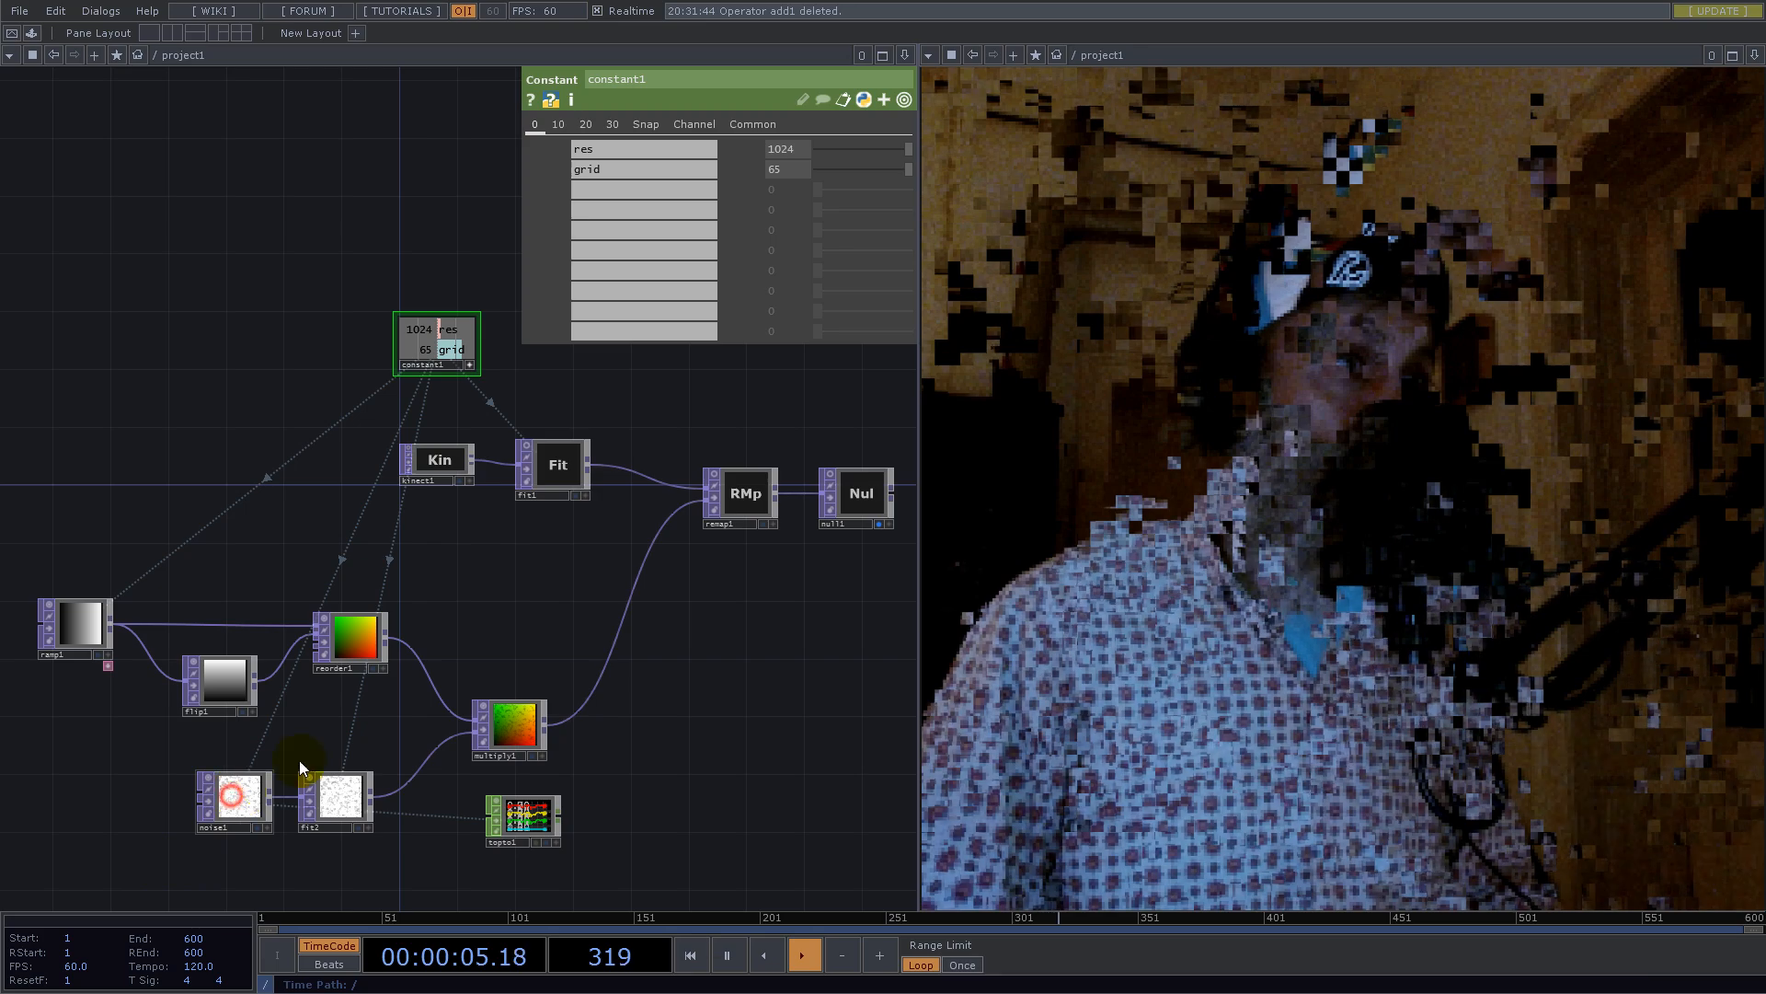
click(230, 797)
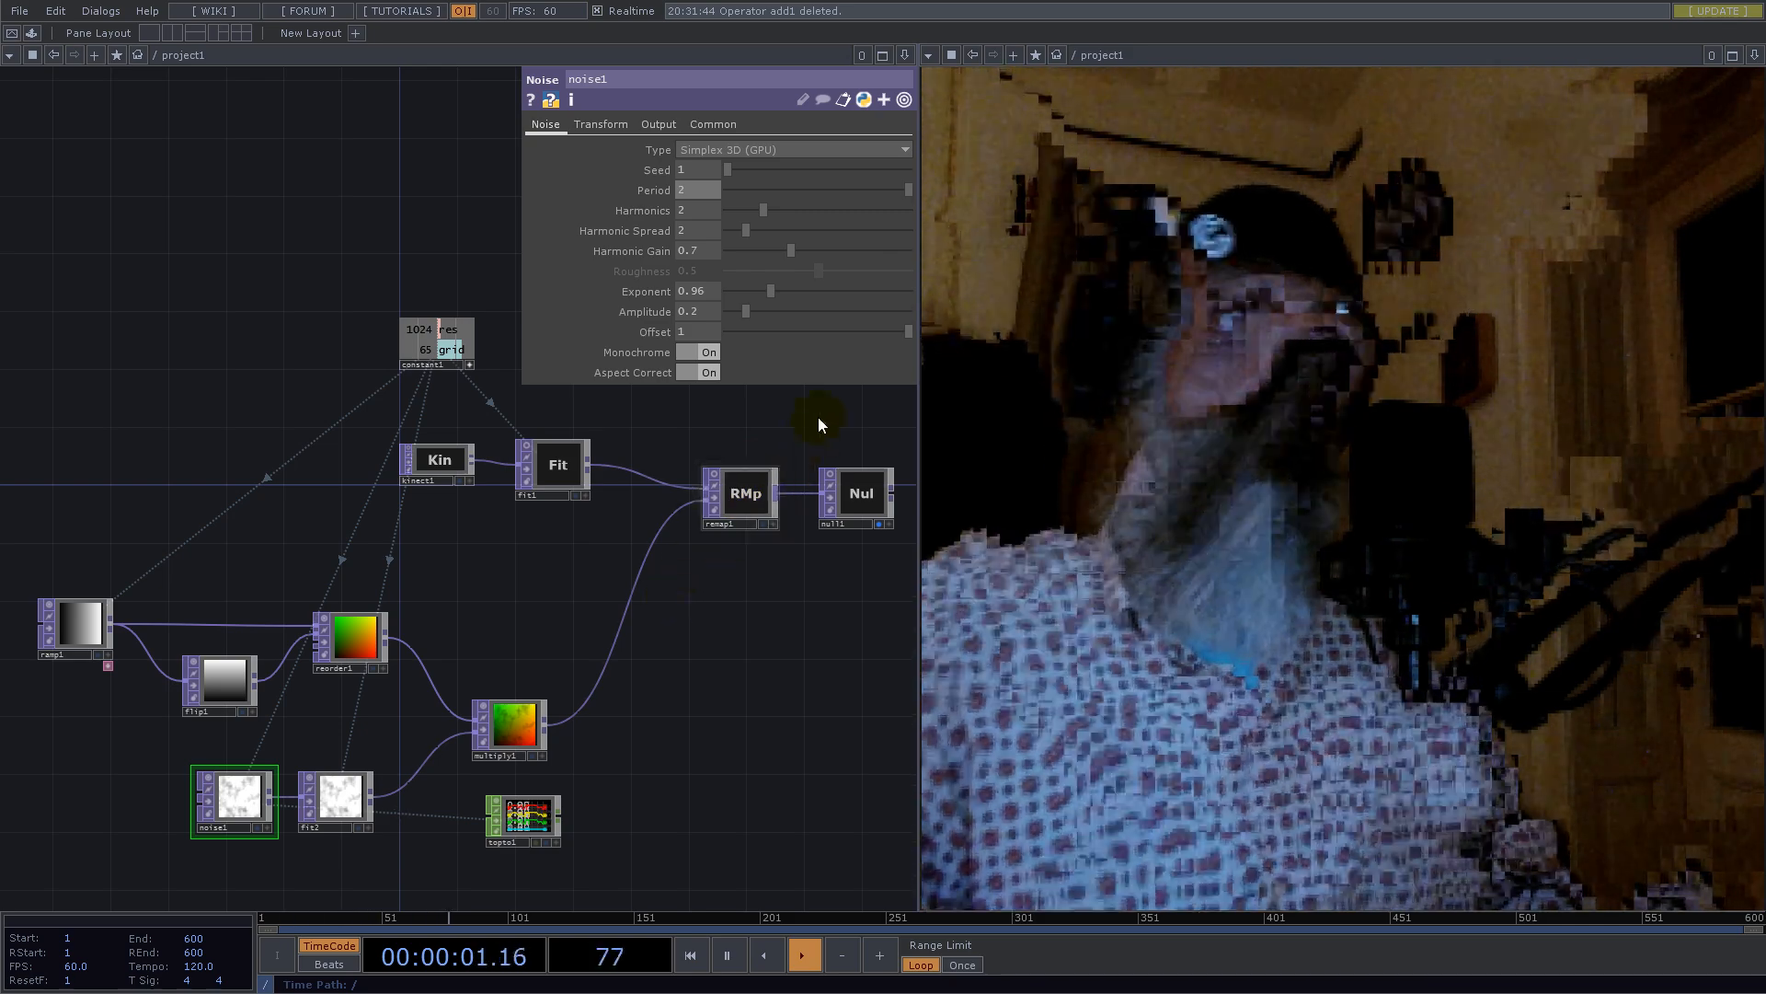
click(437, 343)
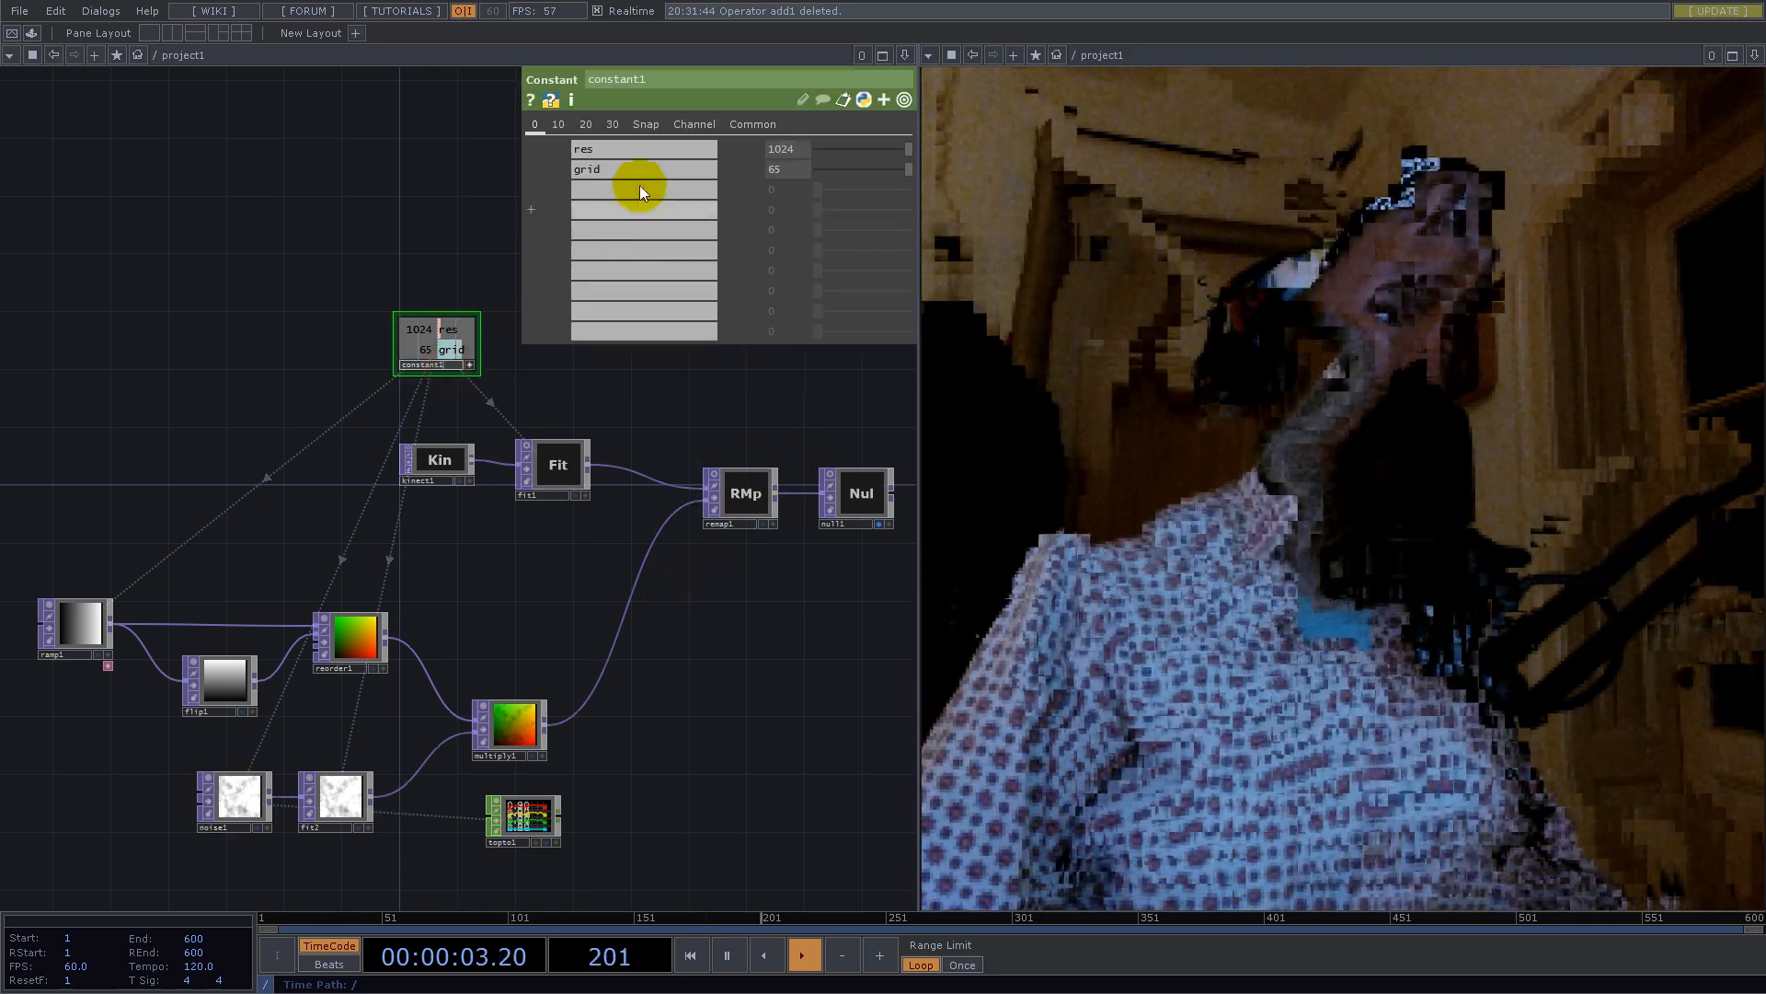